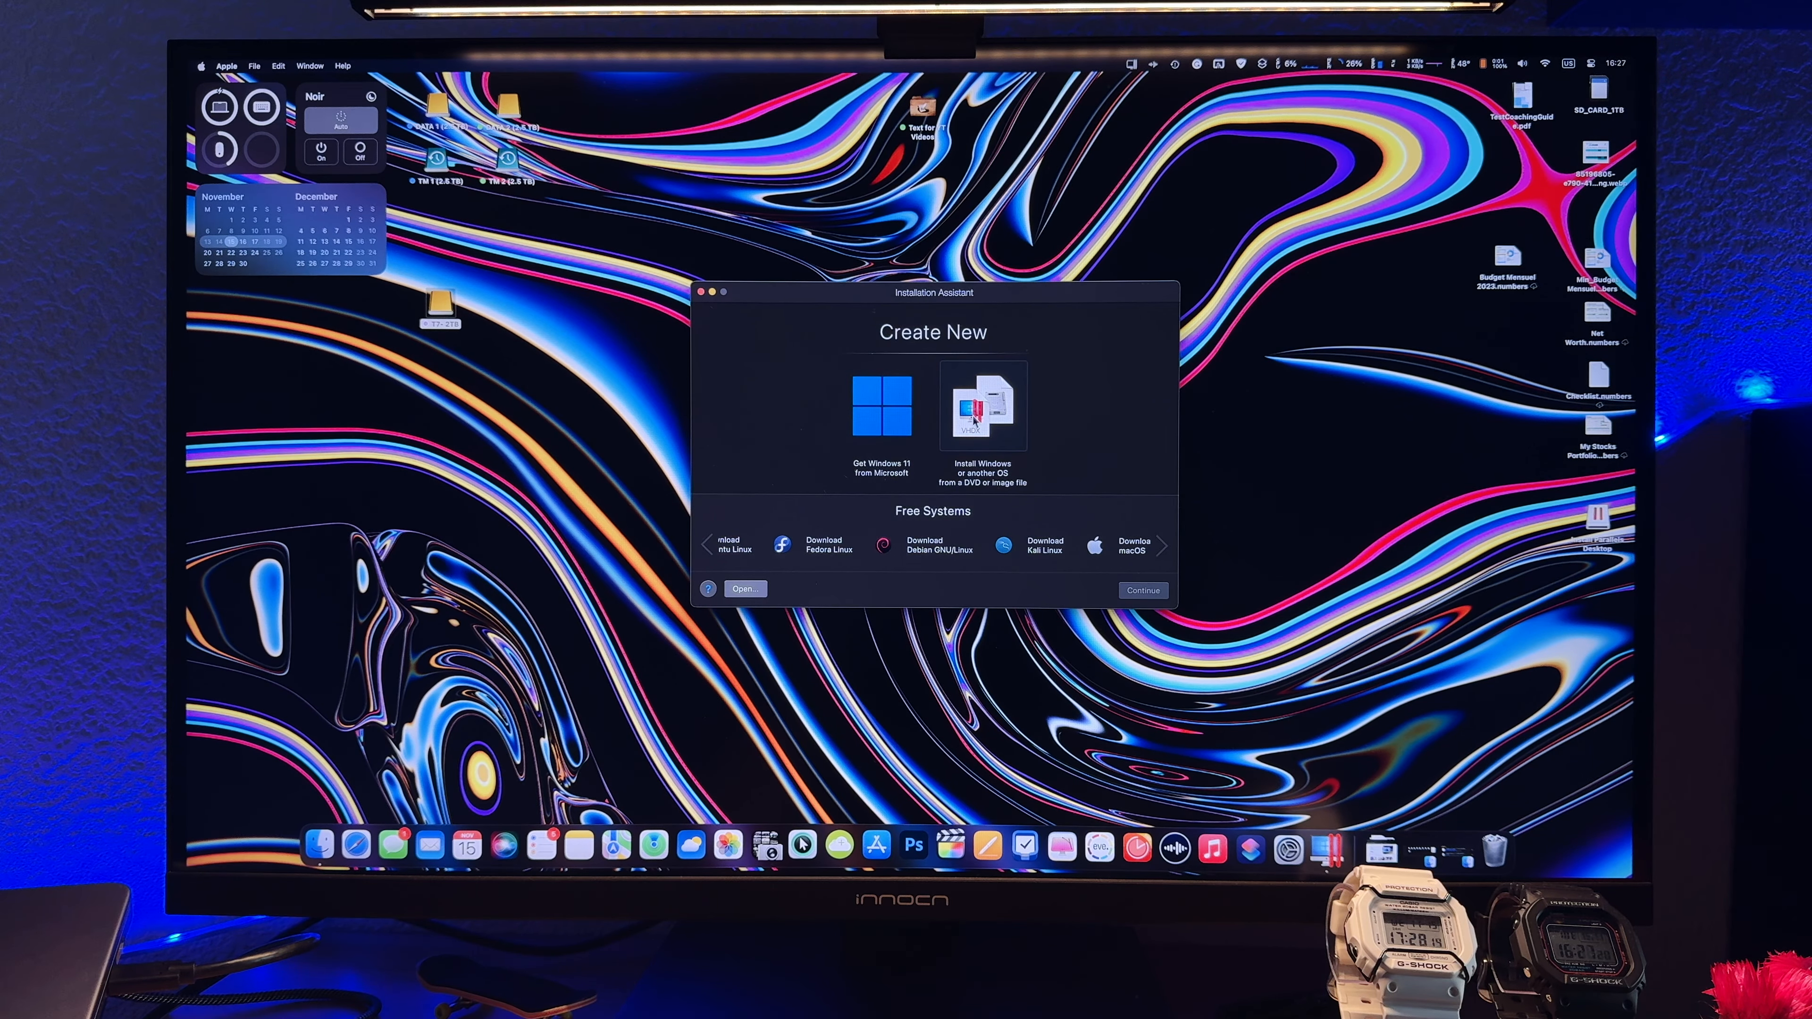
- Review the Windows 11 VM's usage profile without changing it and show its Picture in Picture options
click(881, 407)
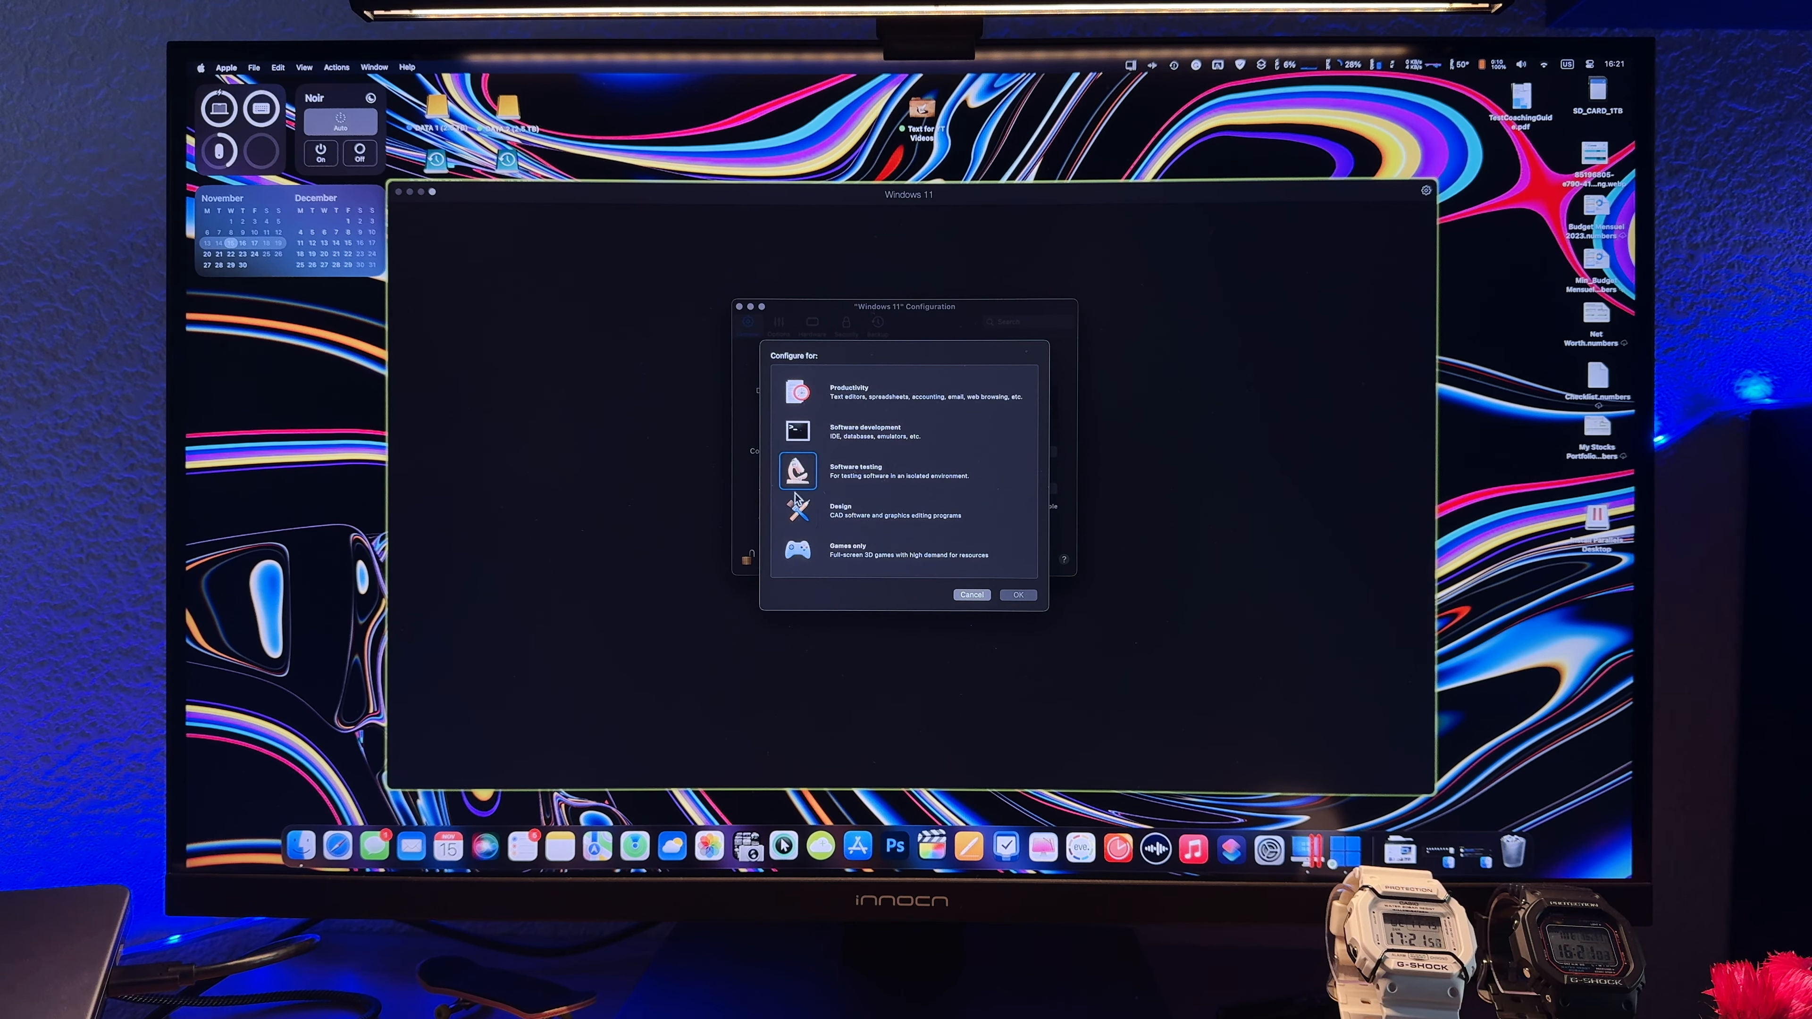
click(797, 552)
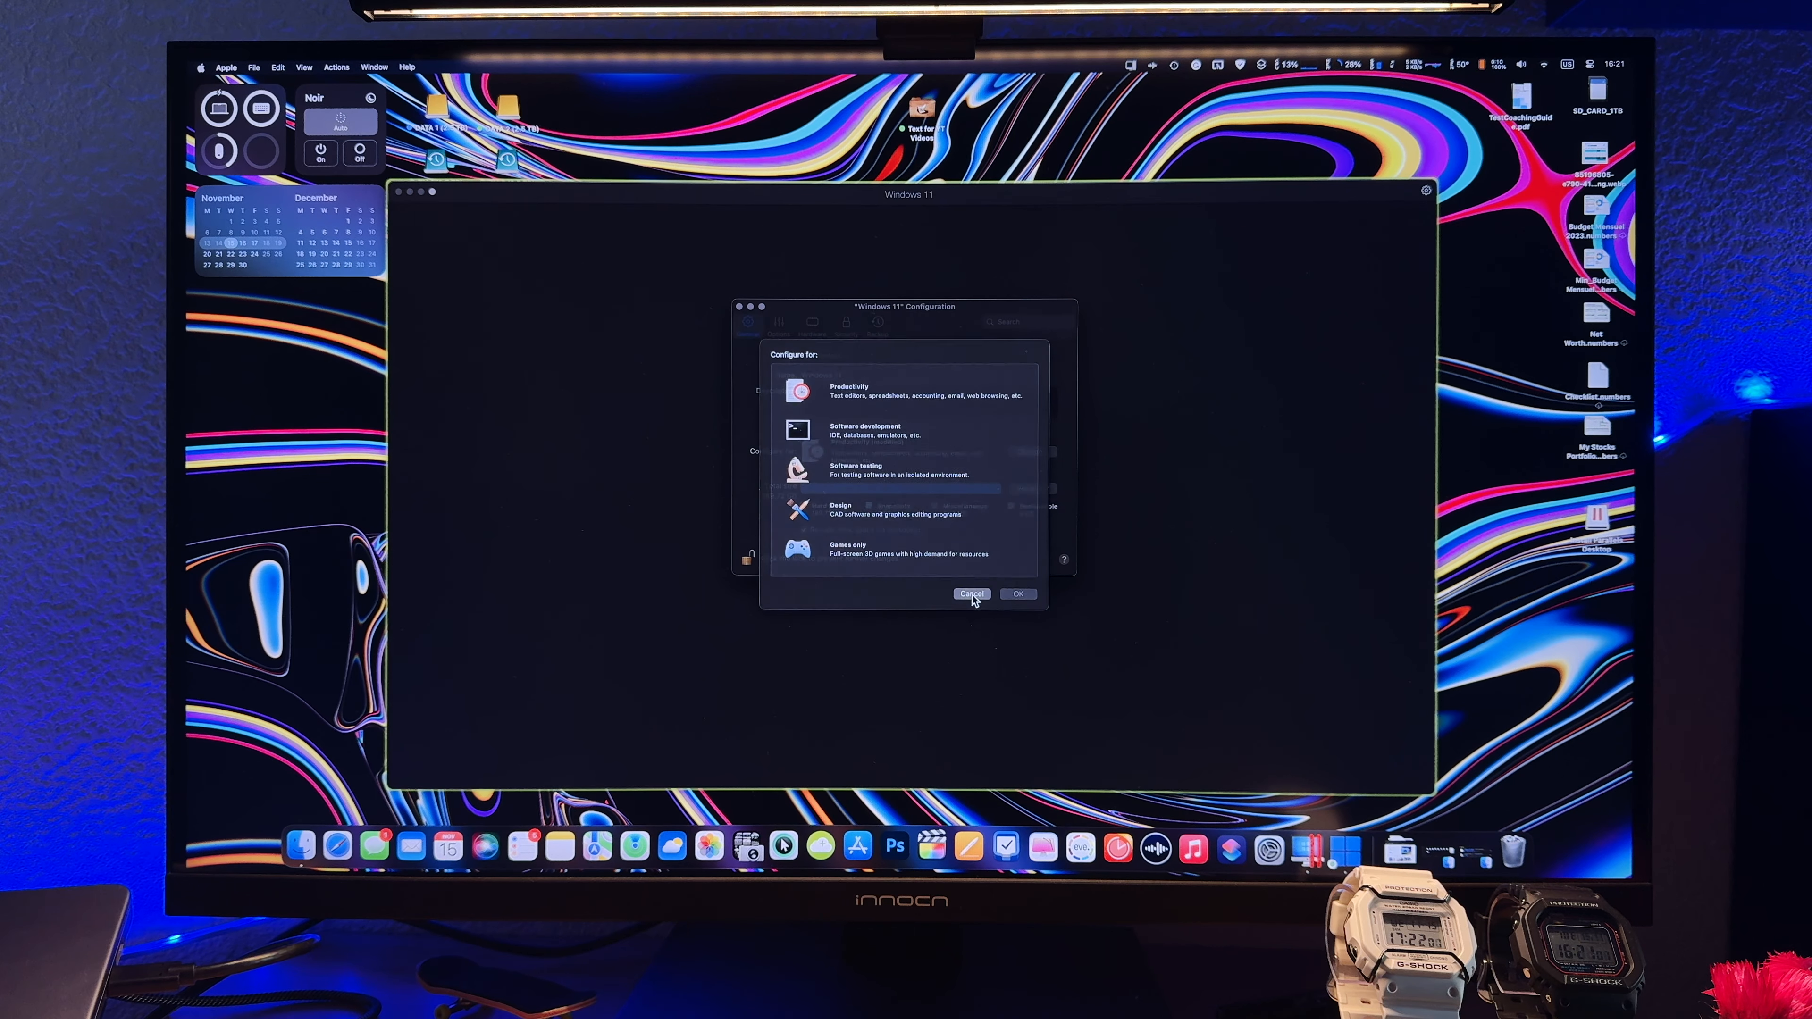
click(1016, 594)
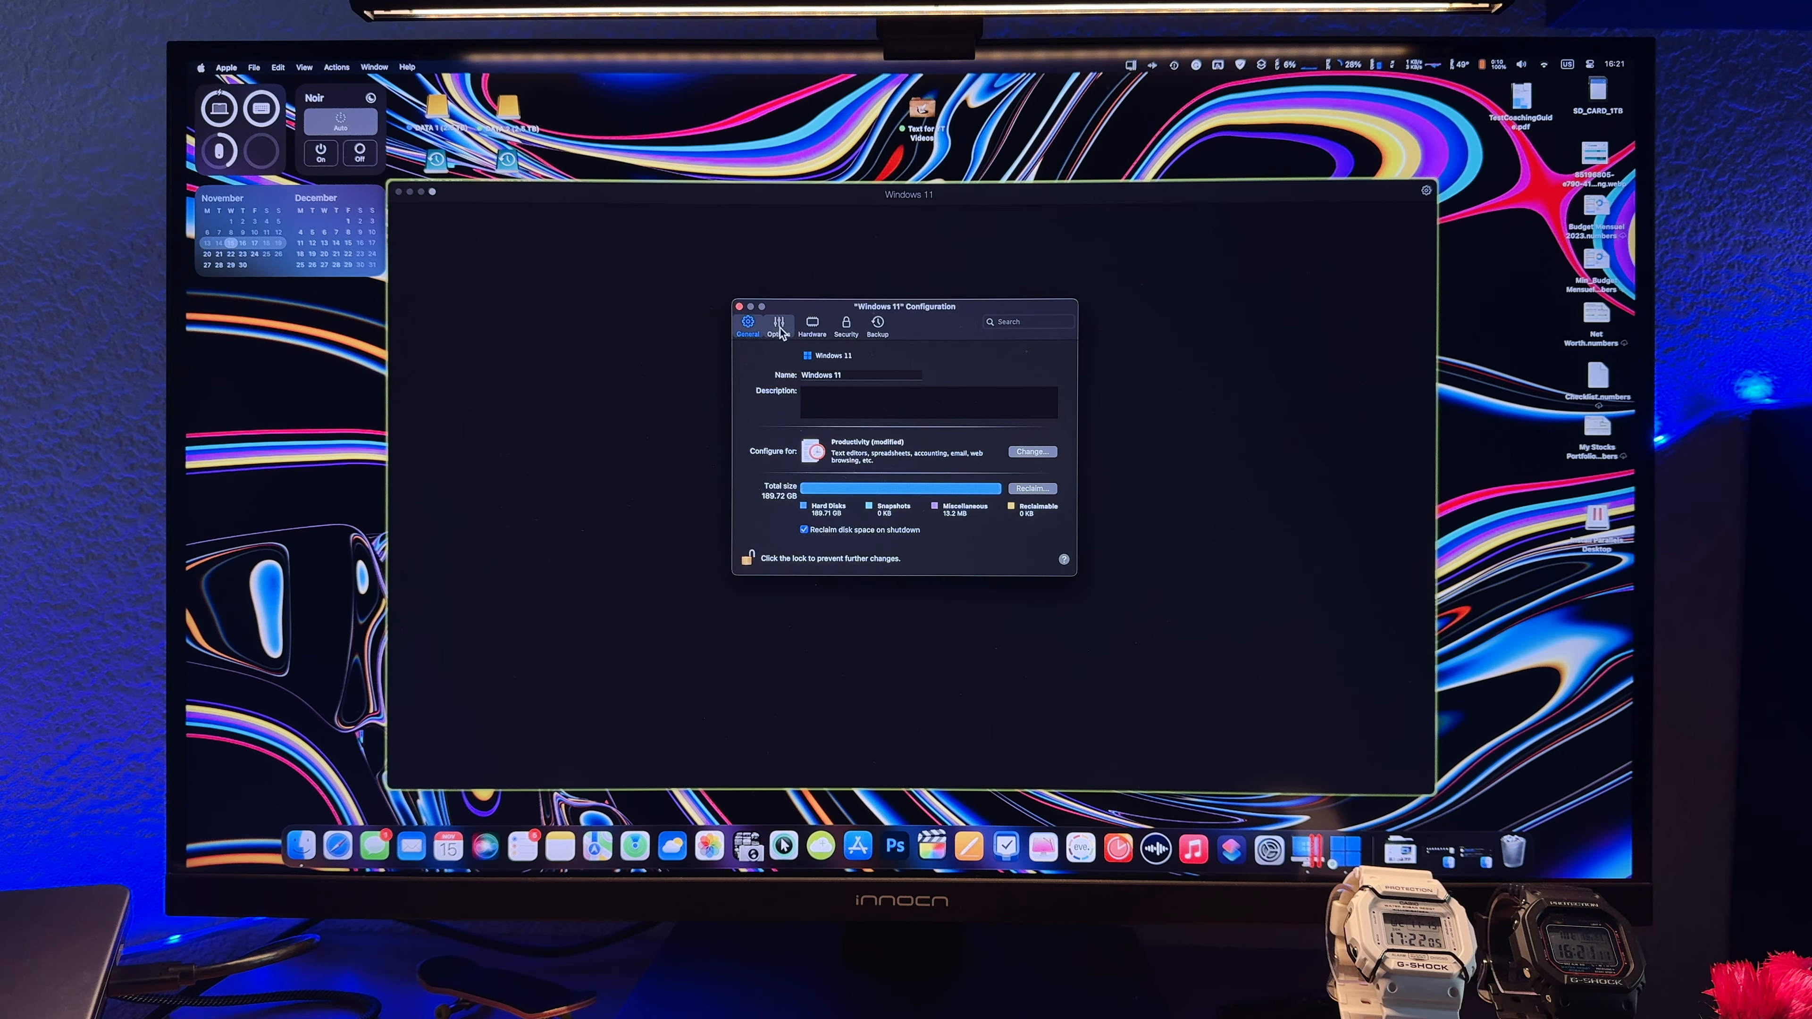
click(776, 325)
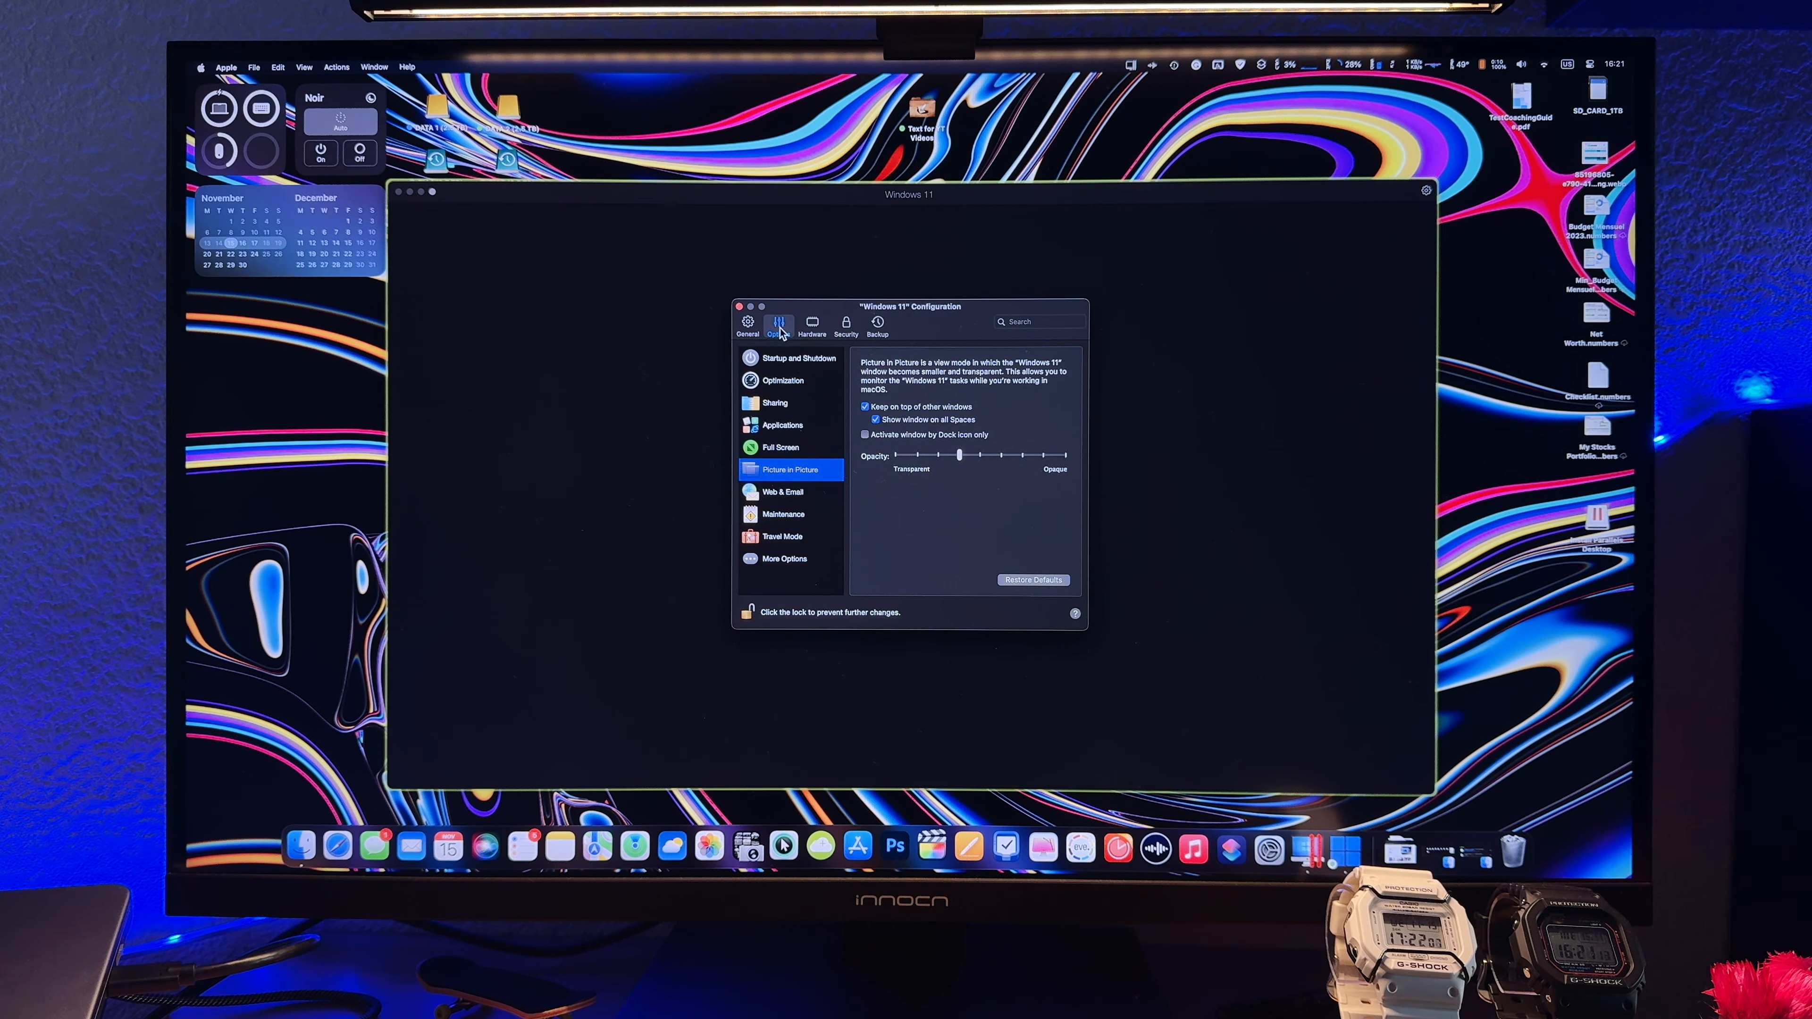
mouse_move(786, 352)
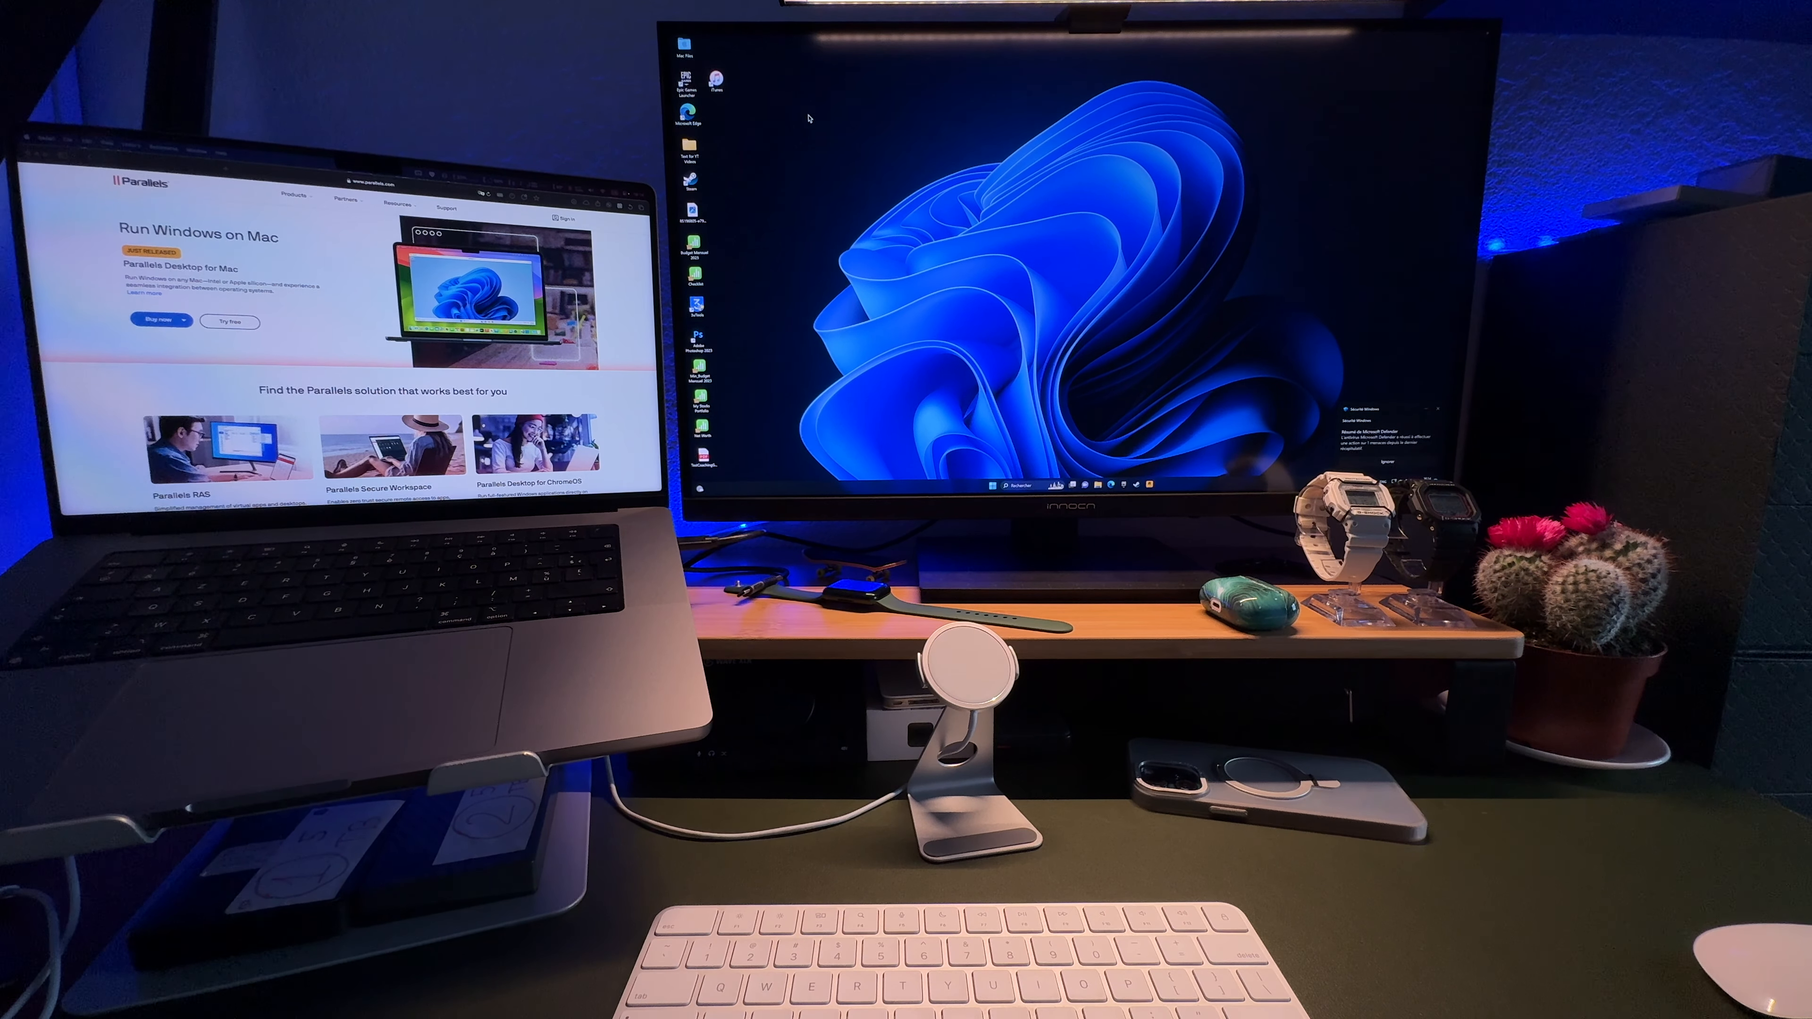
mouse_move(1344, 365)
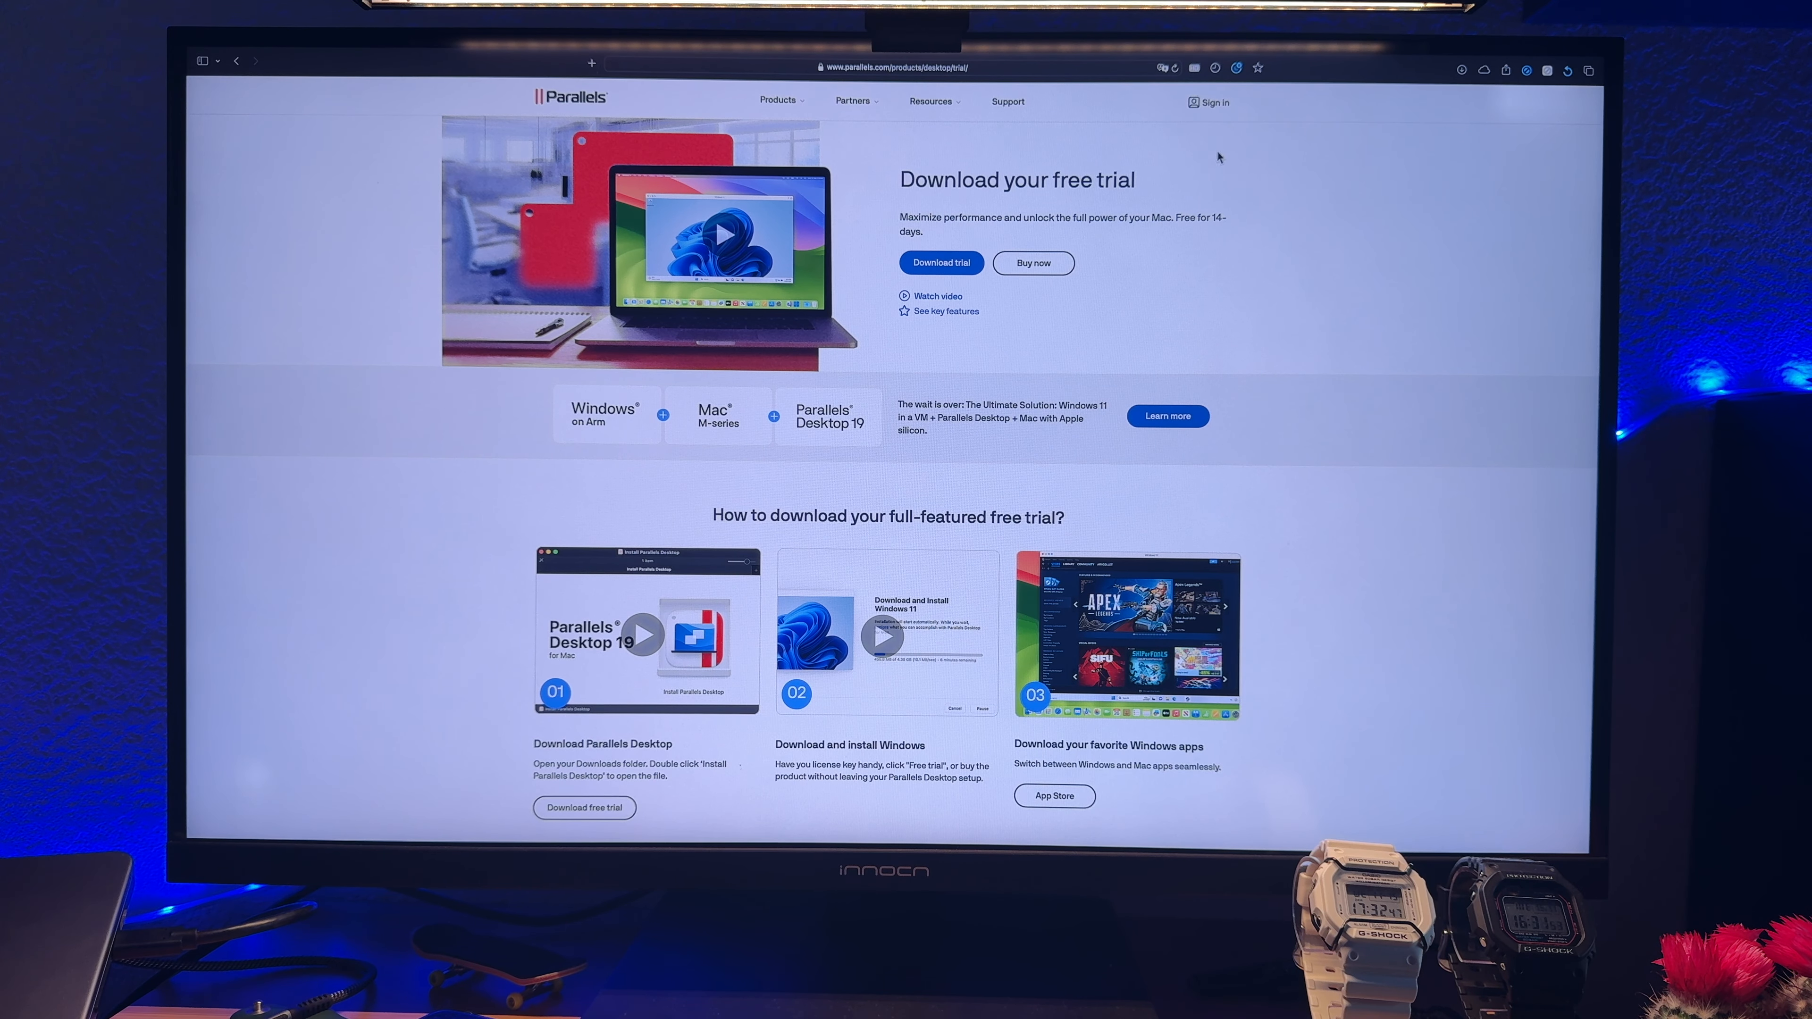
mouse_move(921, 427)
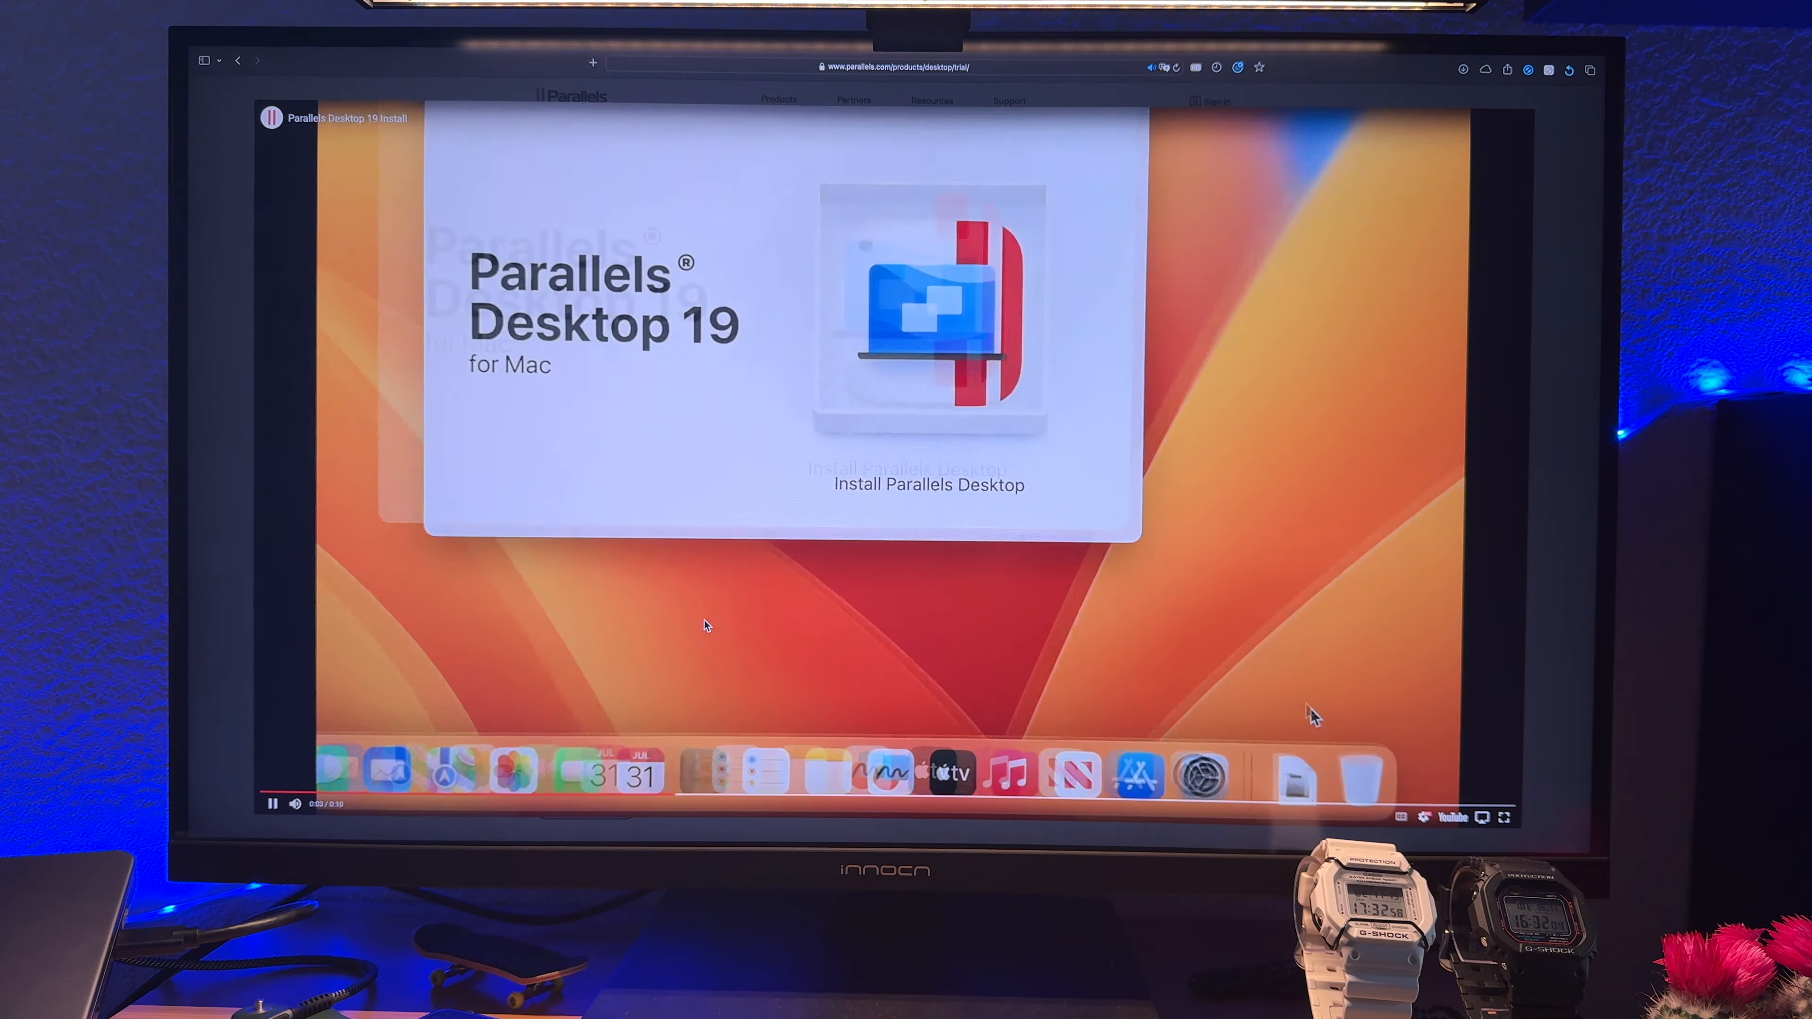
- Play the 'Download Parallels Desktop' tutorial video through the Windows 11 install steps
click(926, 484)
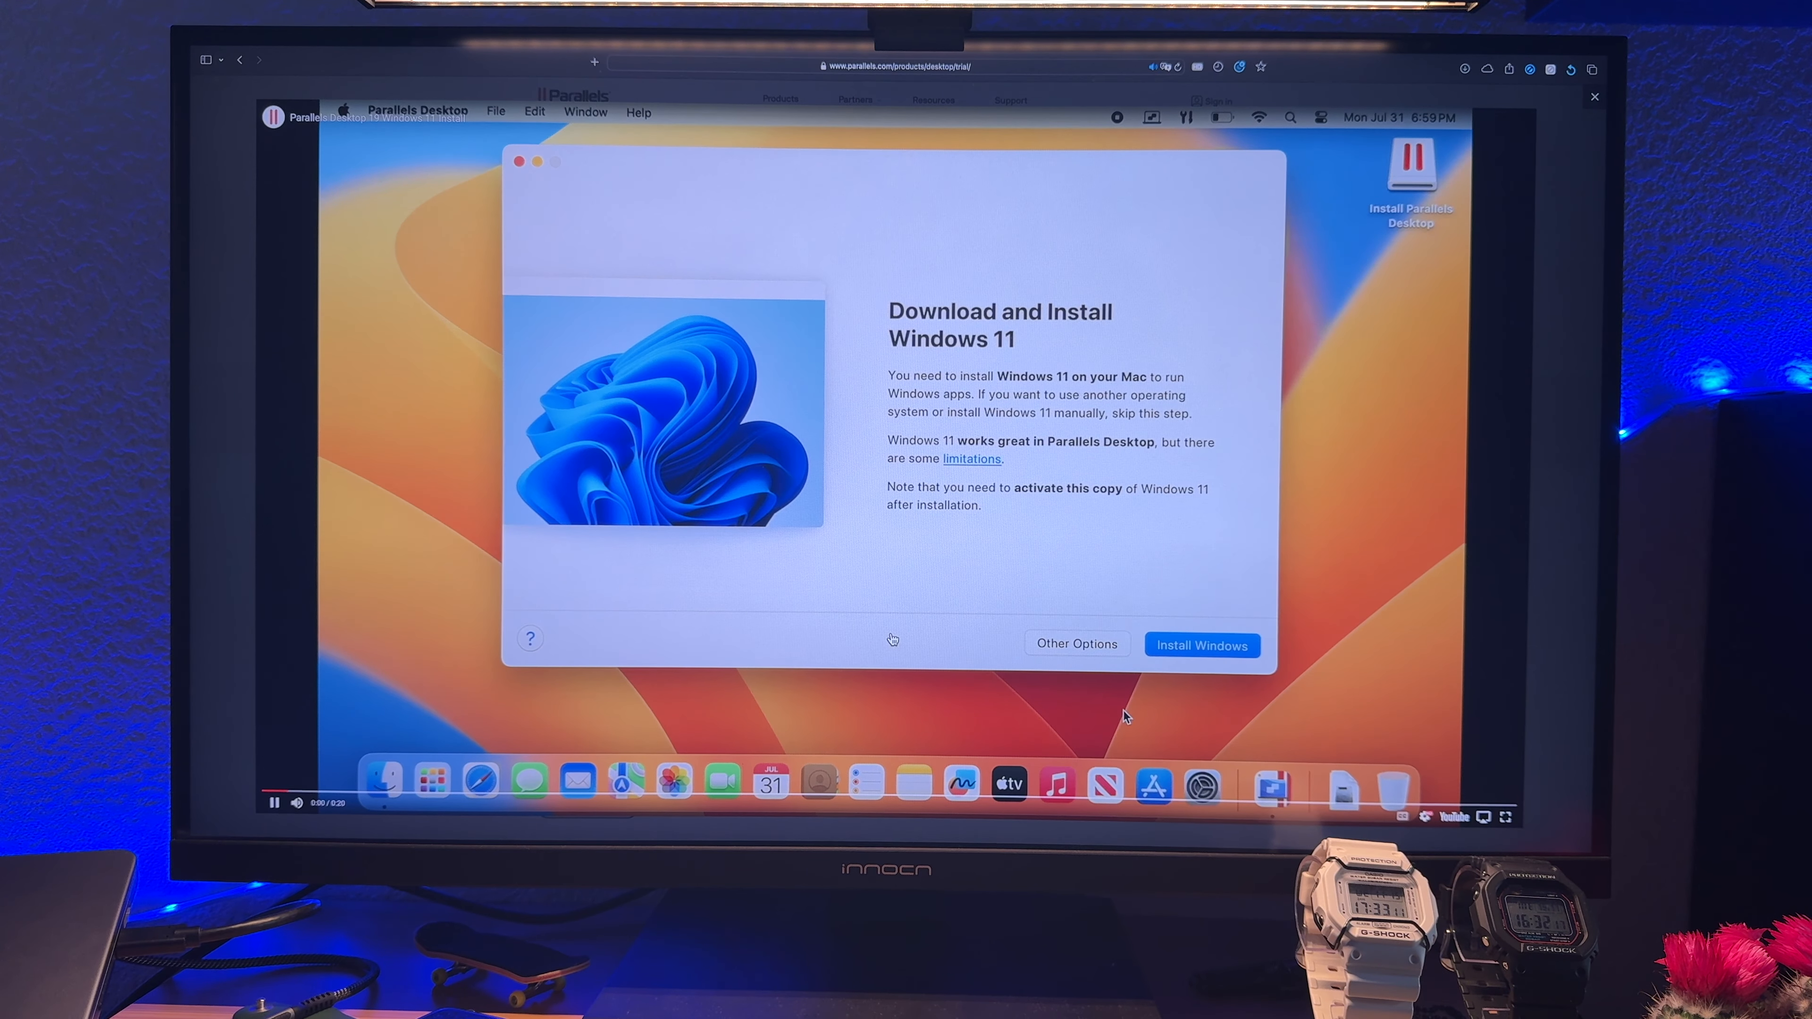
click(1201, 645)
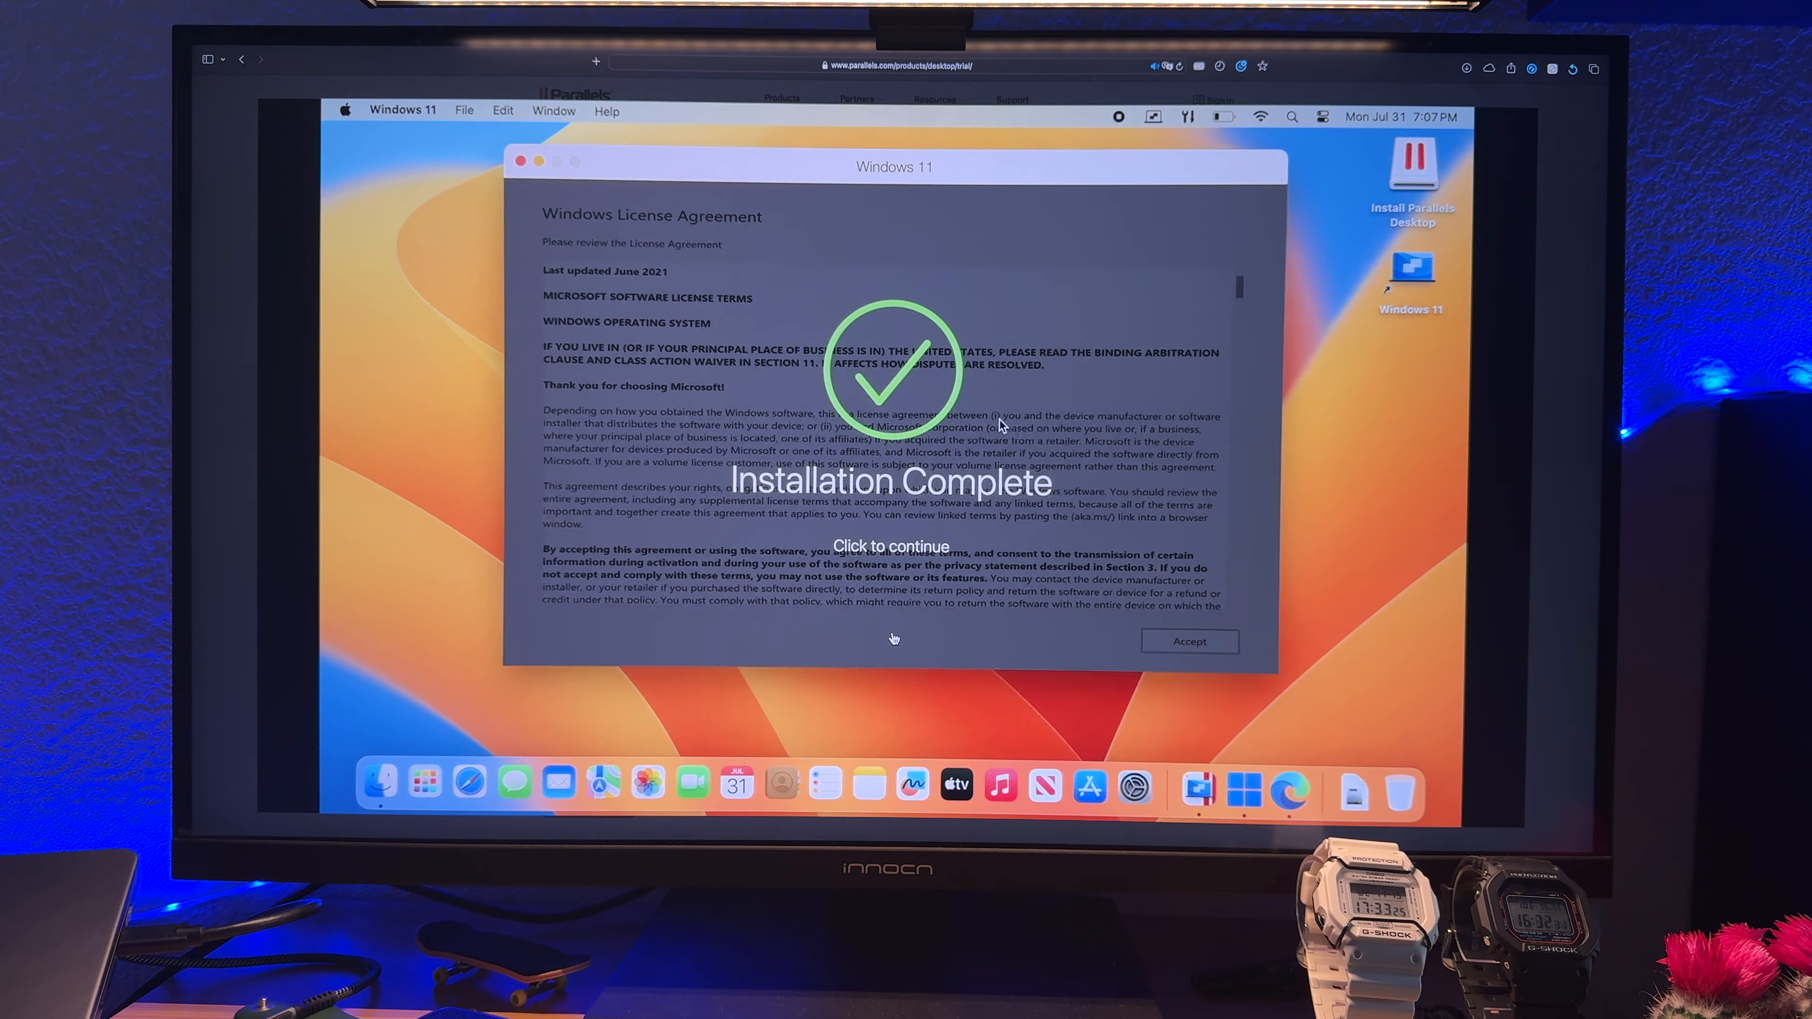
click(890, 546)
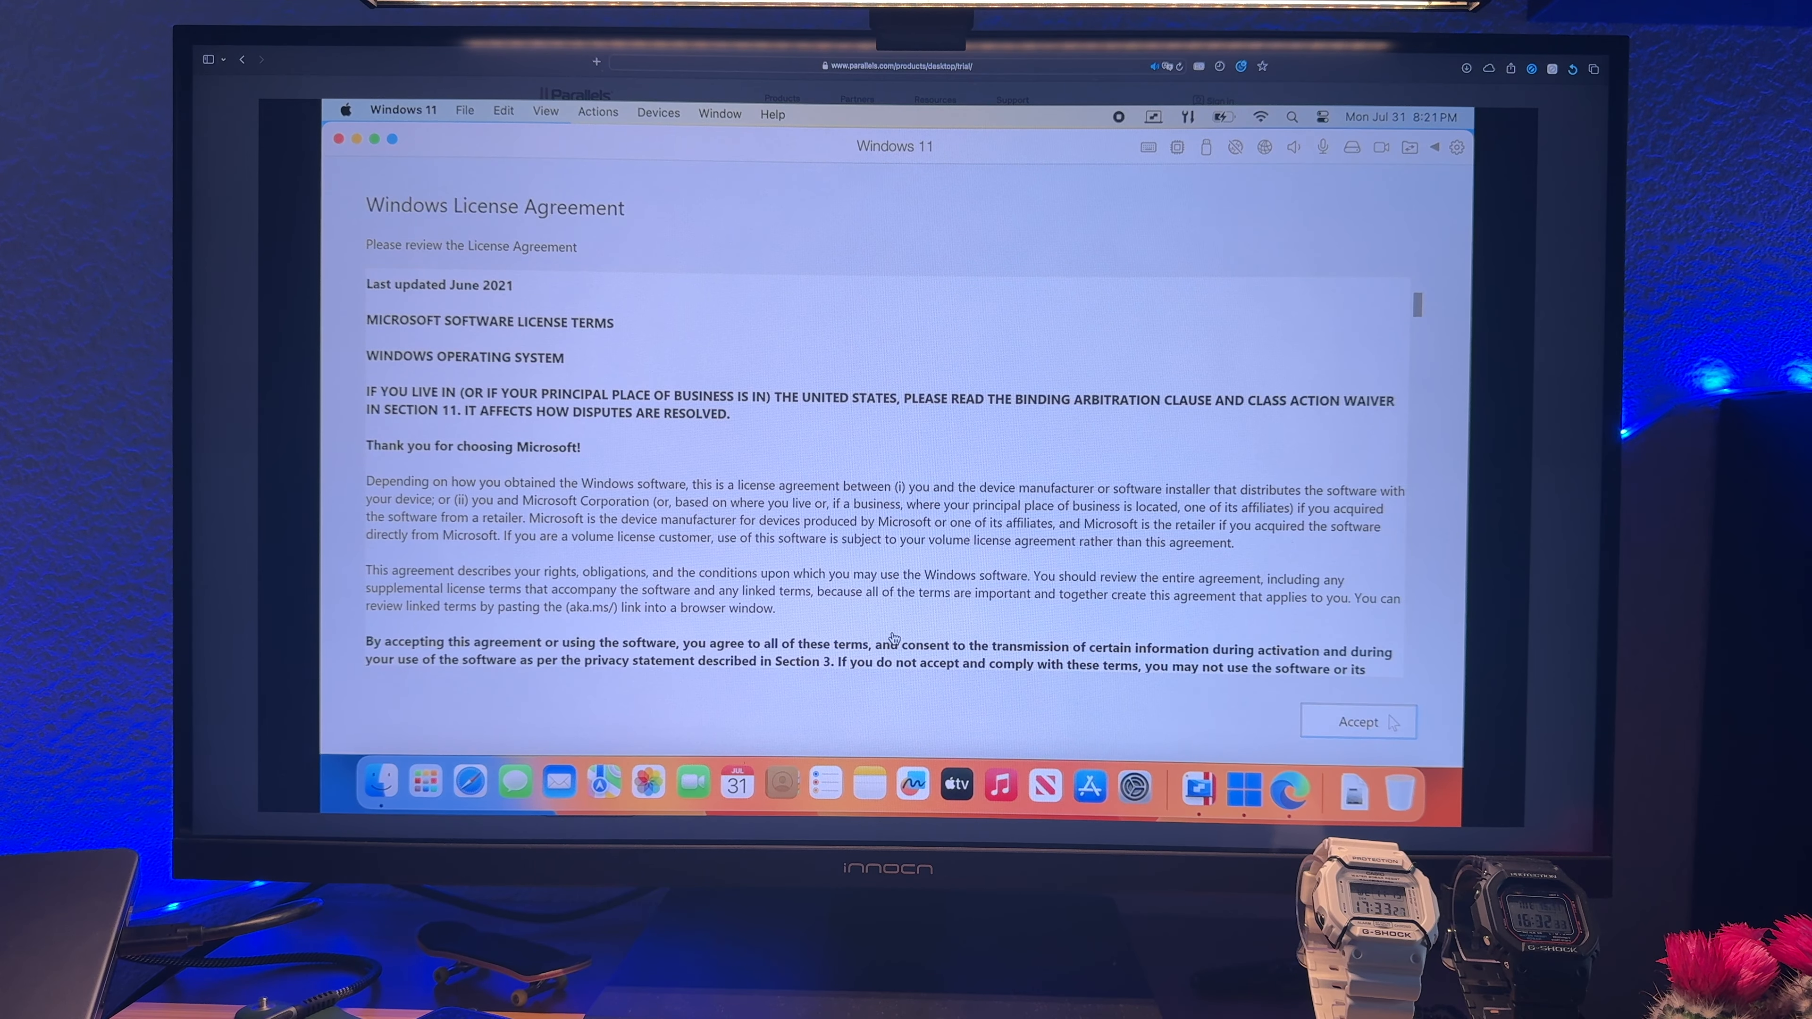
click(1358, 721)
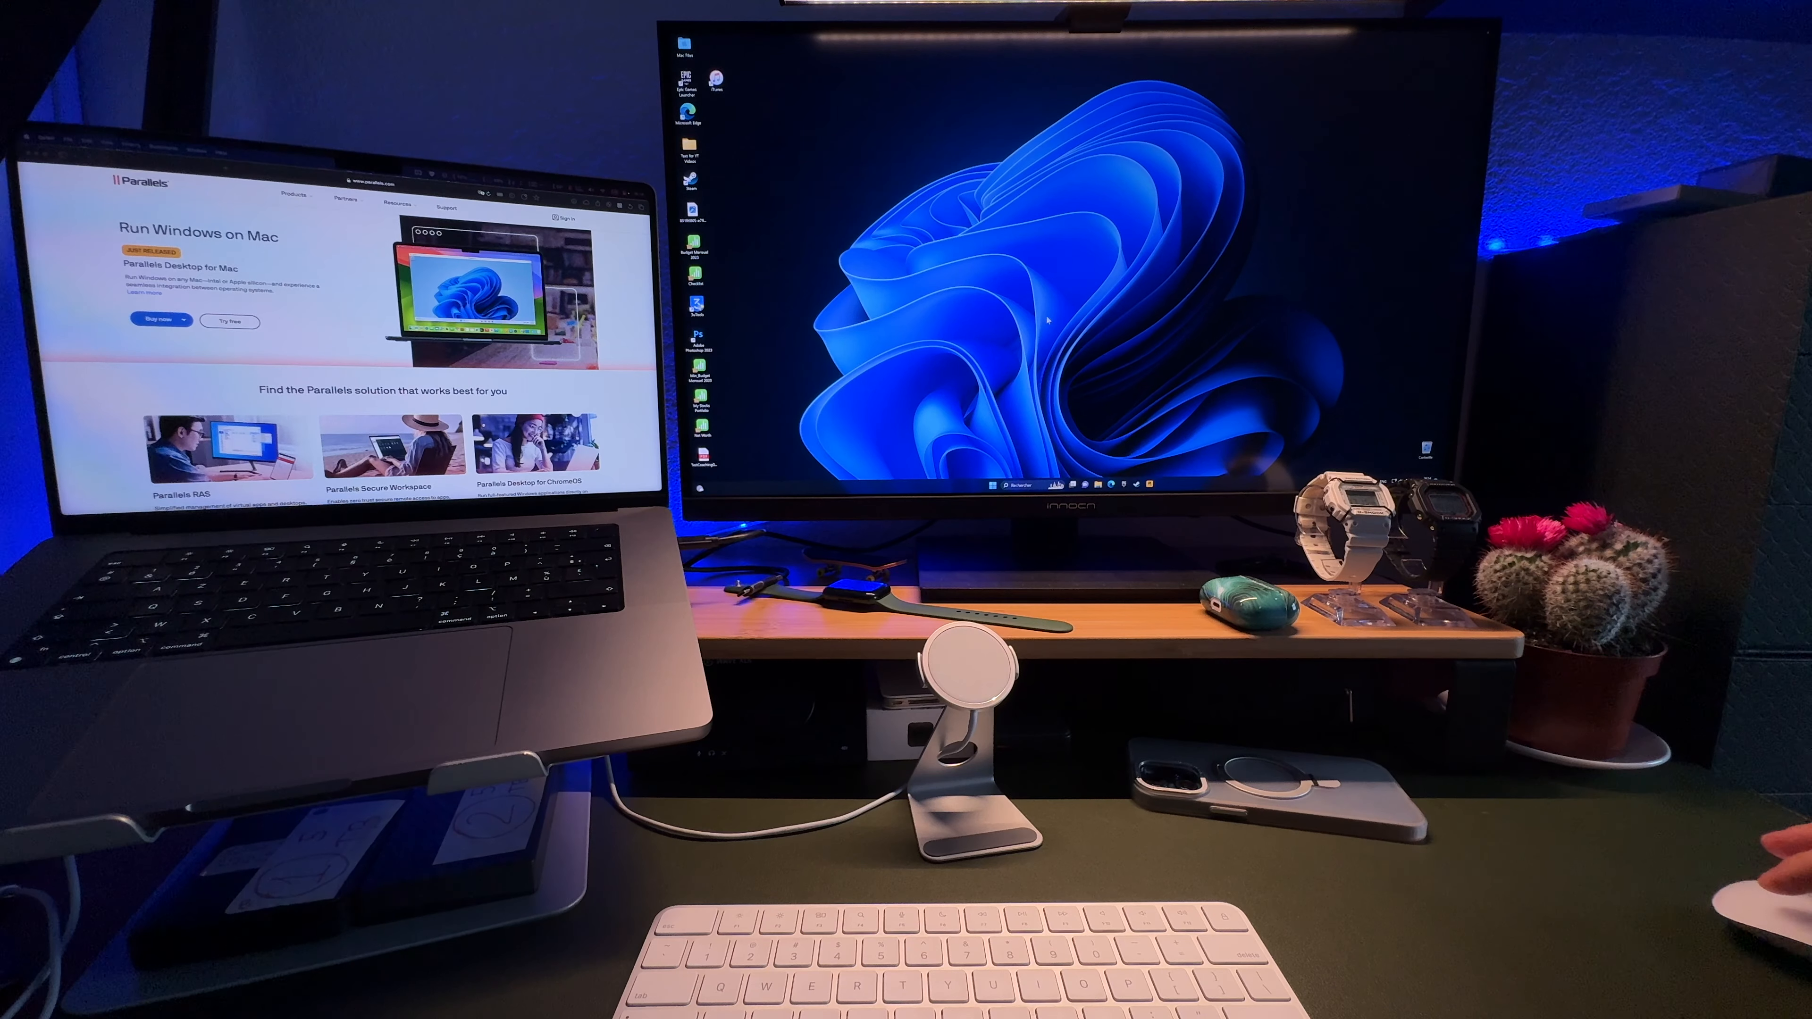
click(1014, 484)
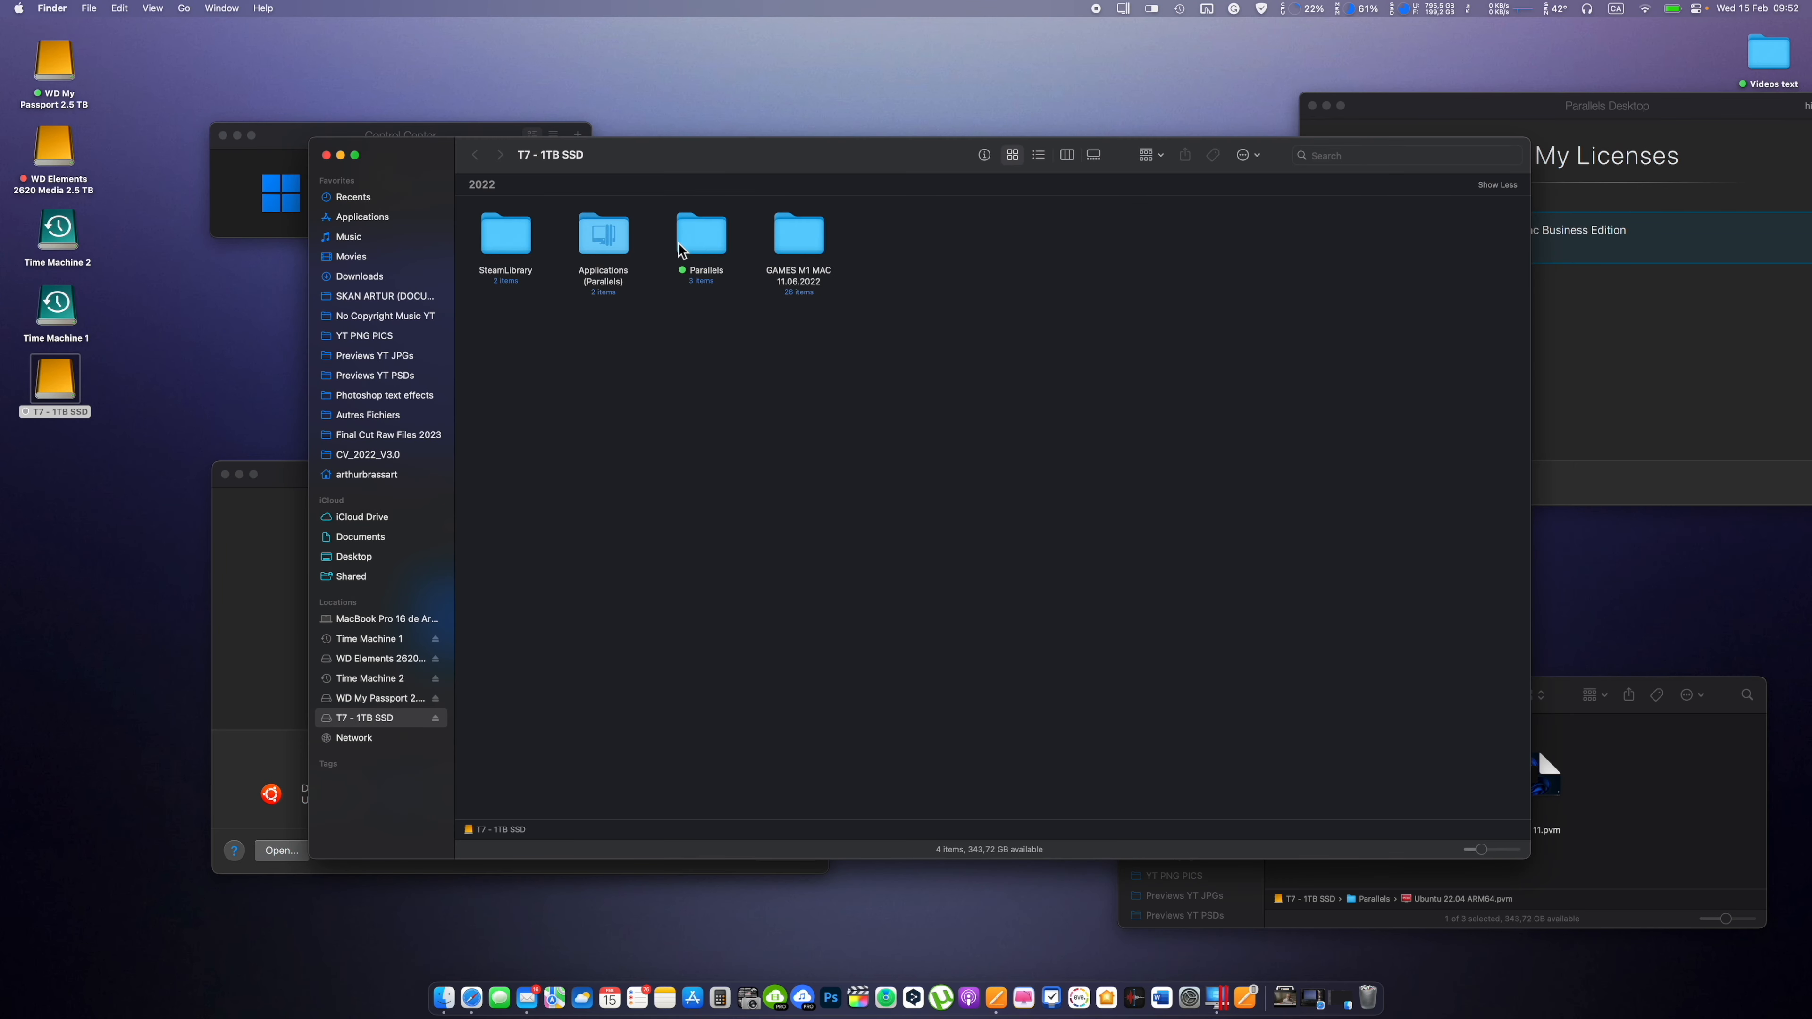
- Show the Ubuntu 22.04 ARM64 and Windows 11 .pvm files in the SSD's Parallels folder
double_click(701, 235)
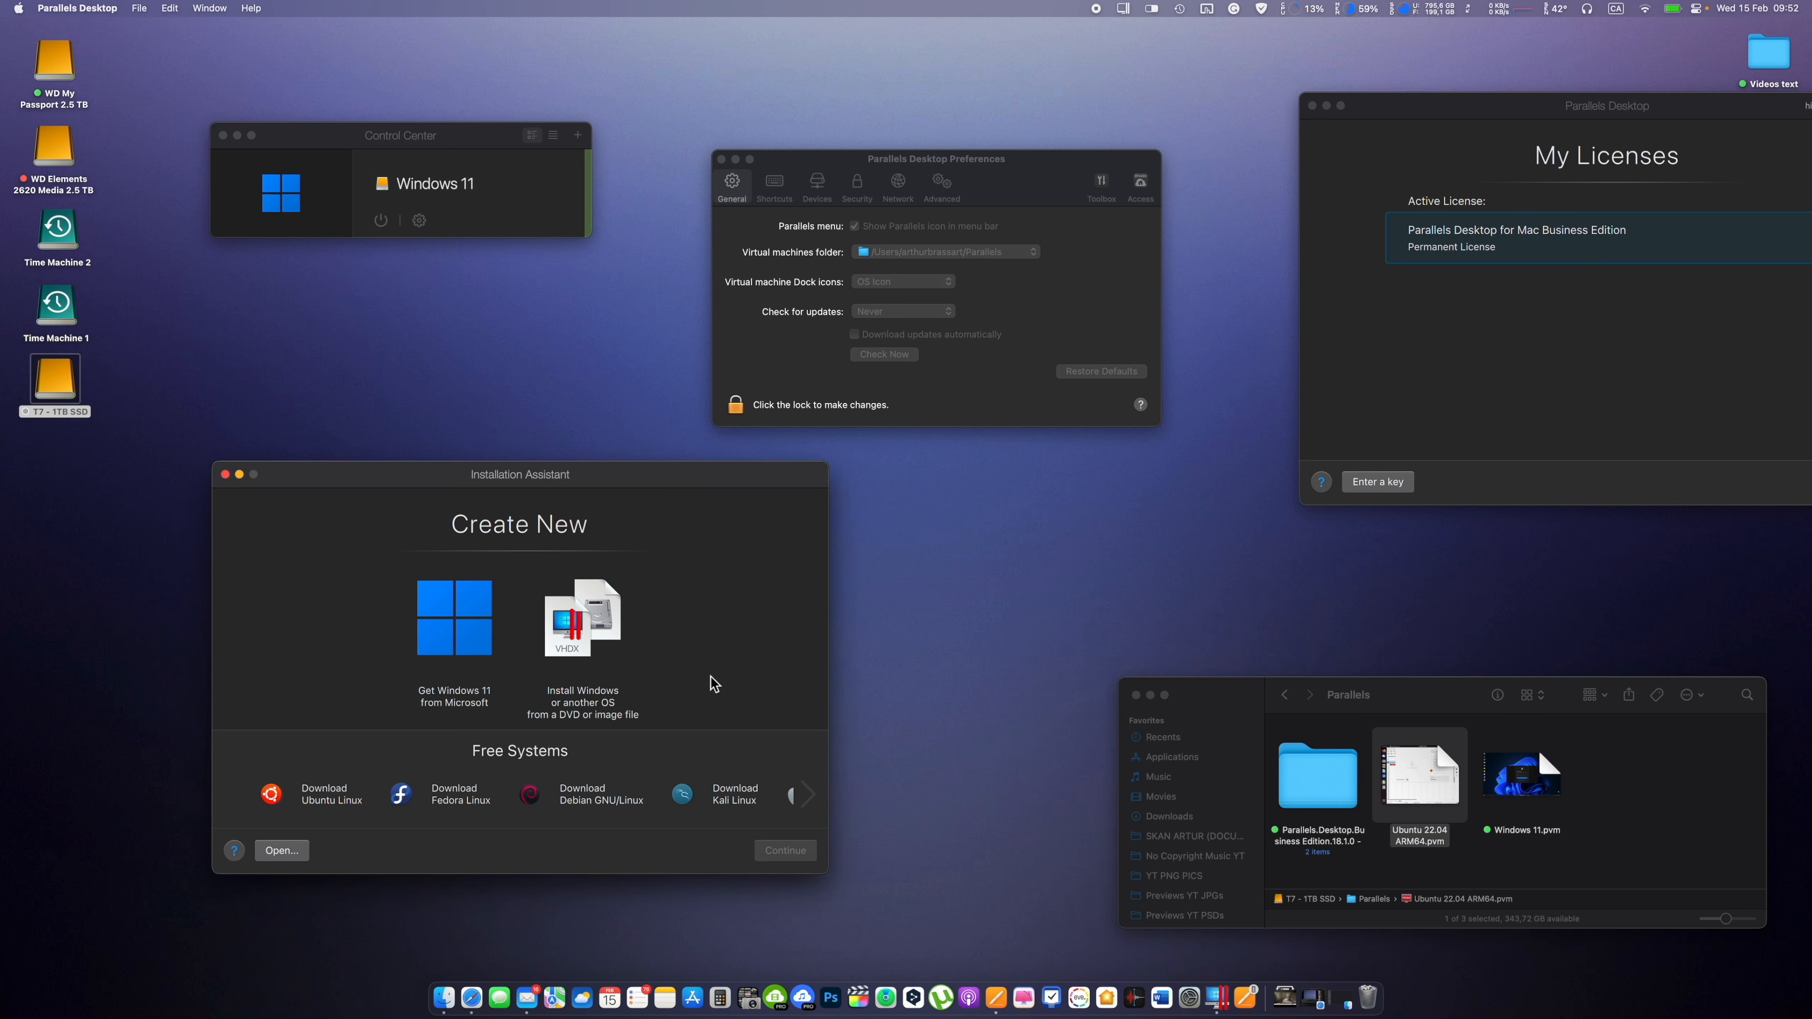
click(454, 618)
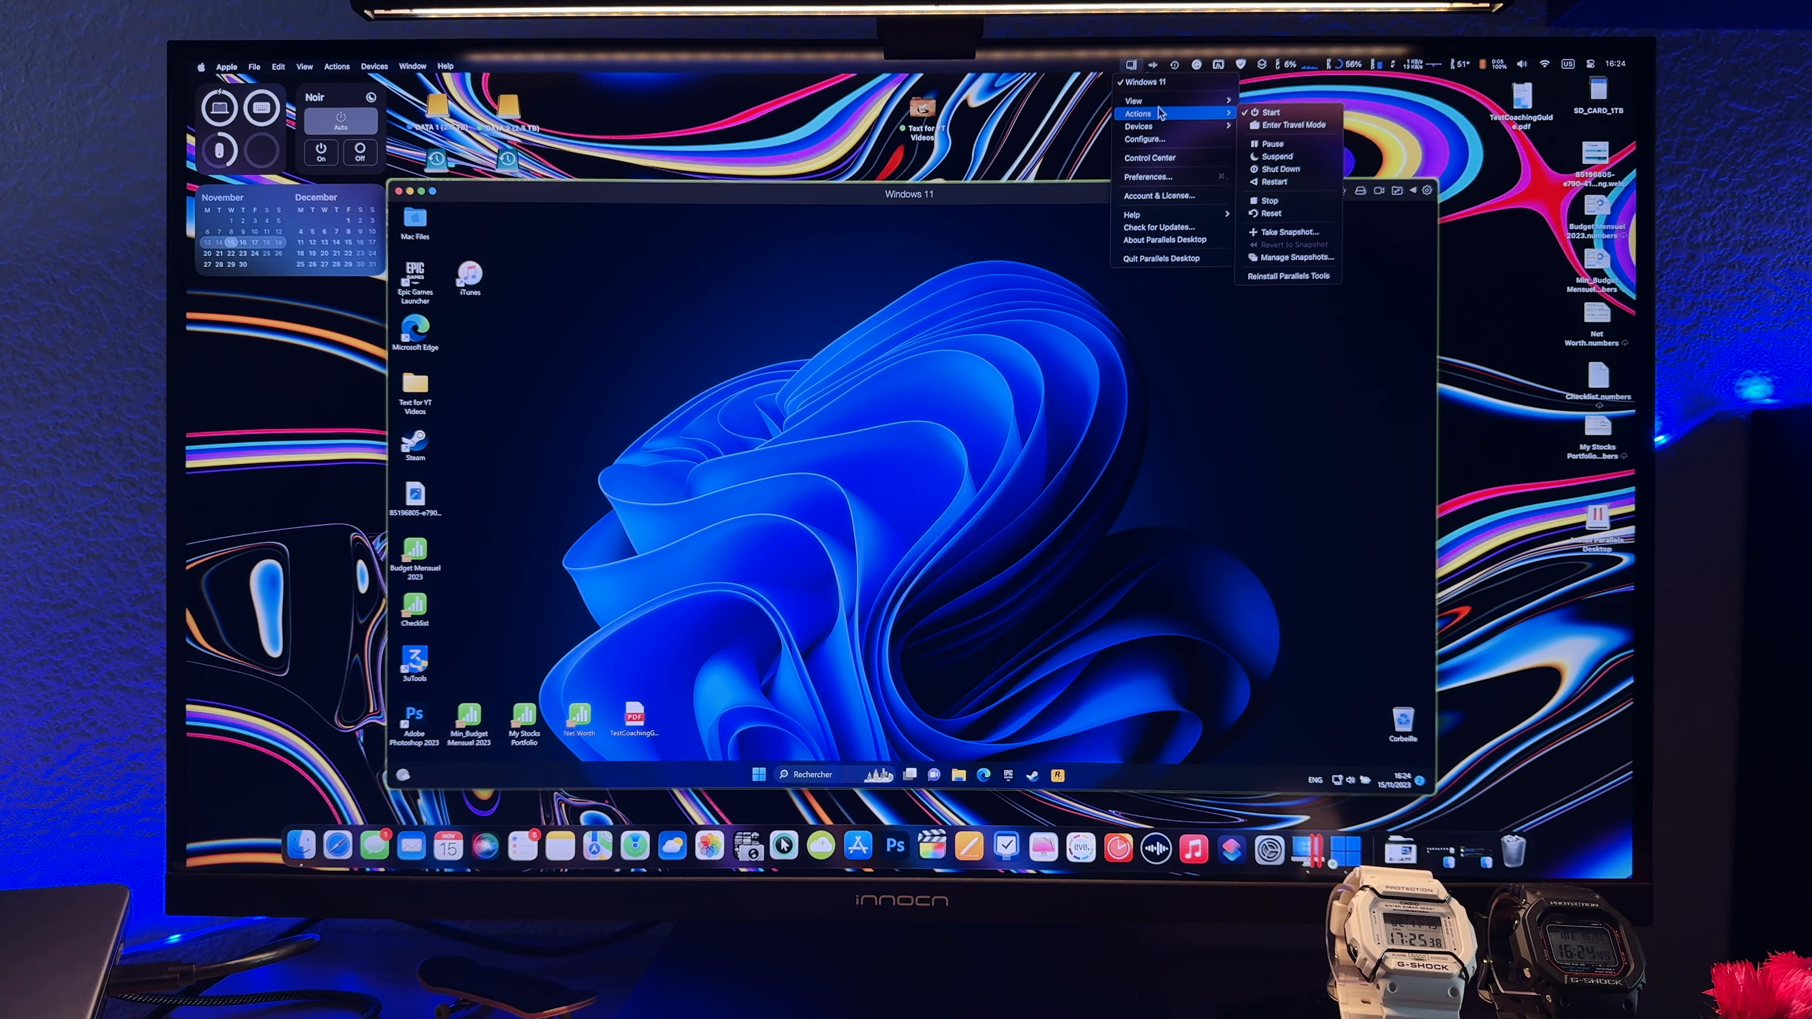
click(1058, 193)
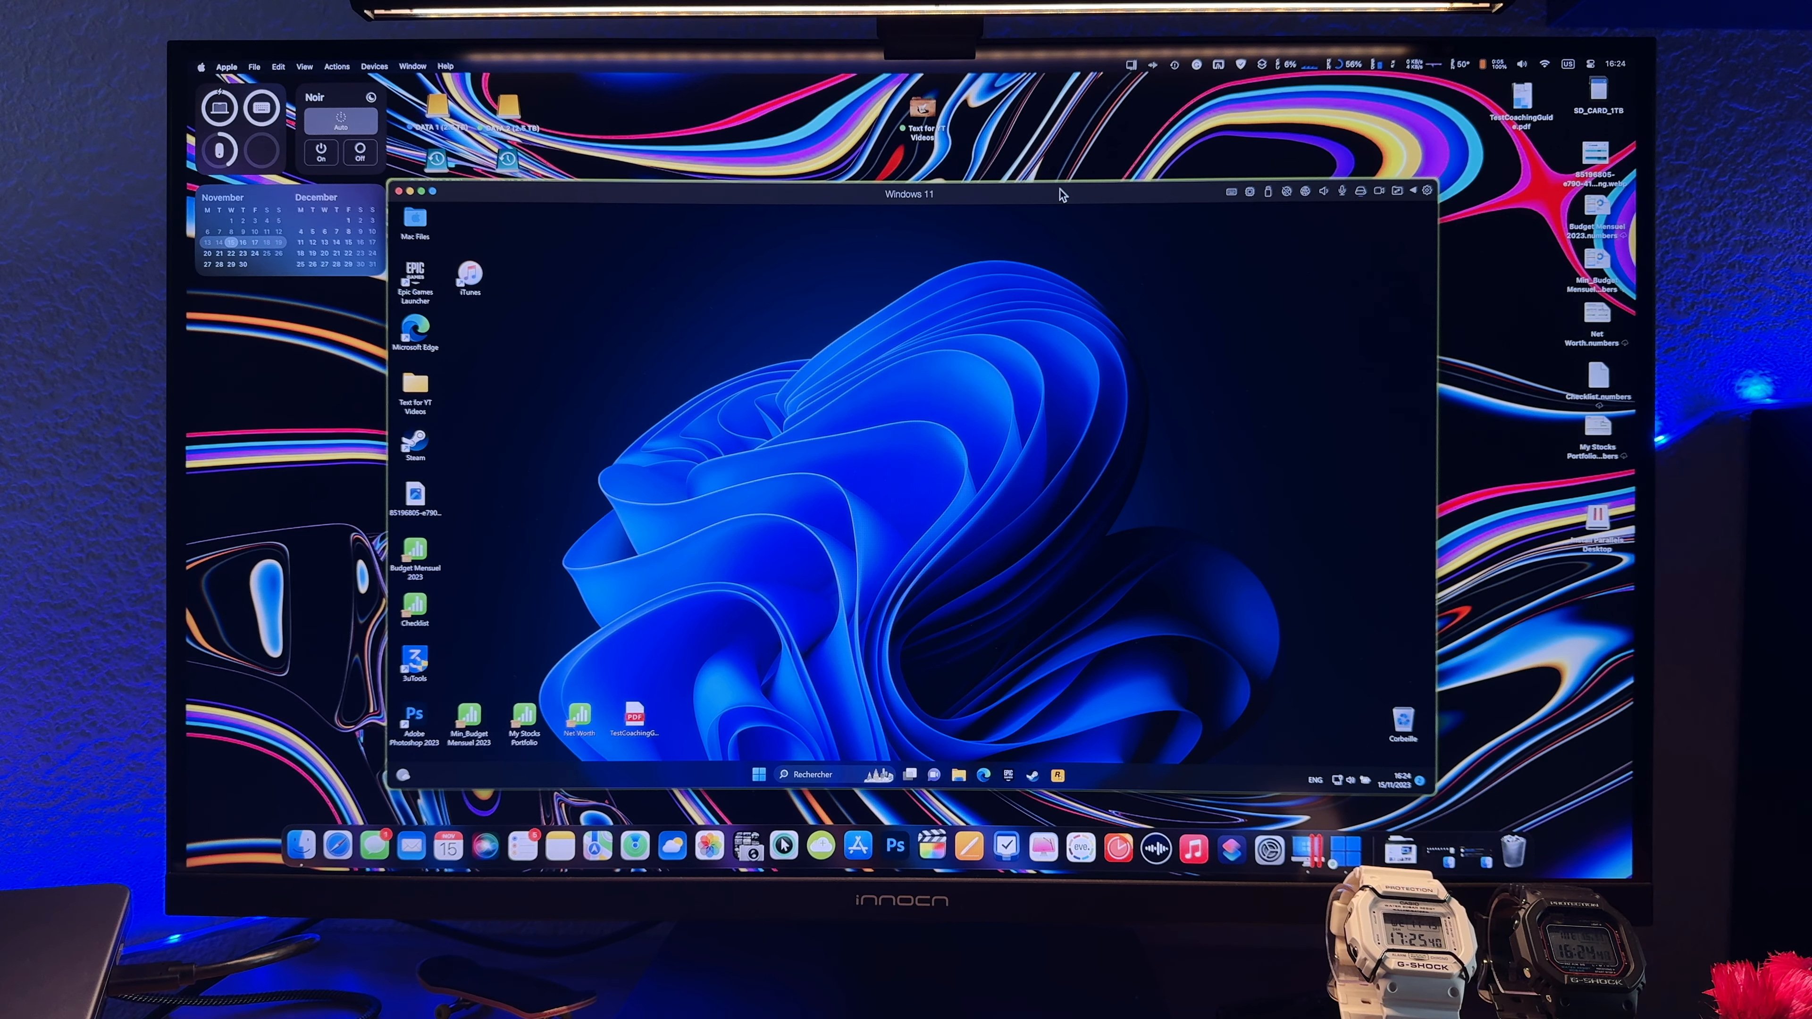
click(1230, 191)
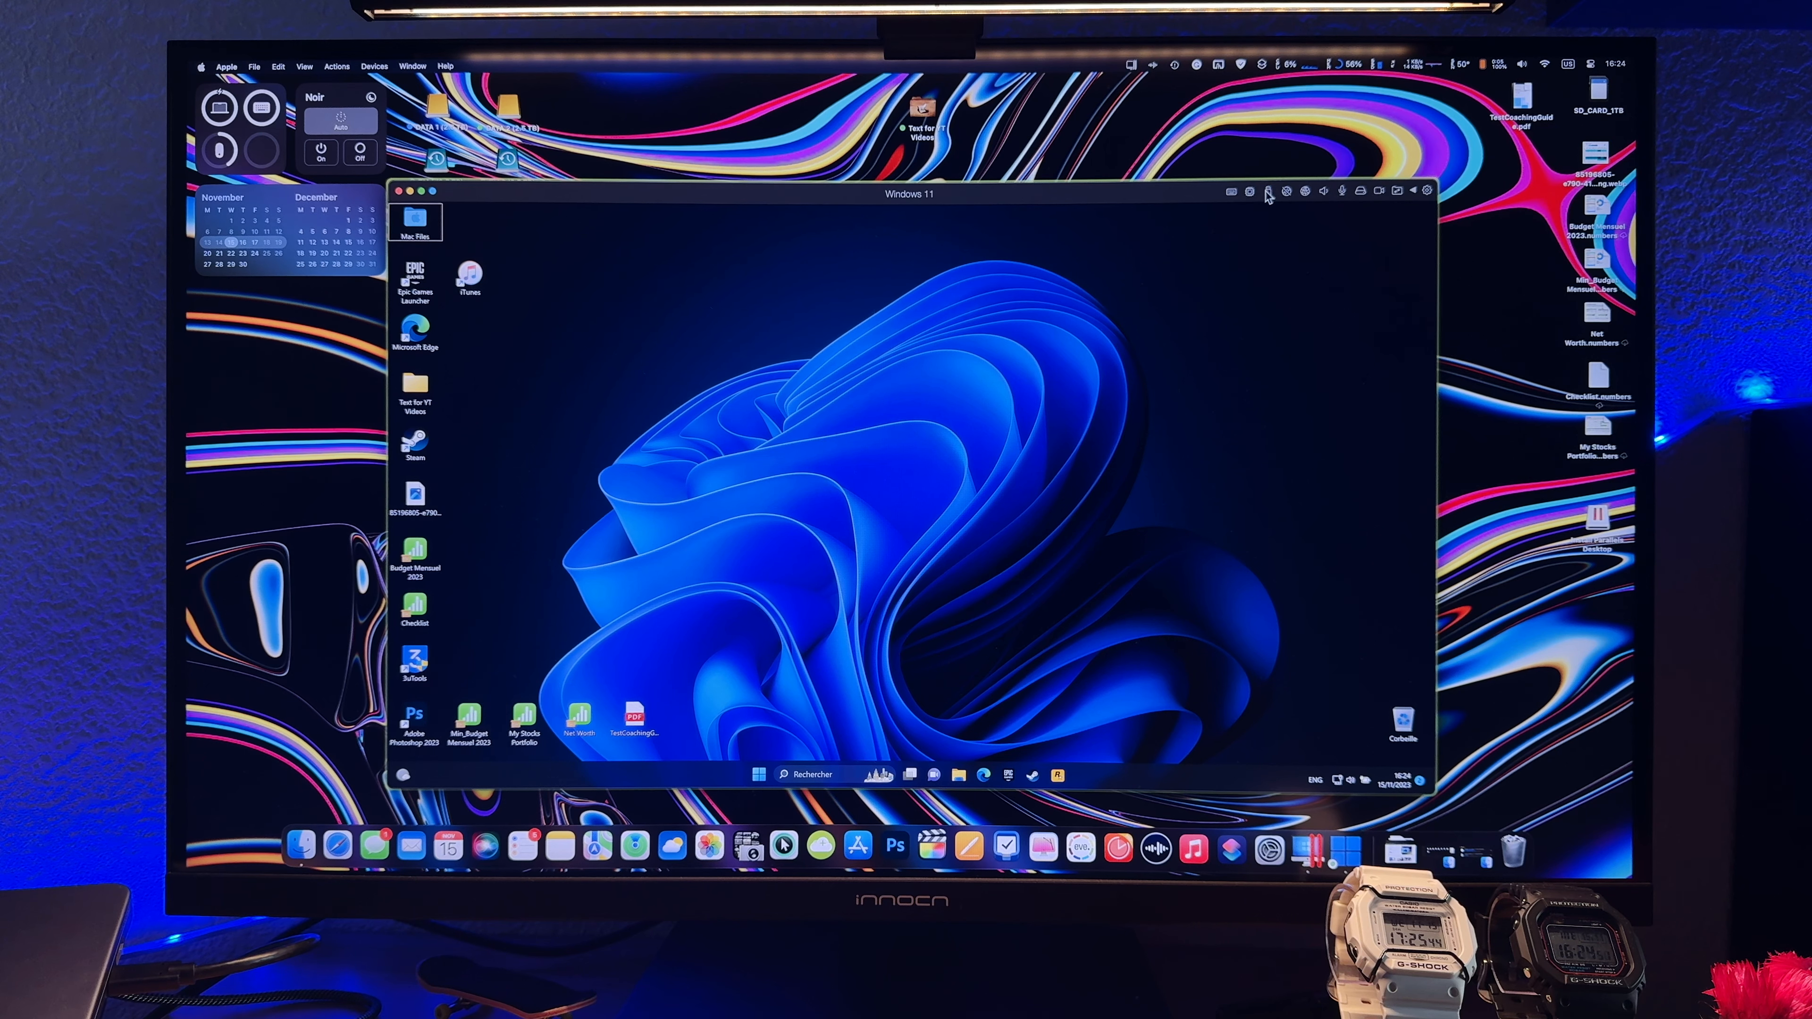
click(1284, 191)
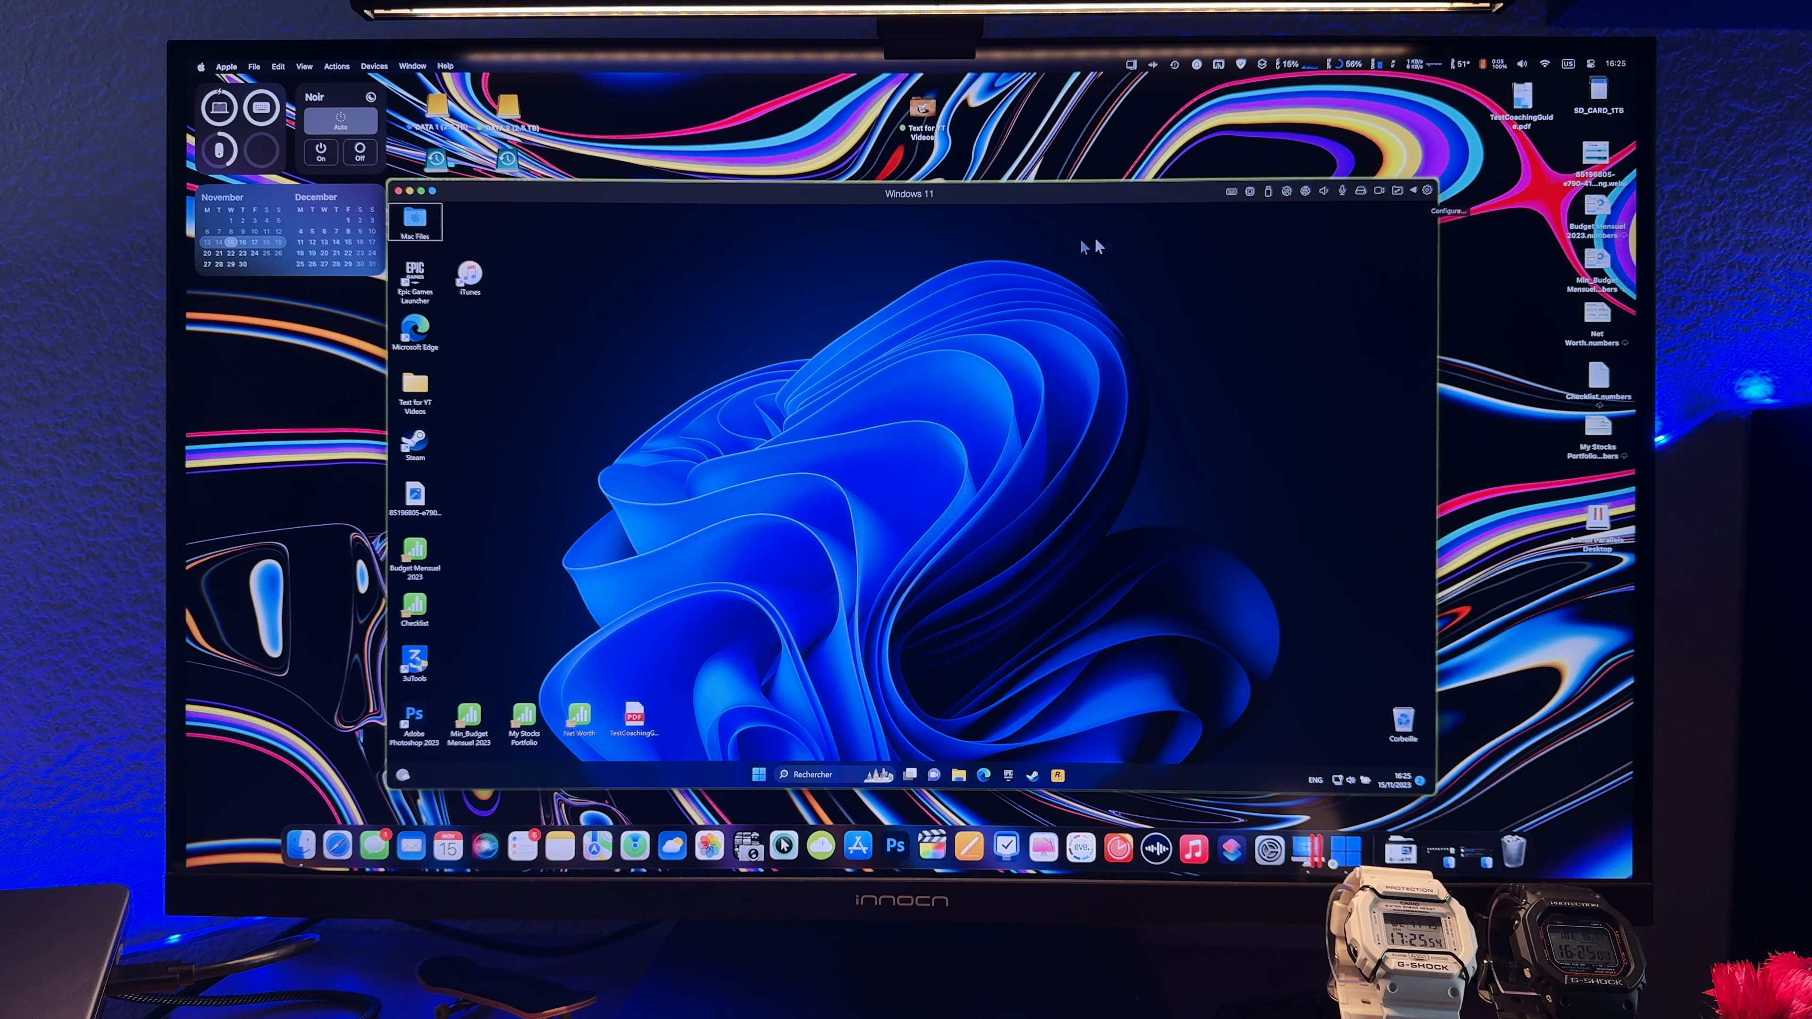
mouse_move(761, 402)
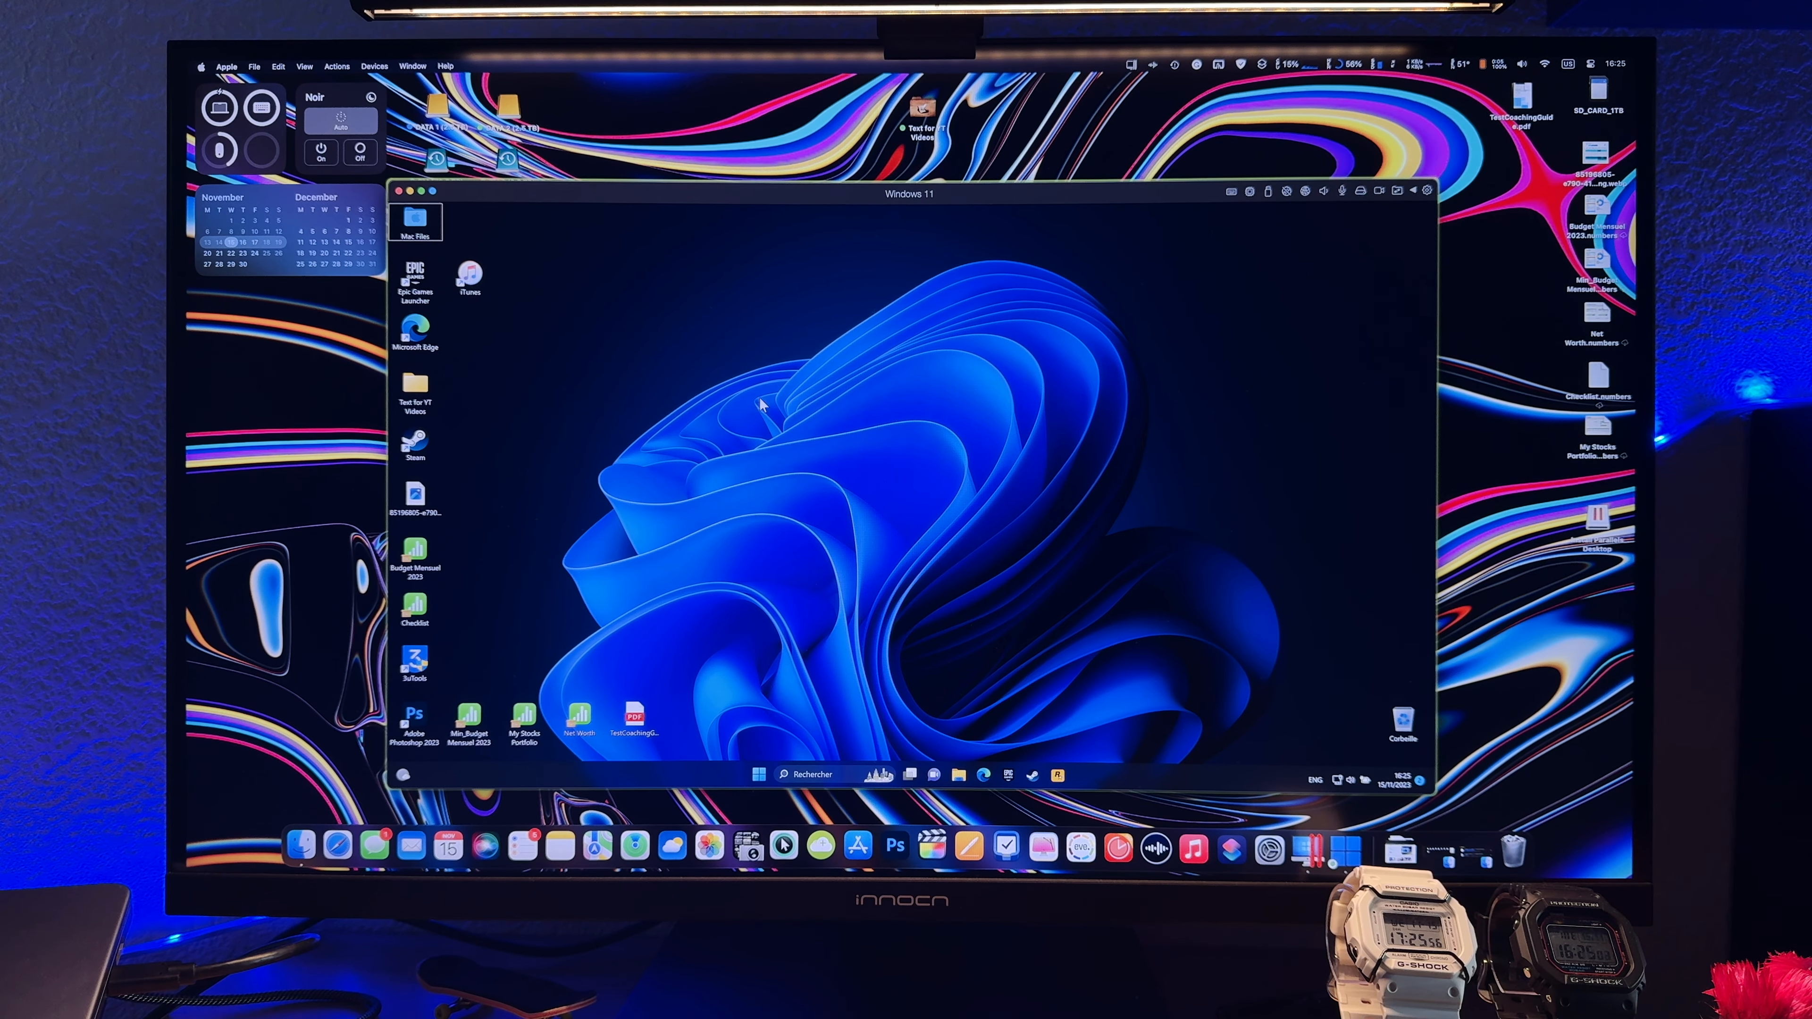
mouse_move(635, 465)
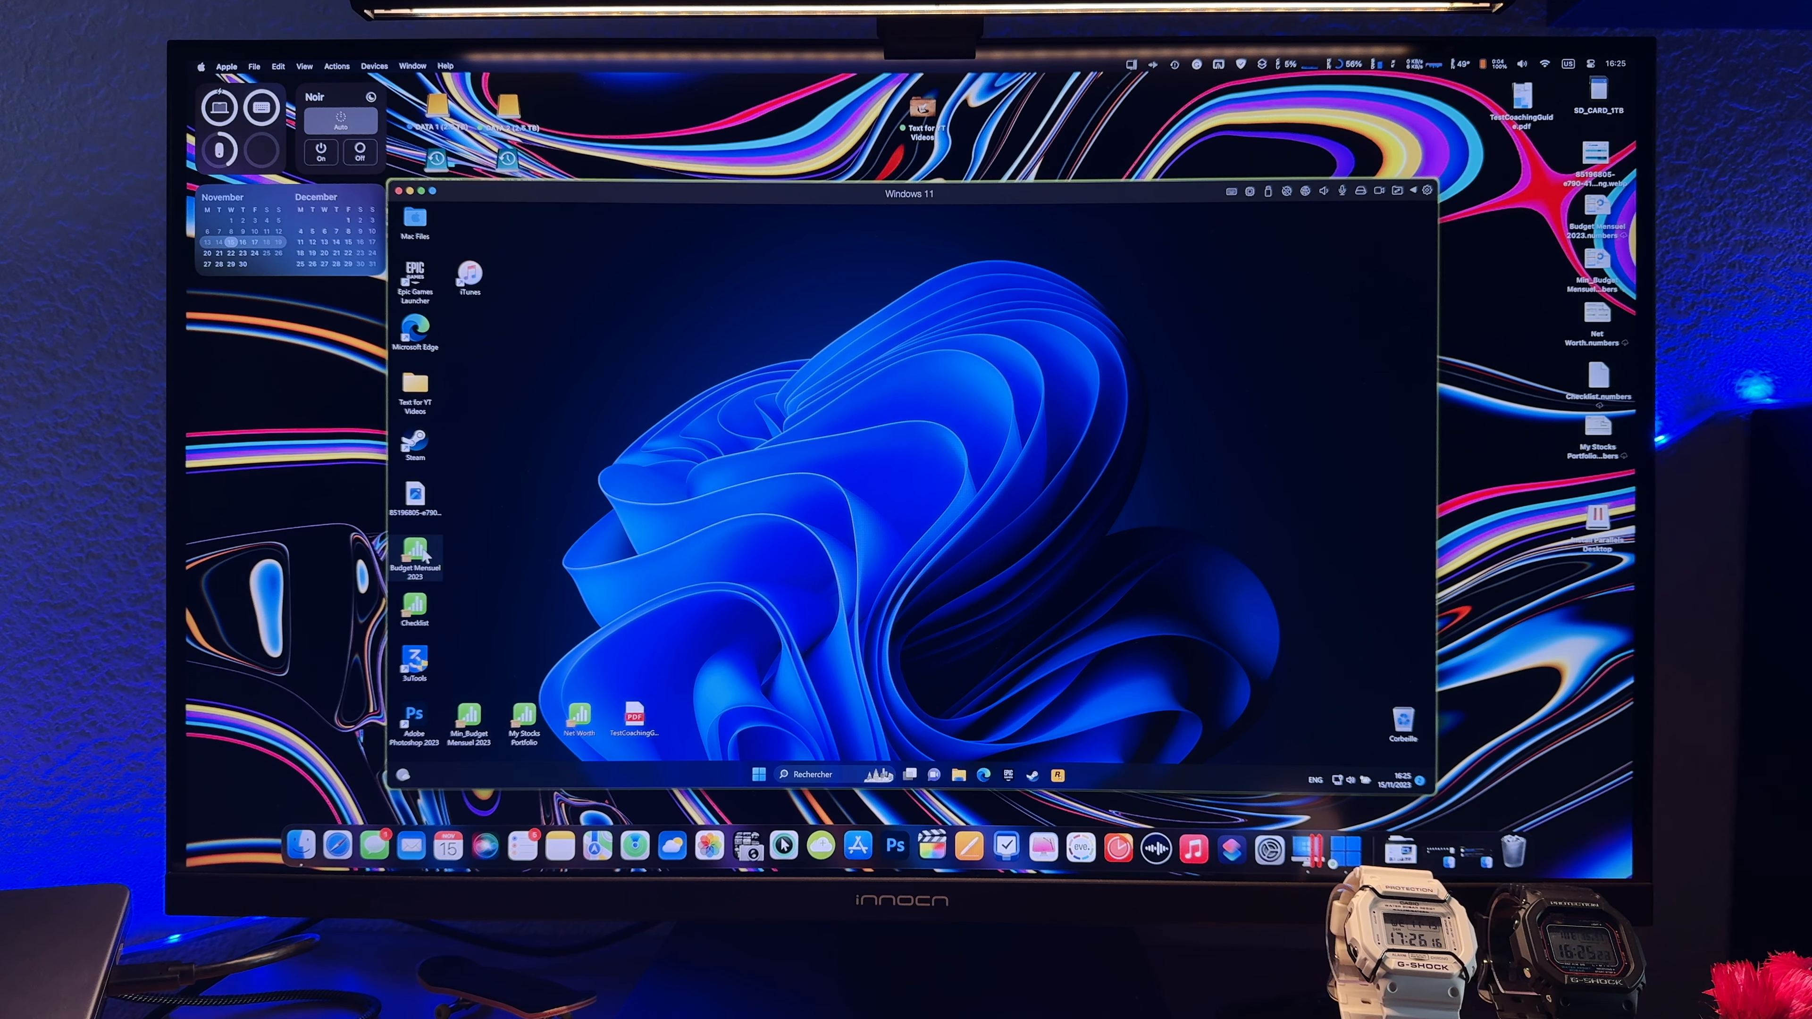
click(413, 555)
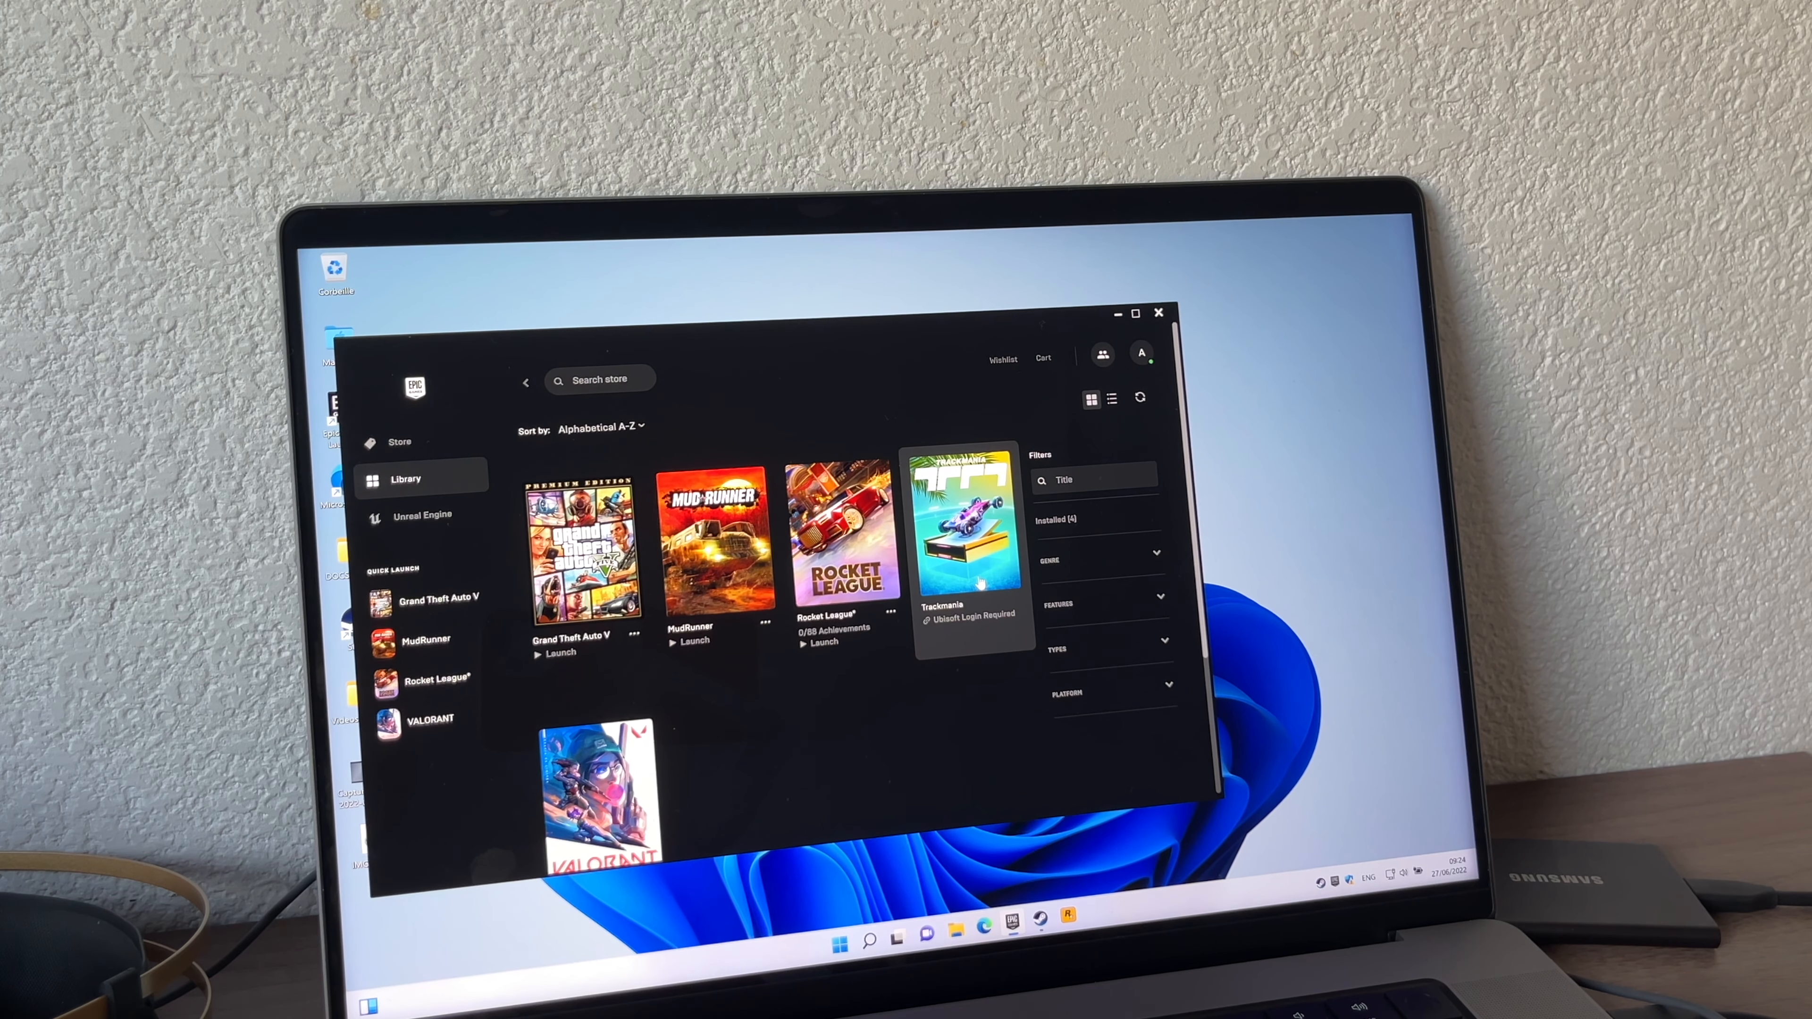
- Bring up the Windows 11 Start menu from the taskbar
scroll(down, 3)
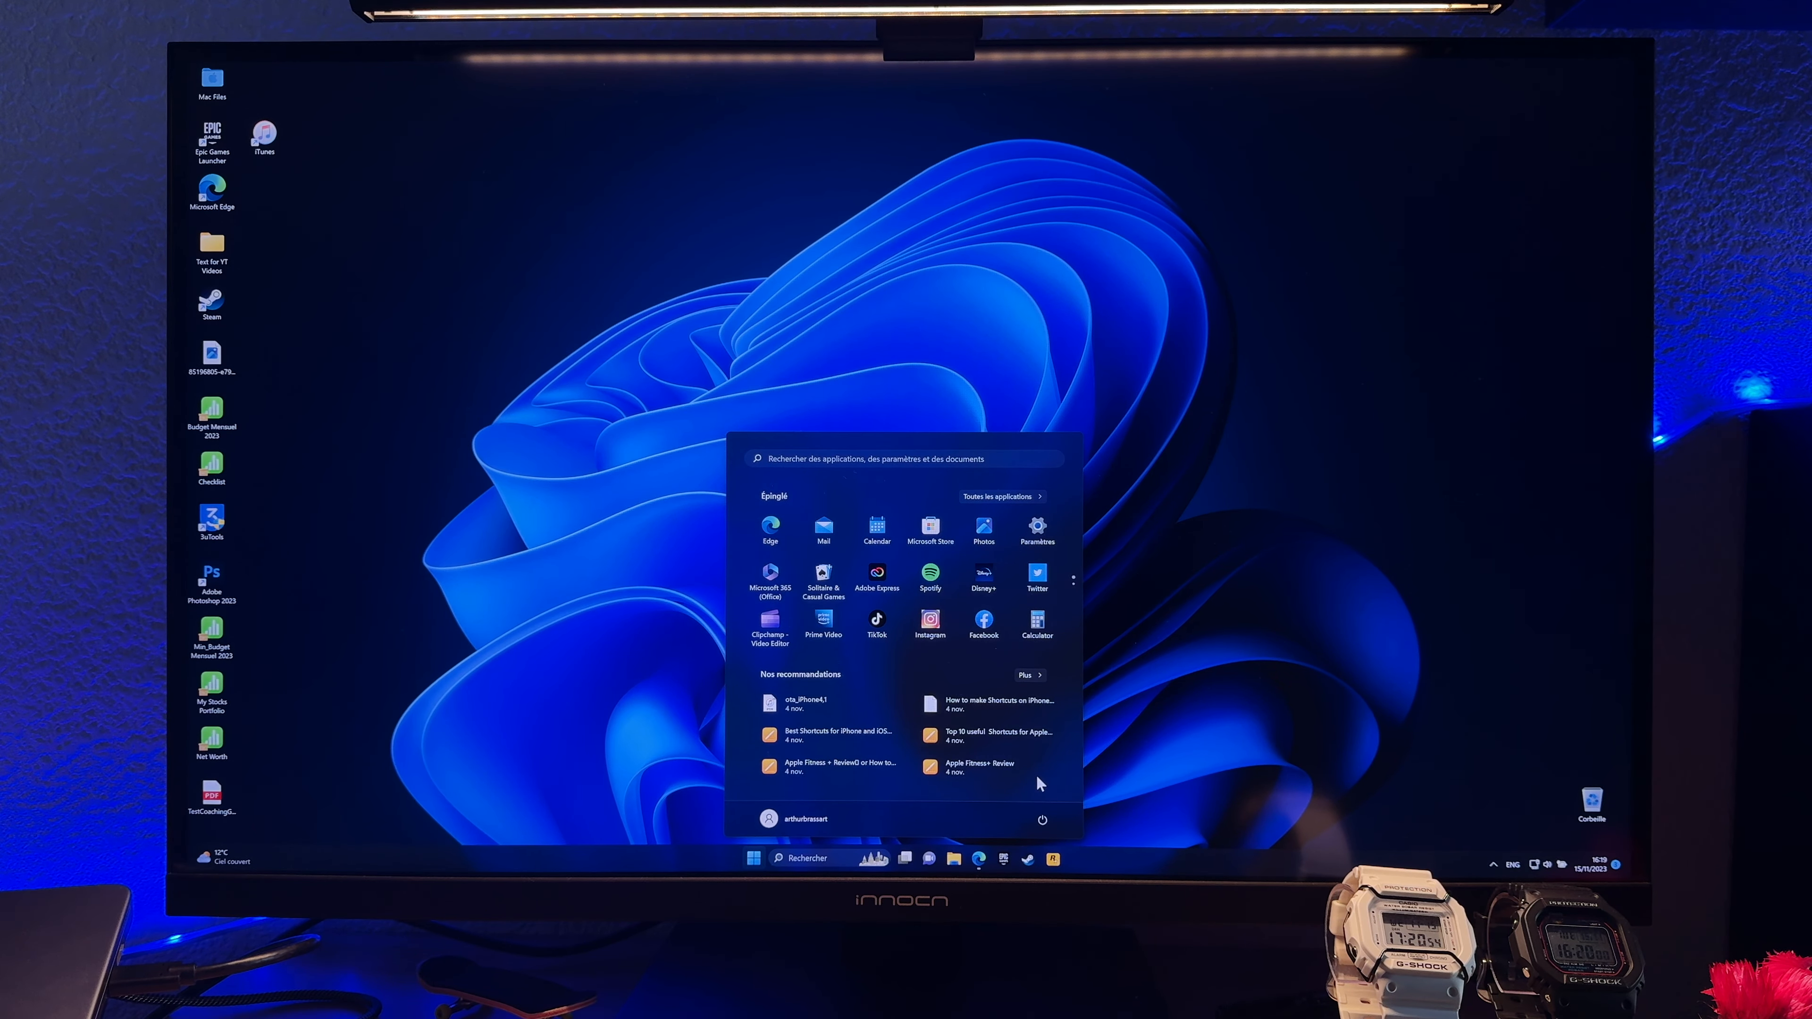
click(1041, 819)
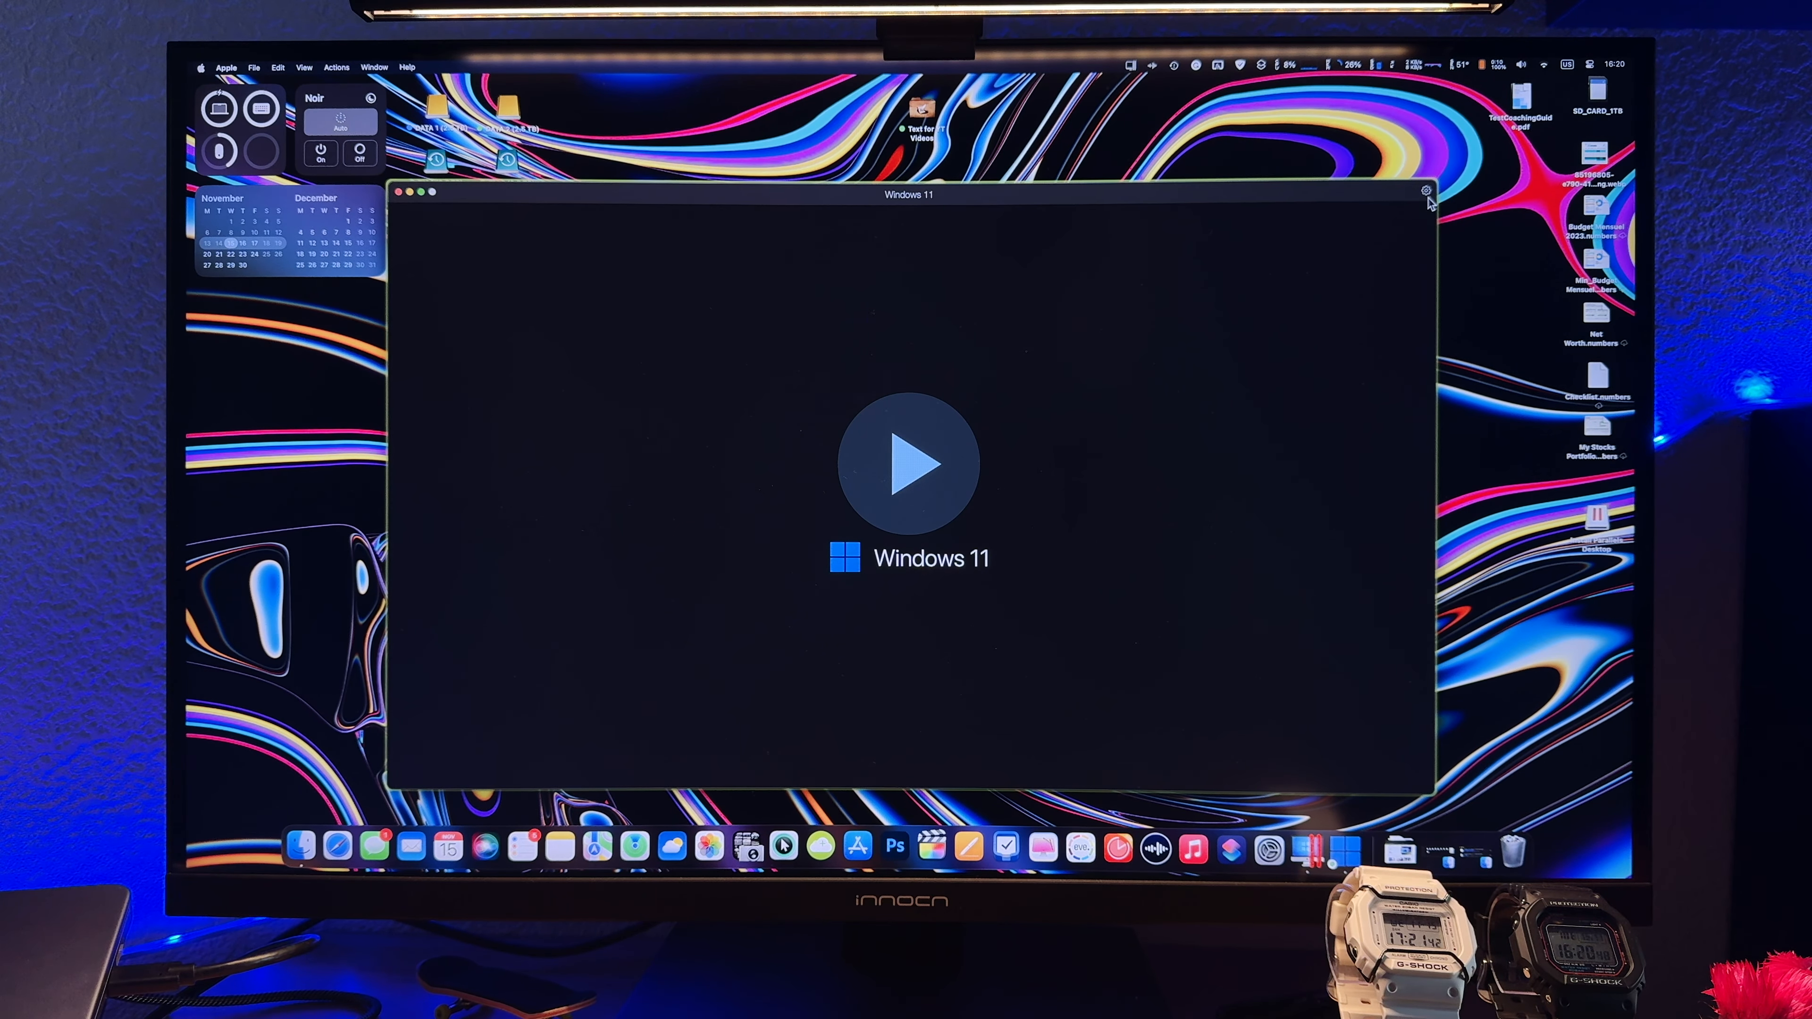
- Keep the Productivity profile and review the VM's behaviour and resource optimization options
click(1426, 191)
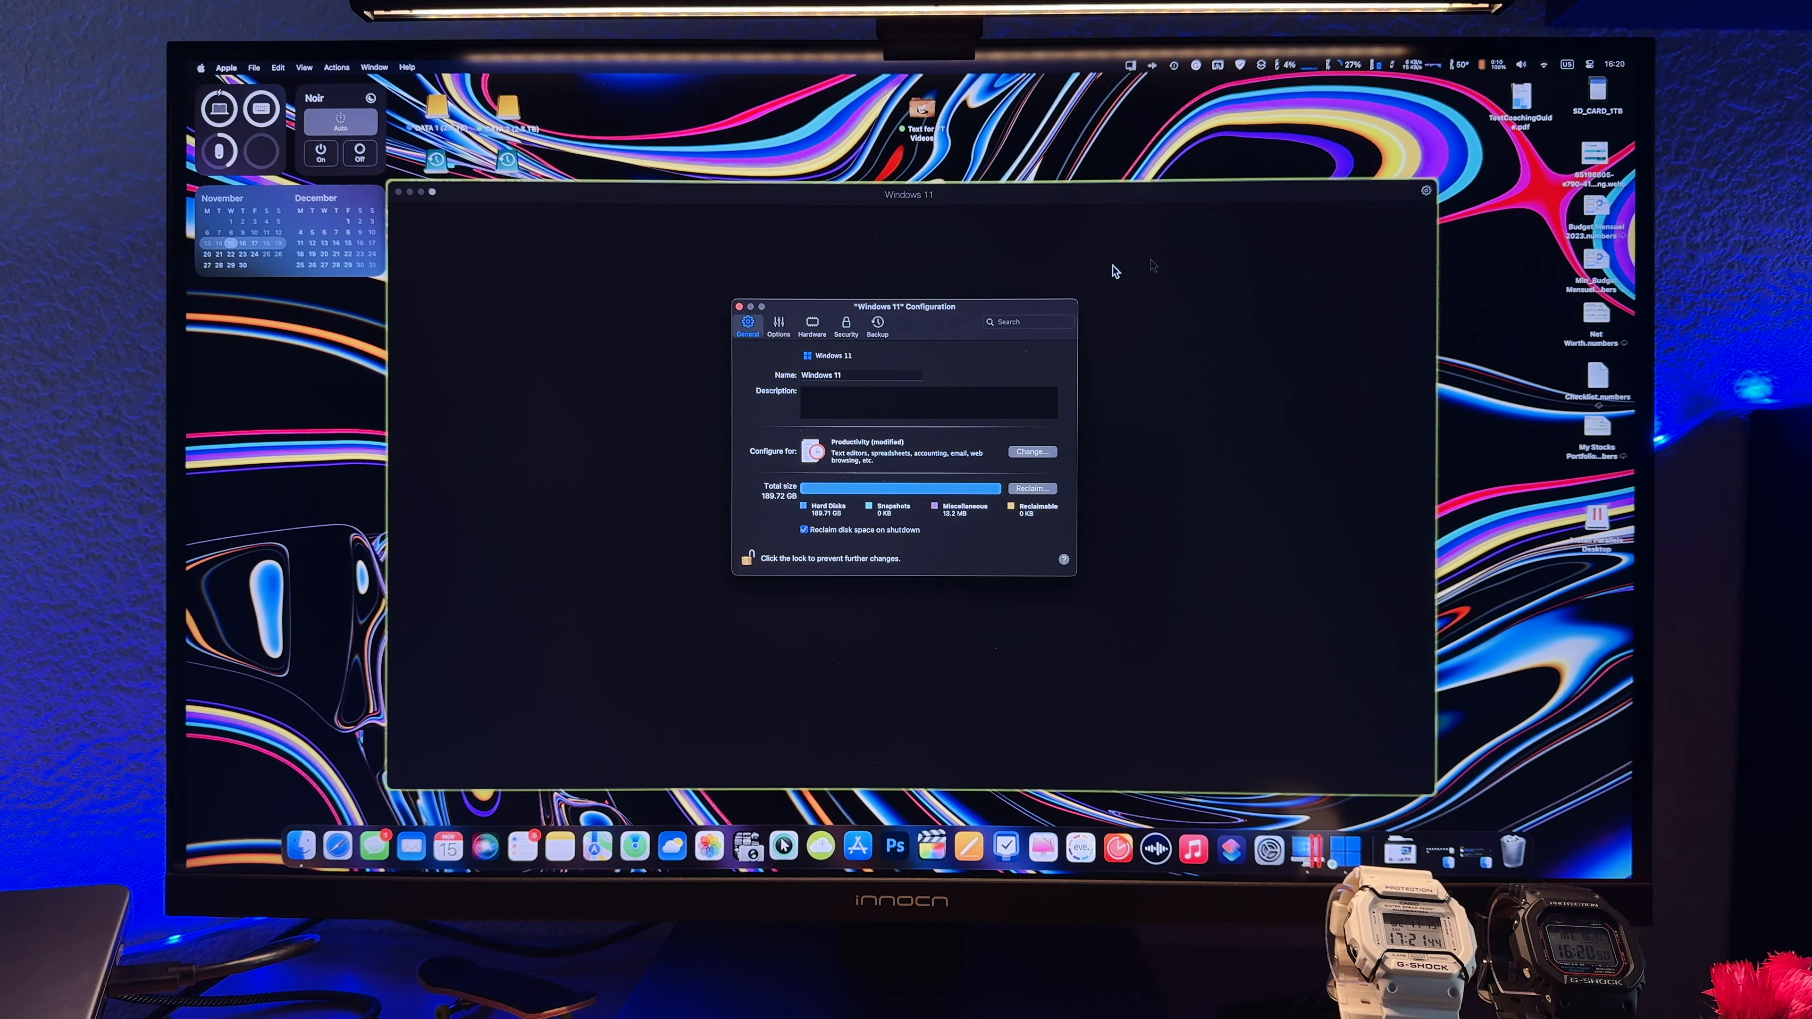
click(1028, 452)
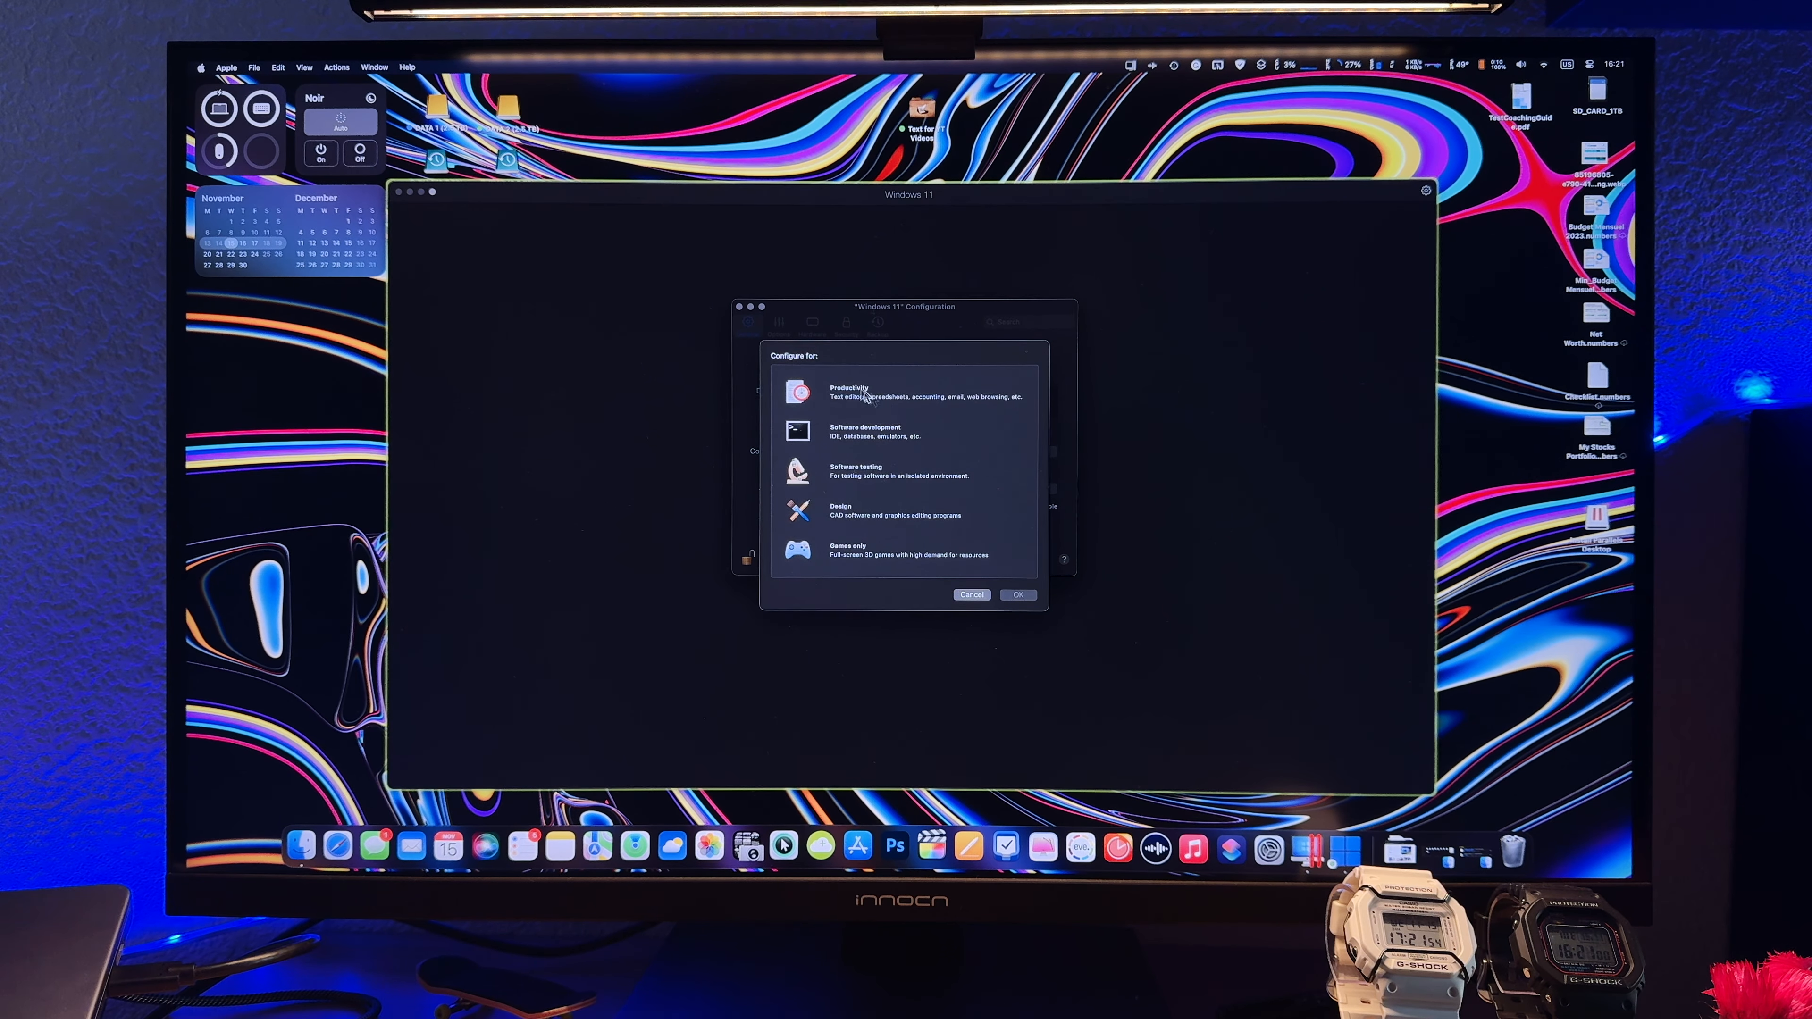
click(1015, 593)
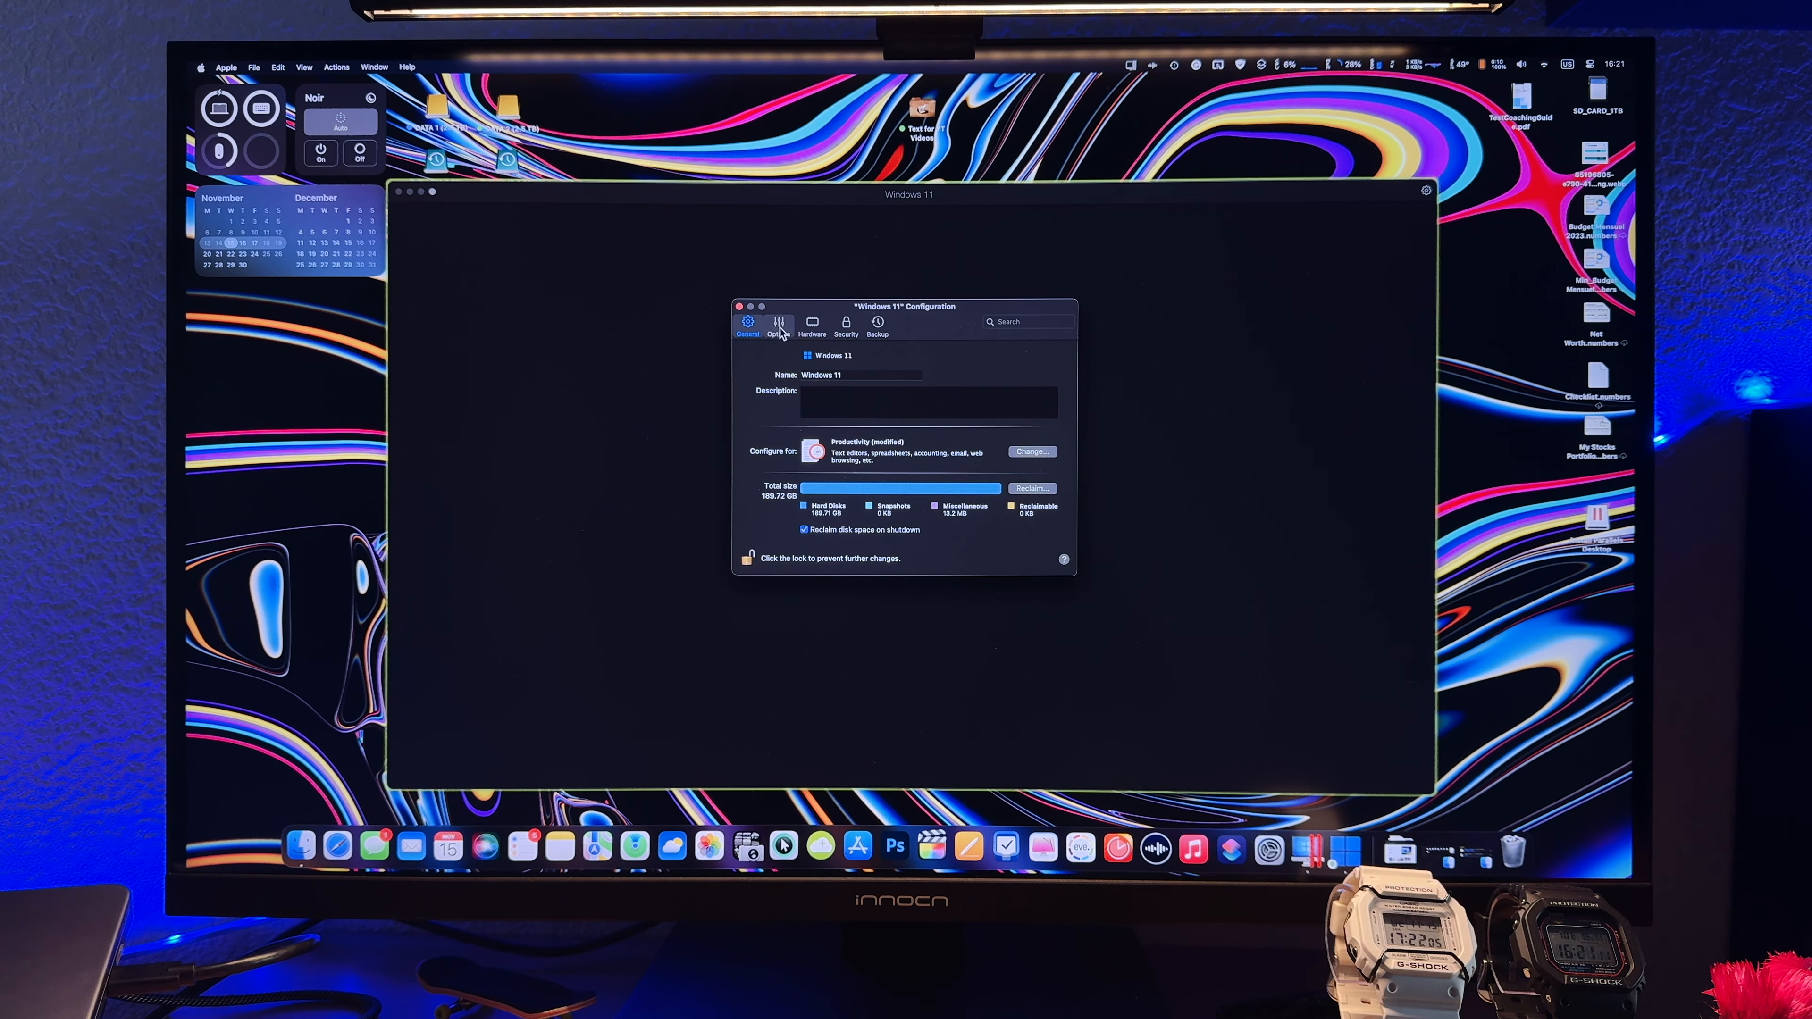
click(777, 323)
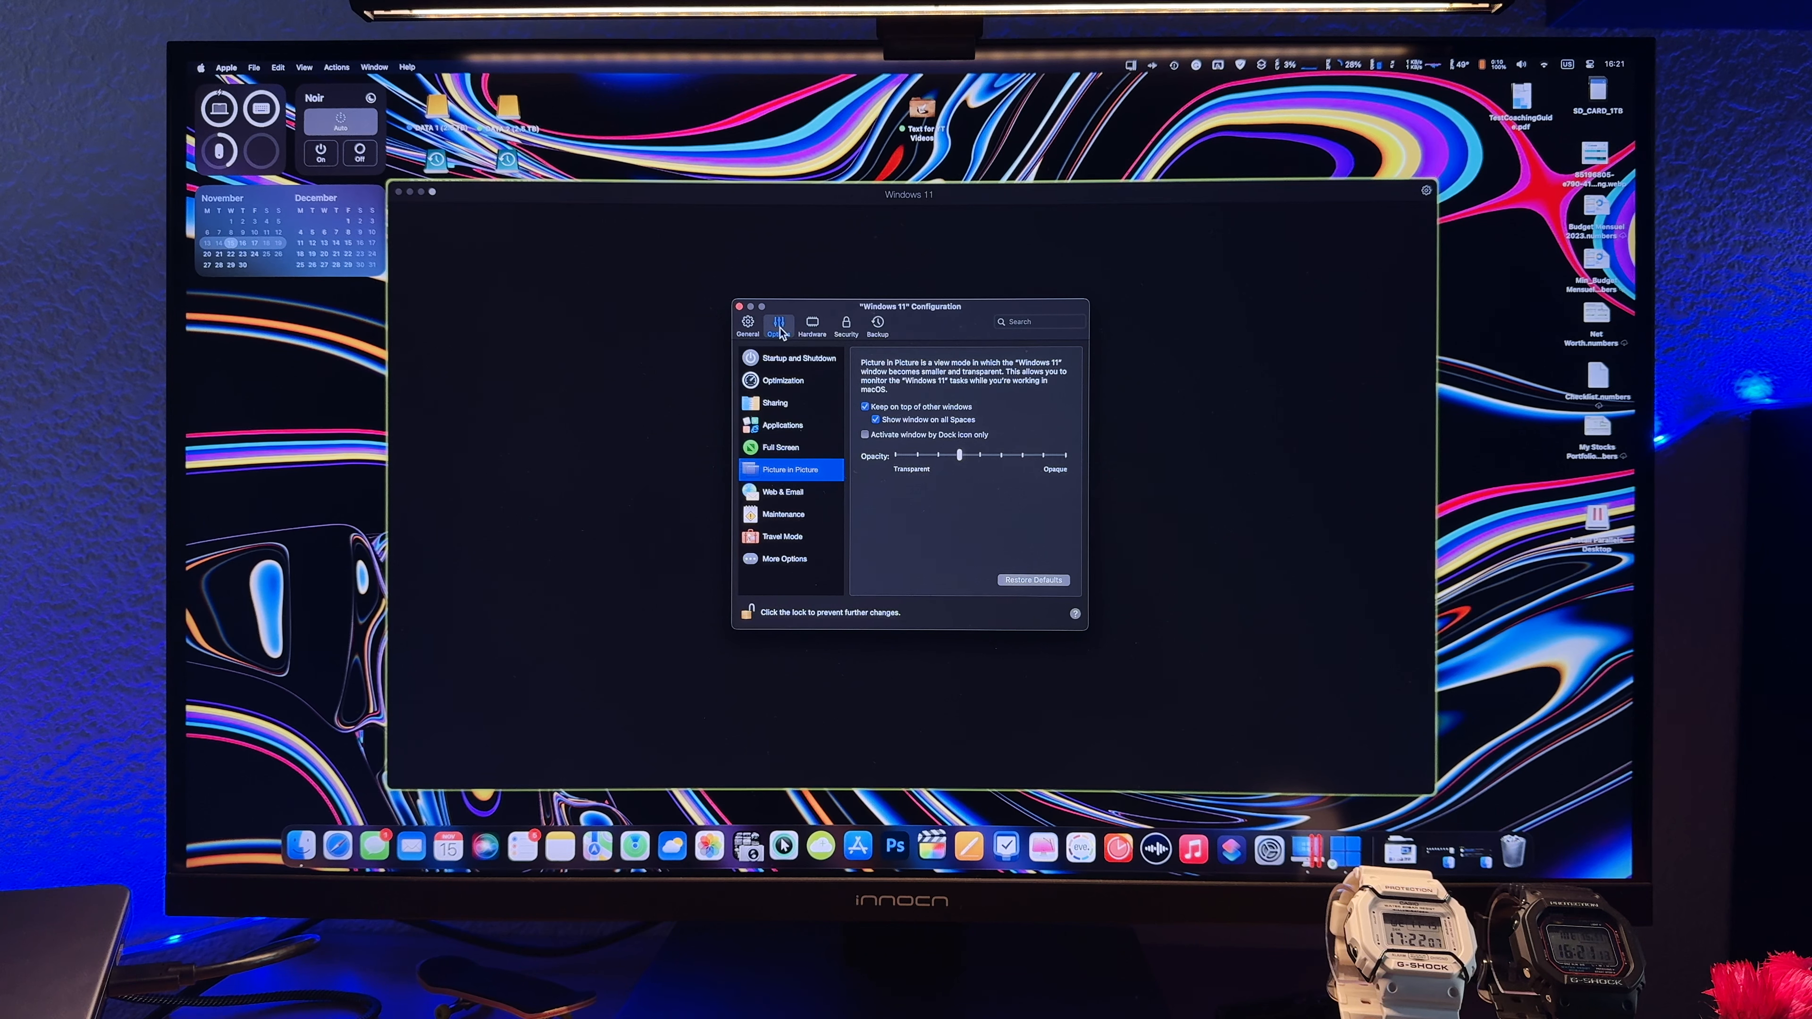
mouse_move(794, 381)
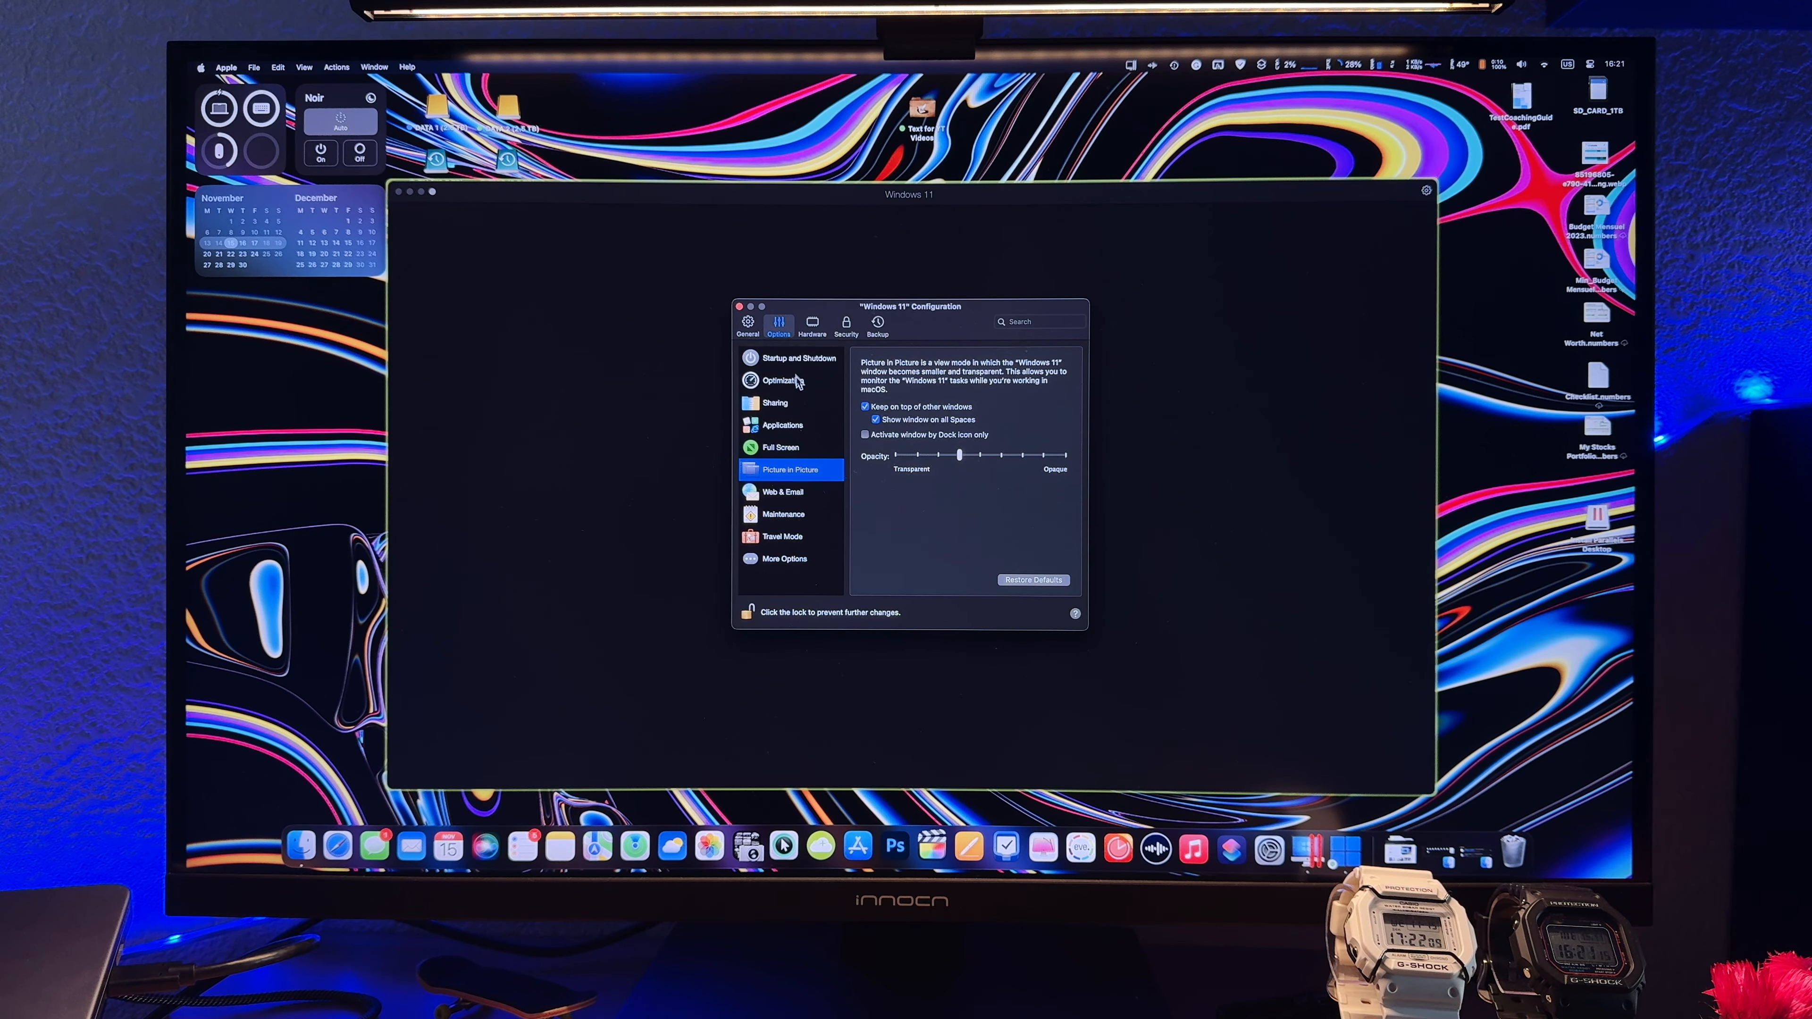
click(784, 382)
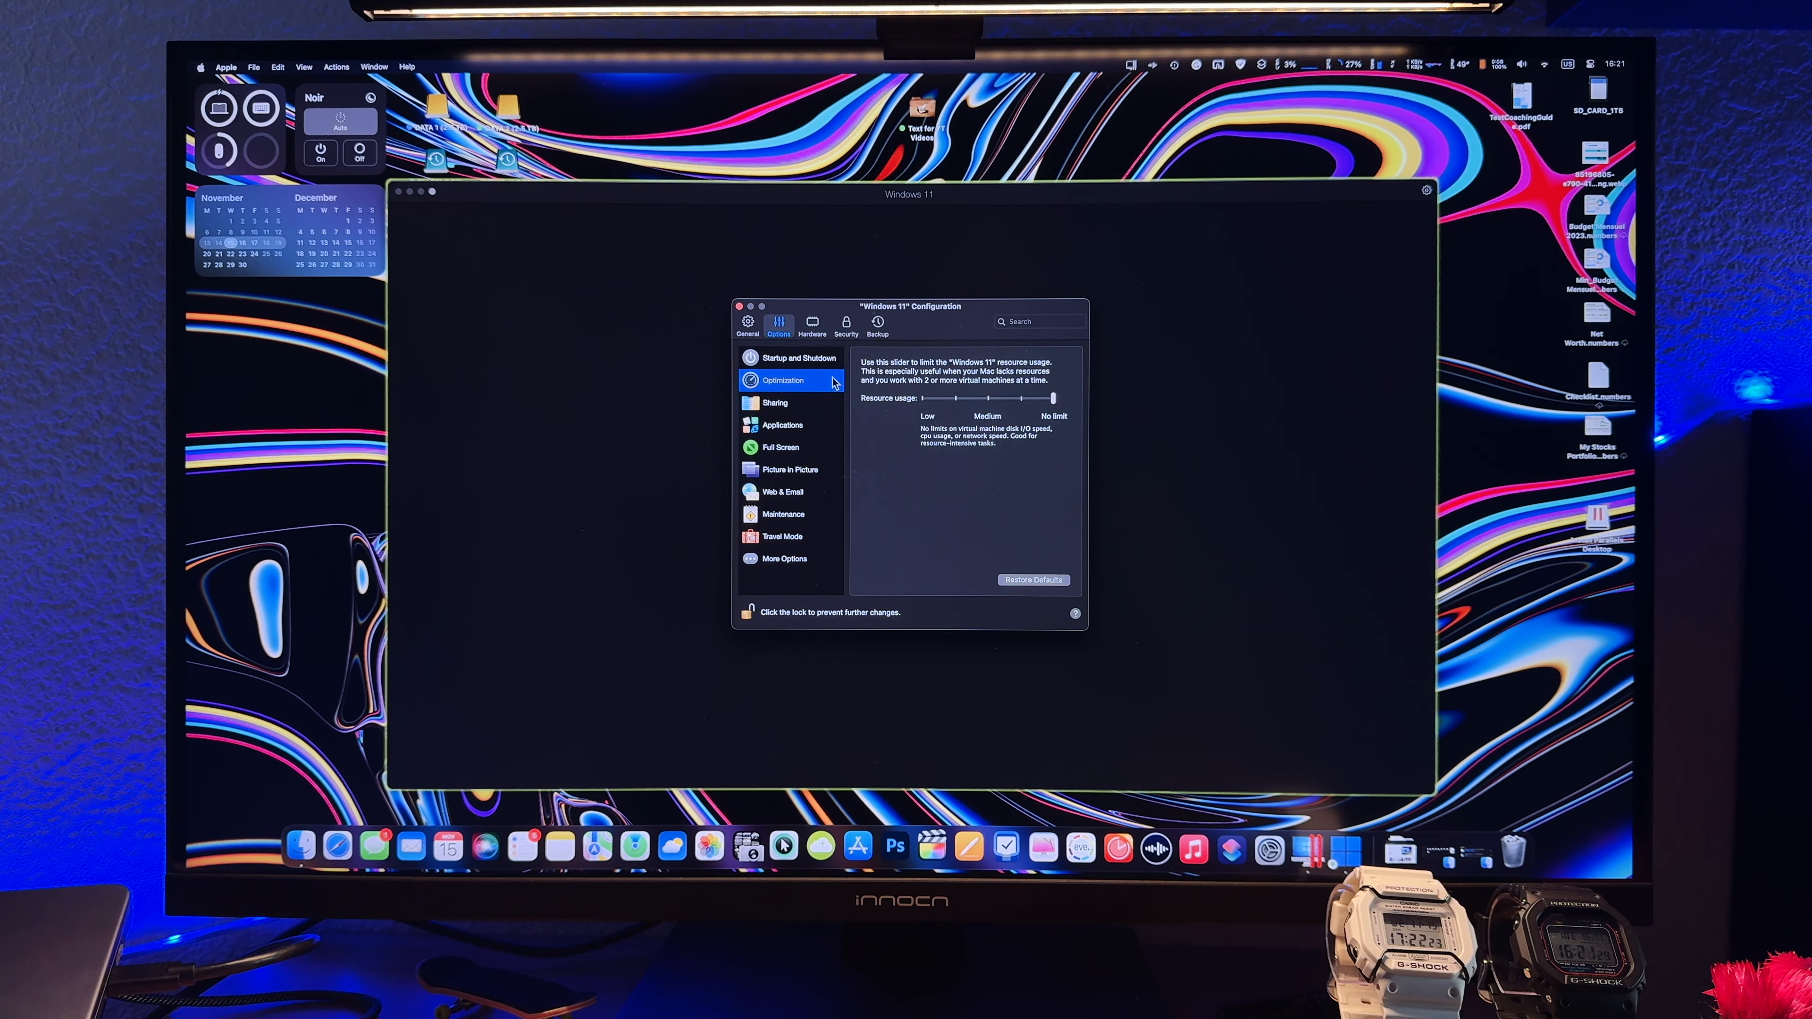
- Switch CPU & Memory allocation to Manual and review the memory amount choices
click(812, 321)
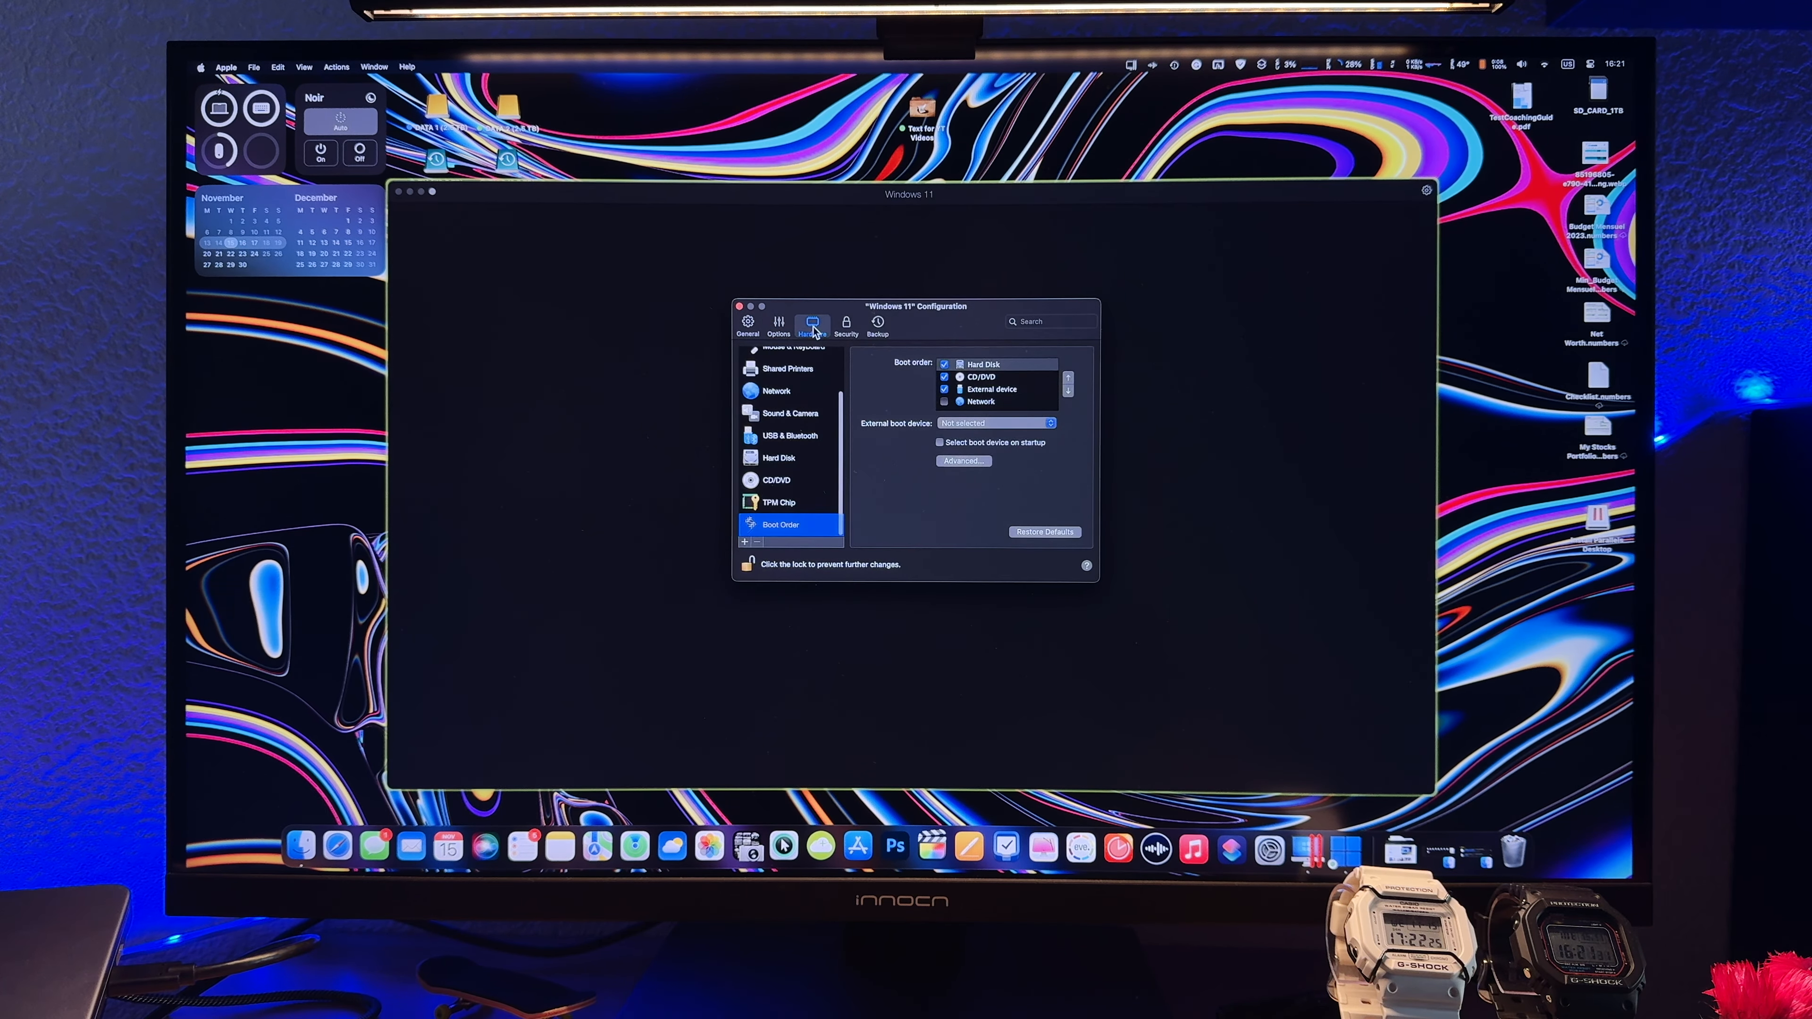
click(812, 324)
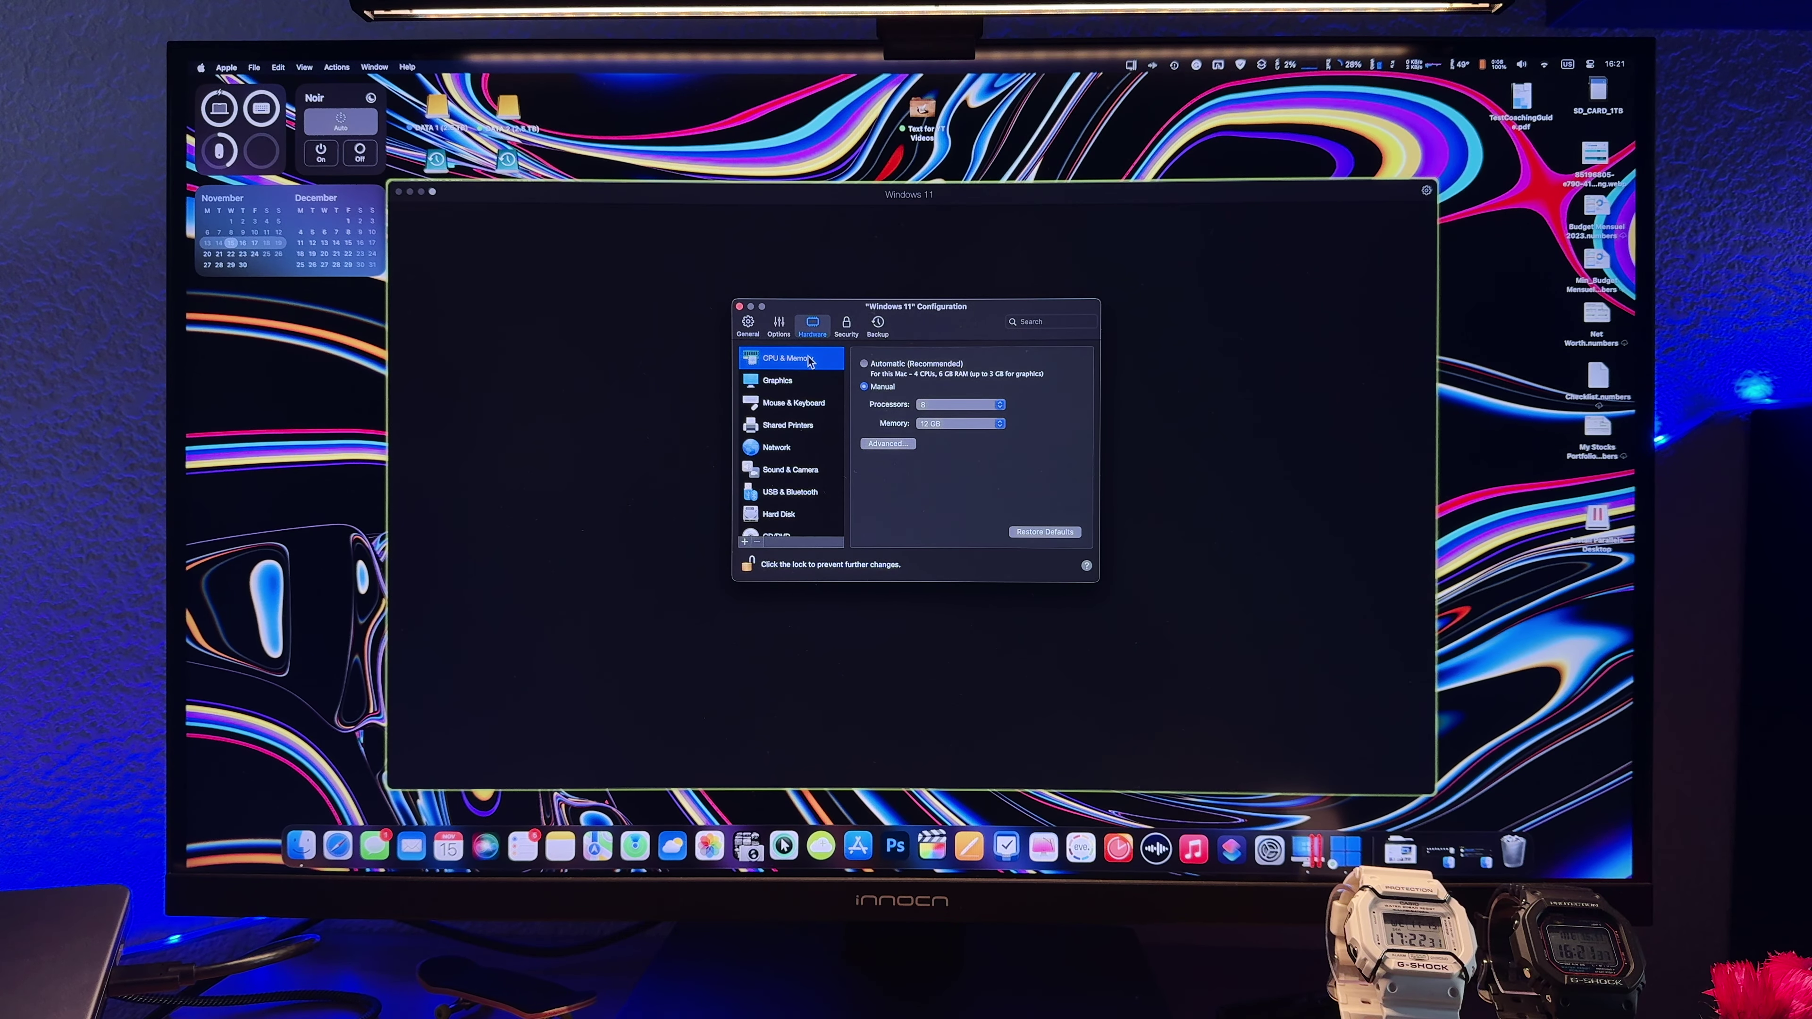
click(964, 405)
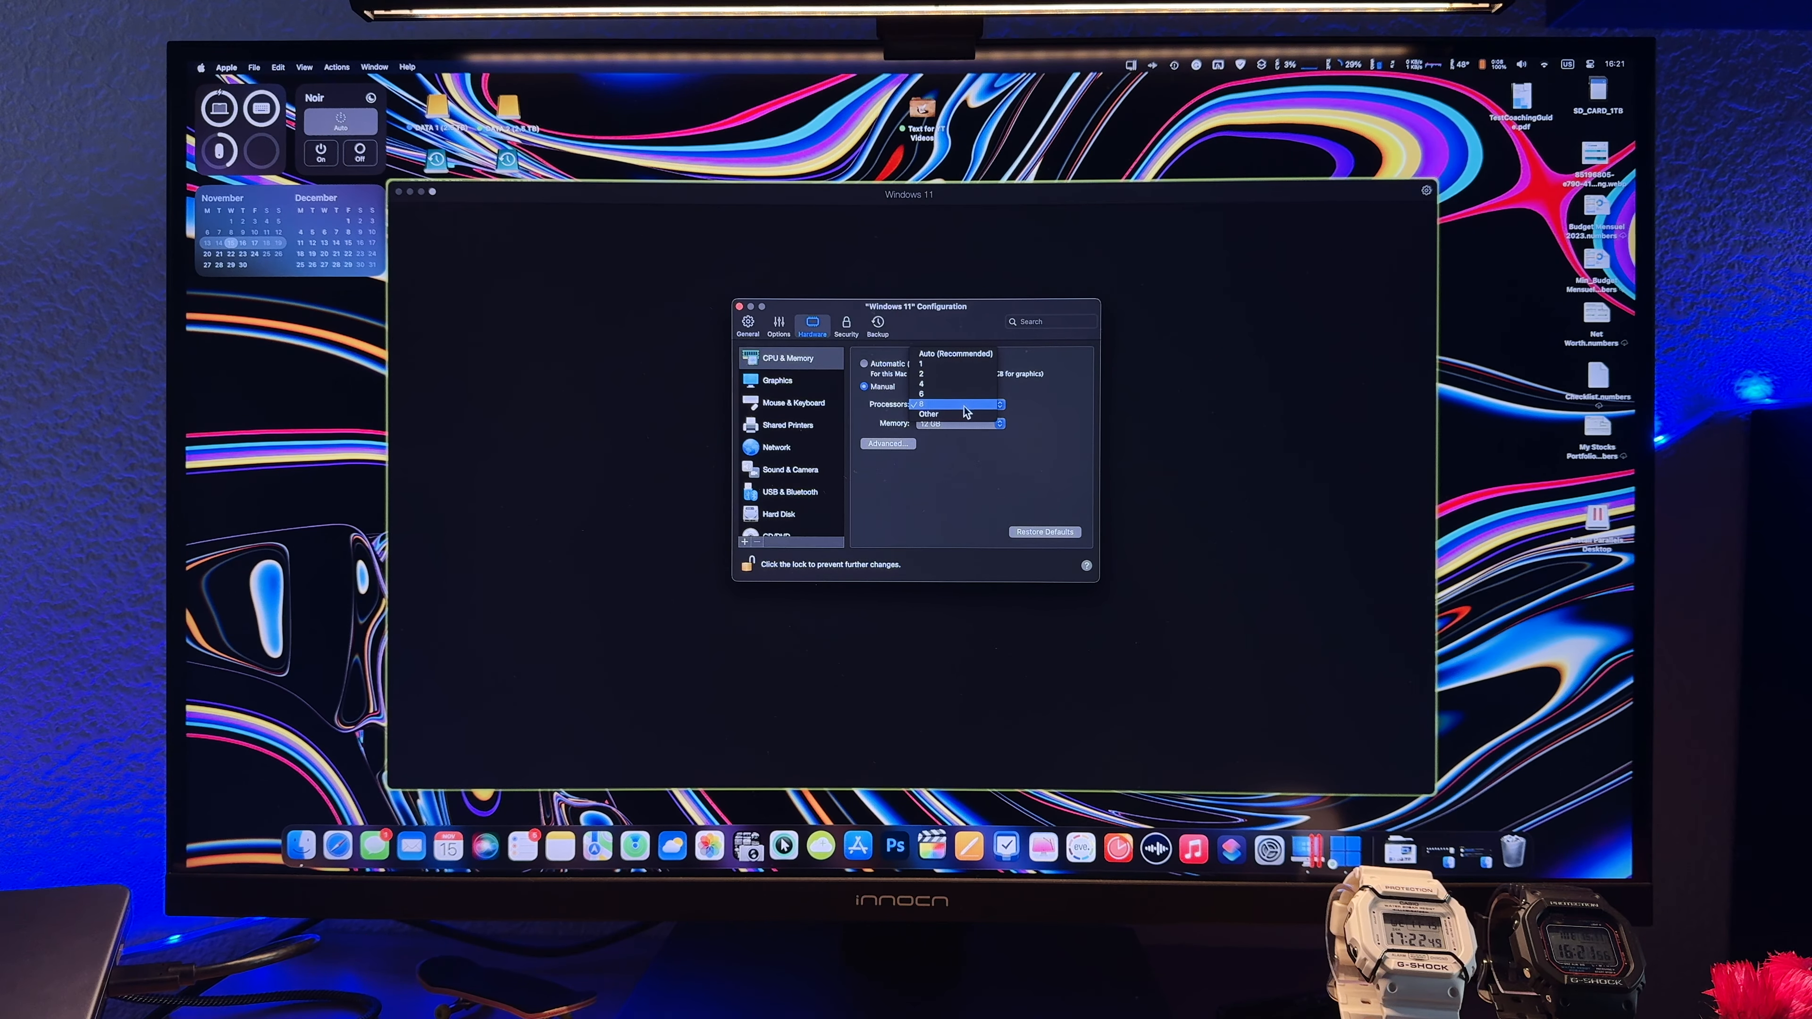
click(959, 403)
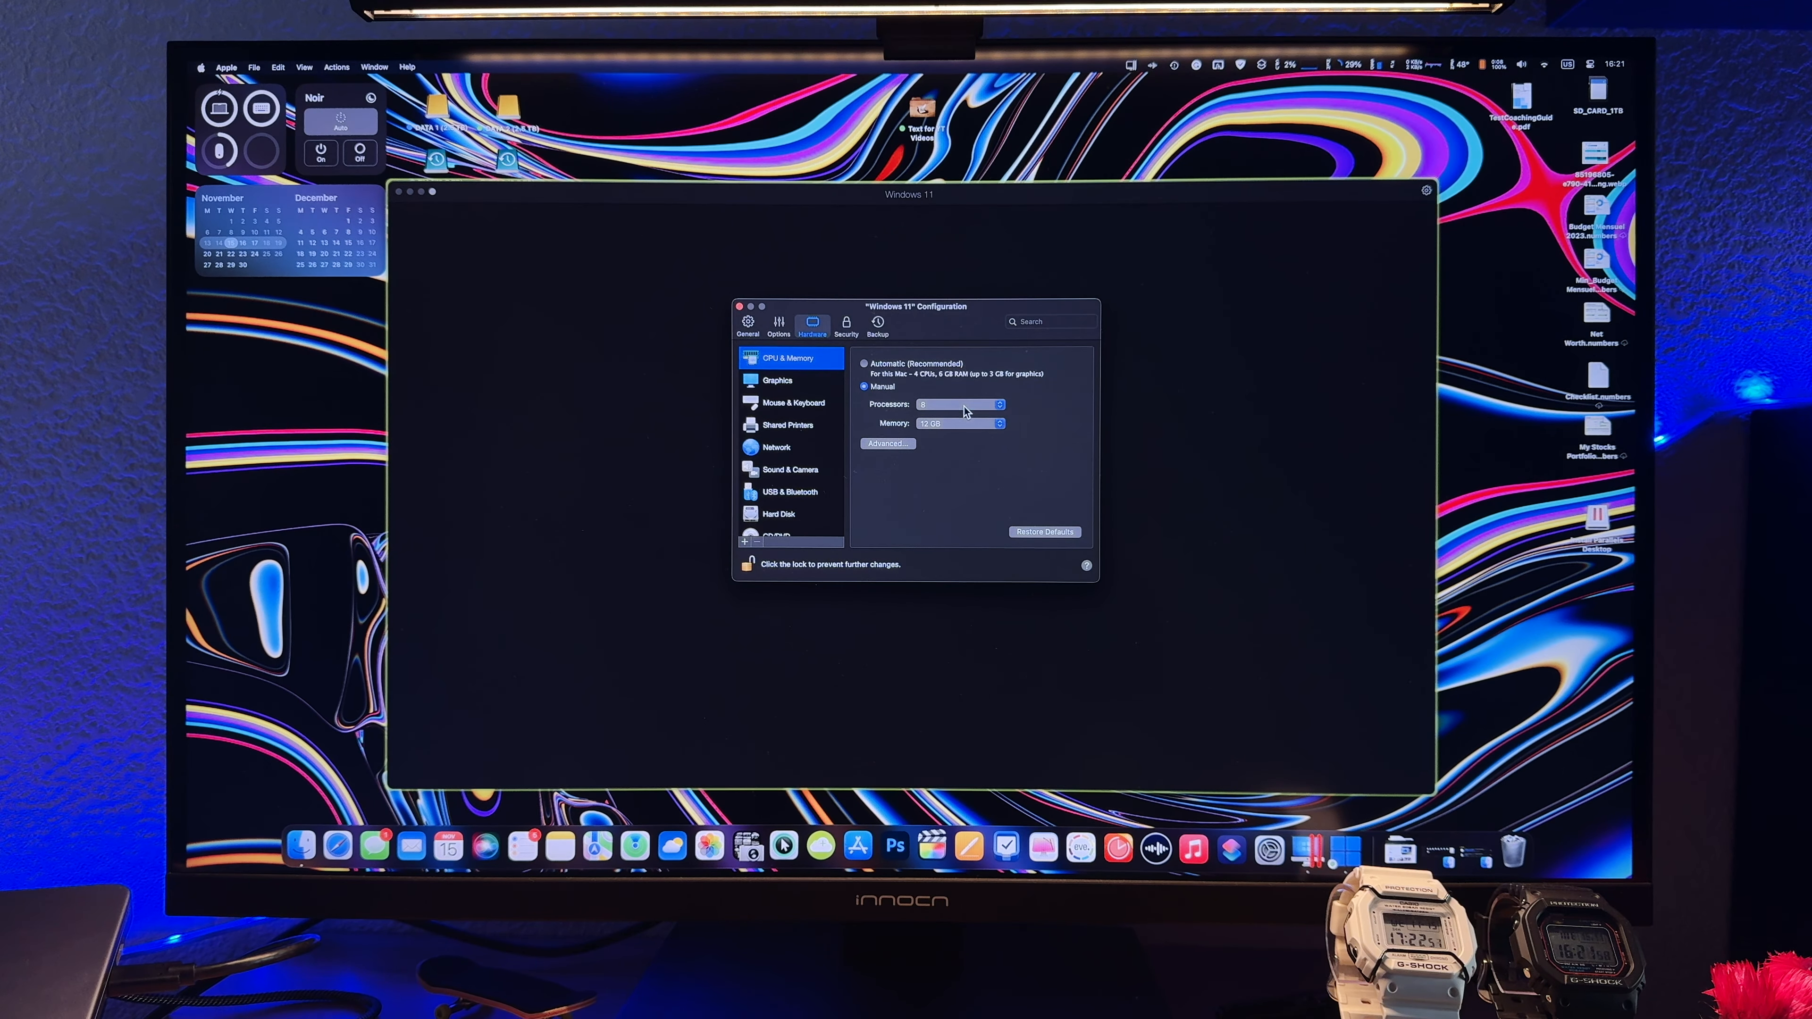
click(961, 423)
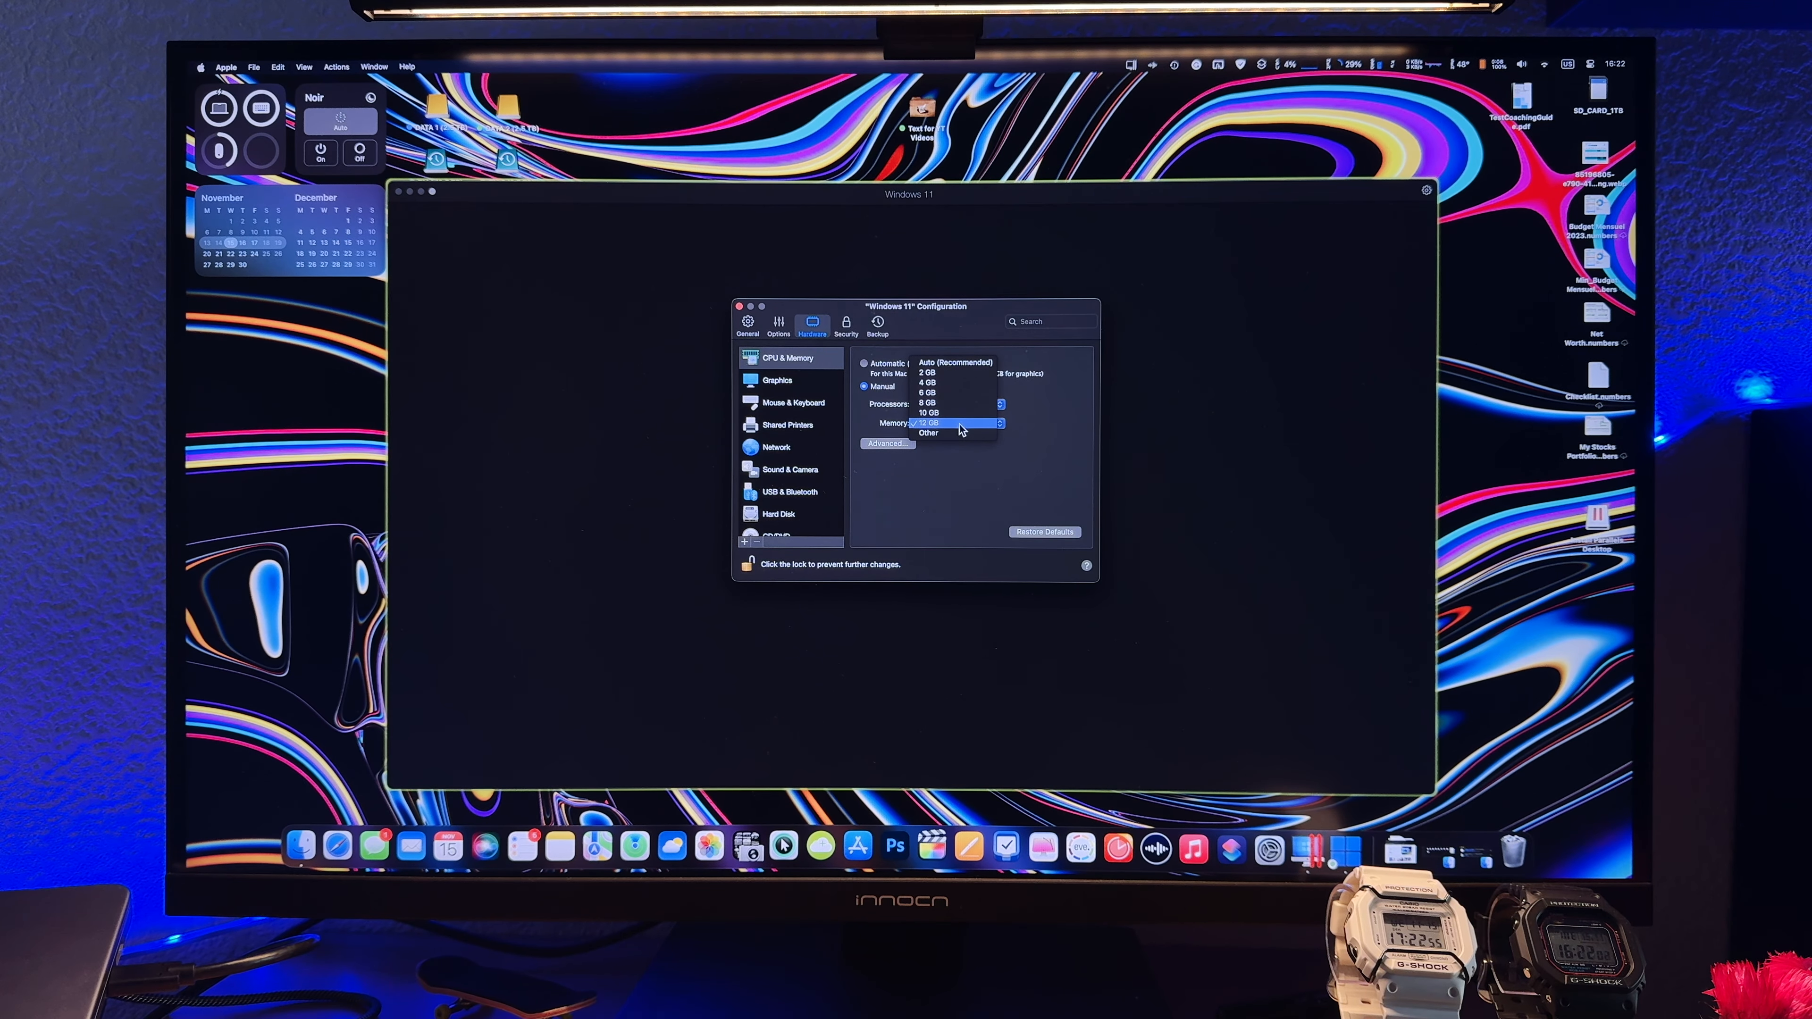
- Keep best-for-Retina graphics and browse Mouse & Keyboard, Network, Sound & Camera settings
click(778, 381)
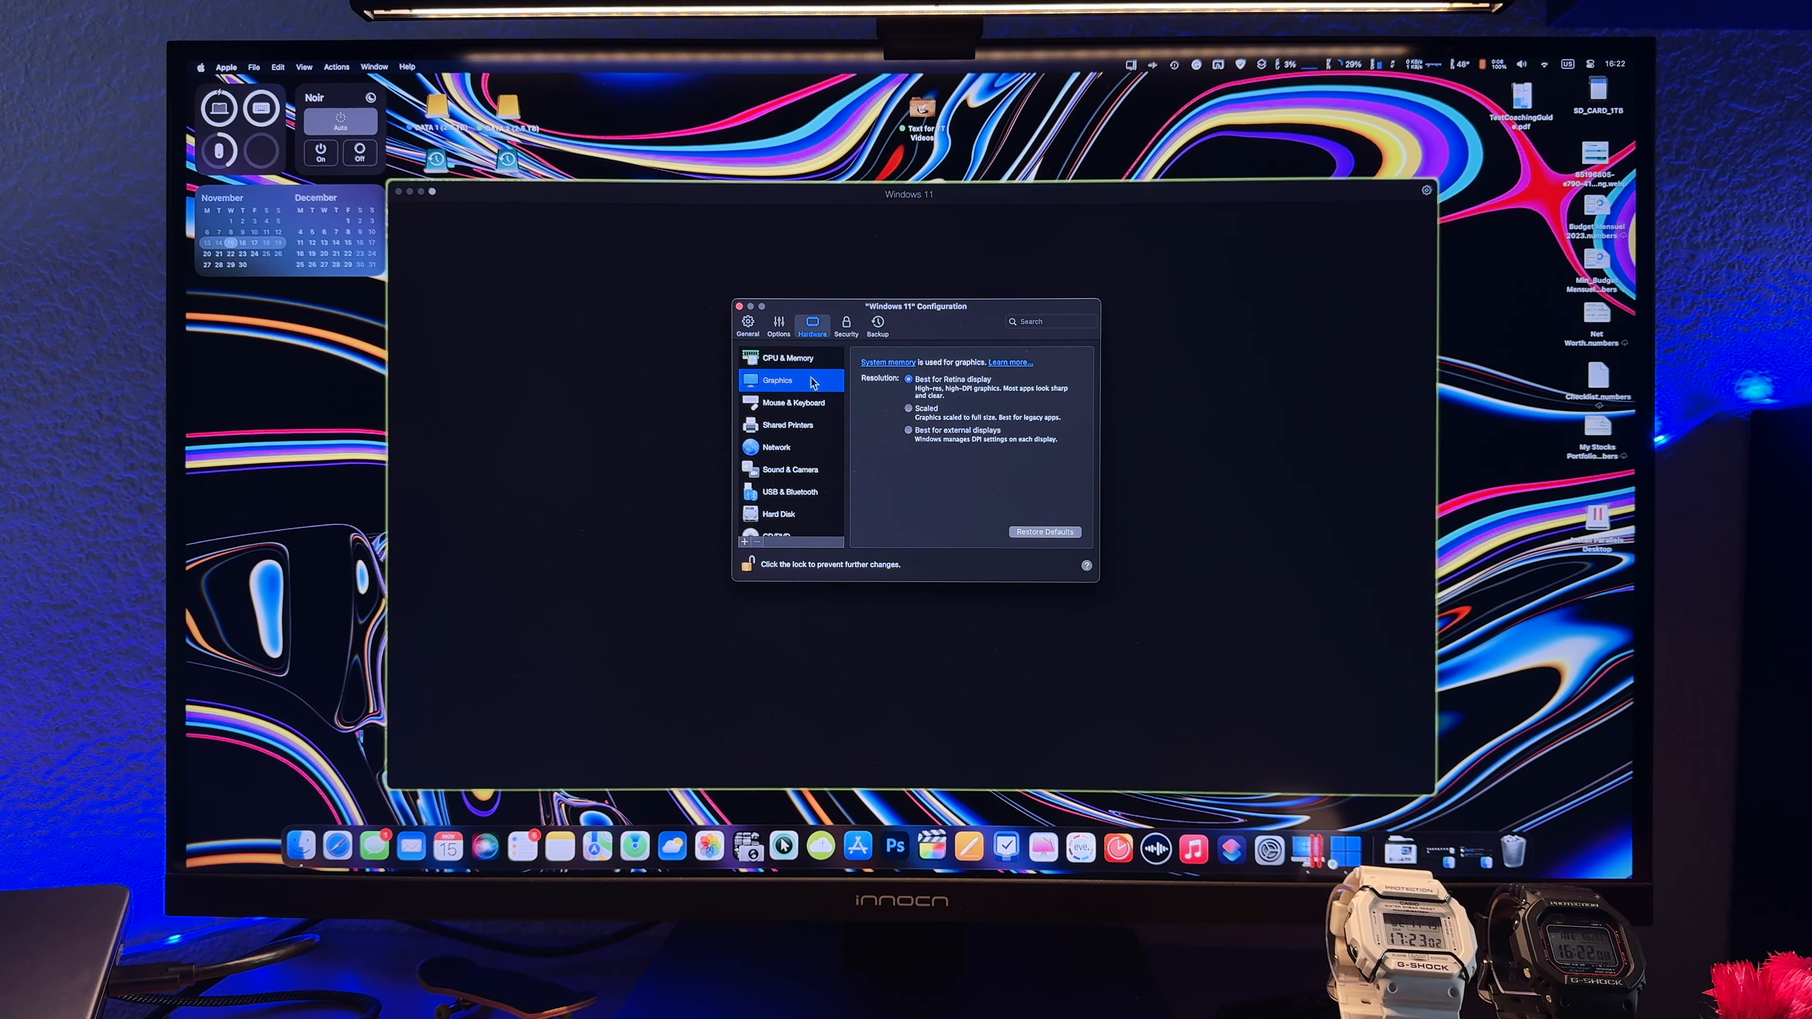
mouse_move(909, 378)
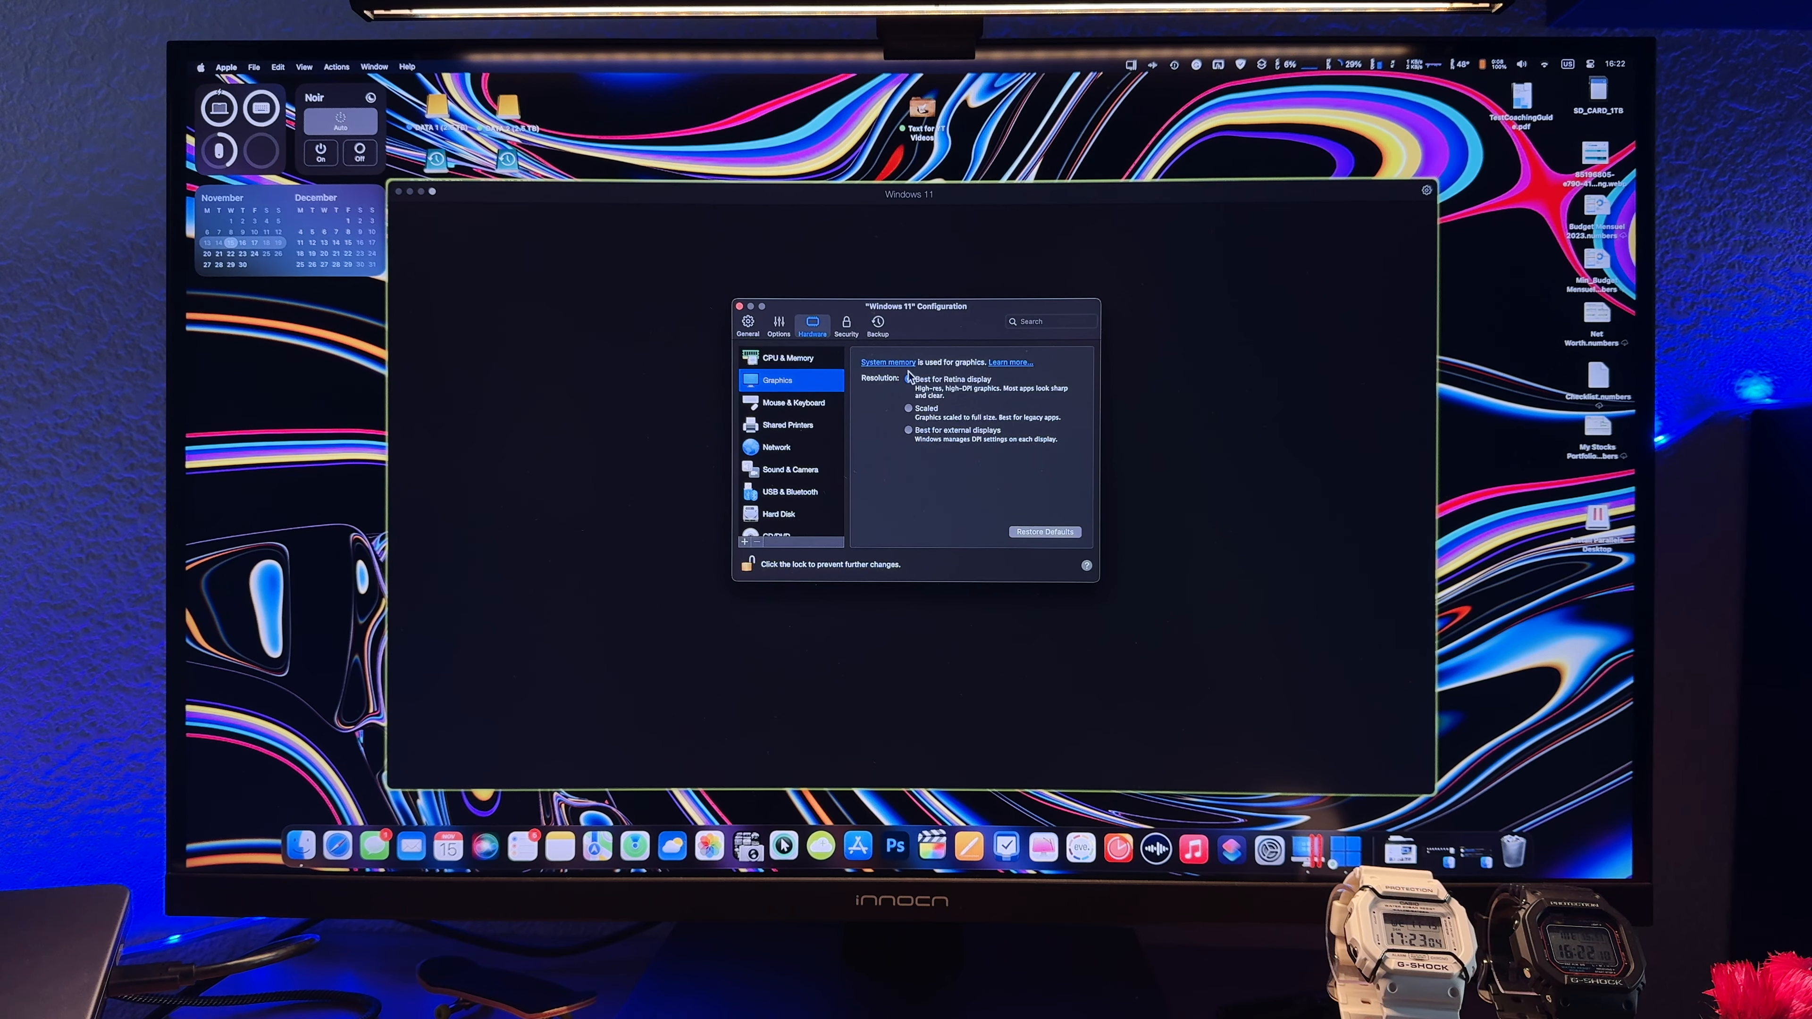
click(909, 379)
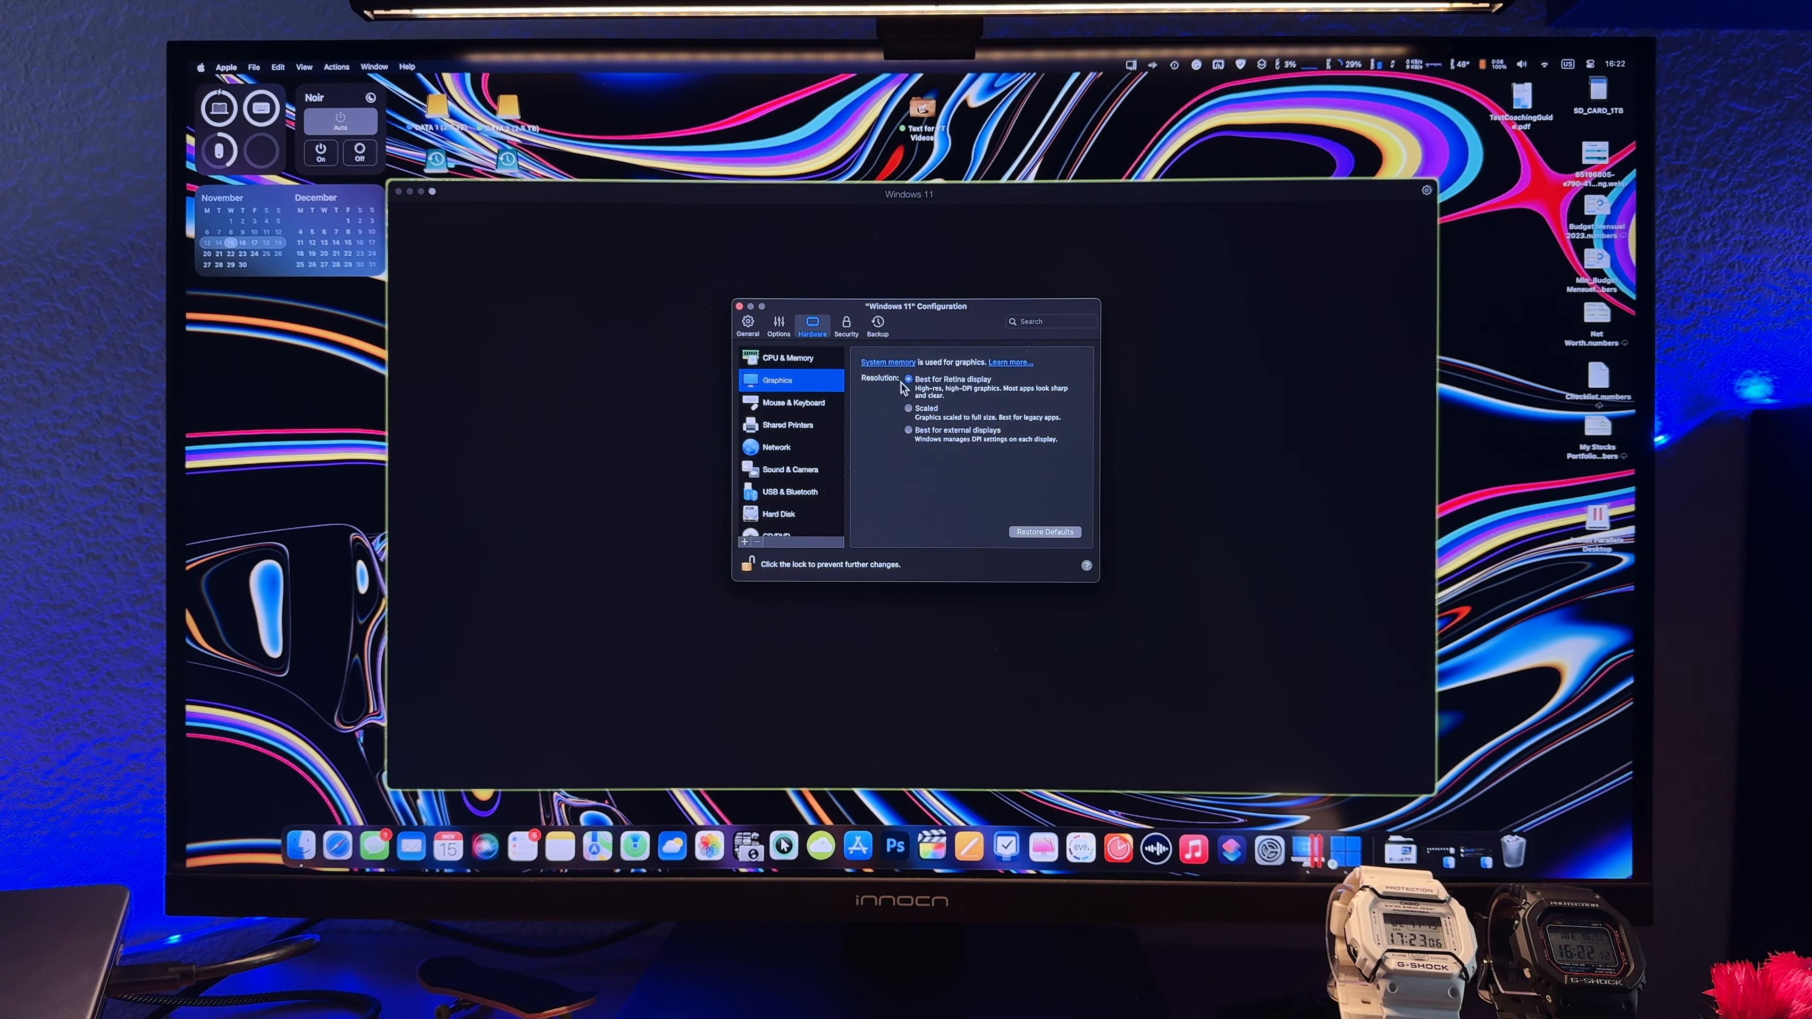
click(792, 402)
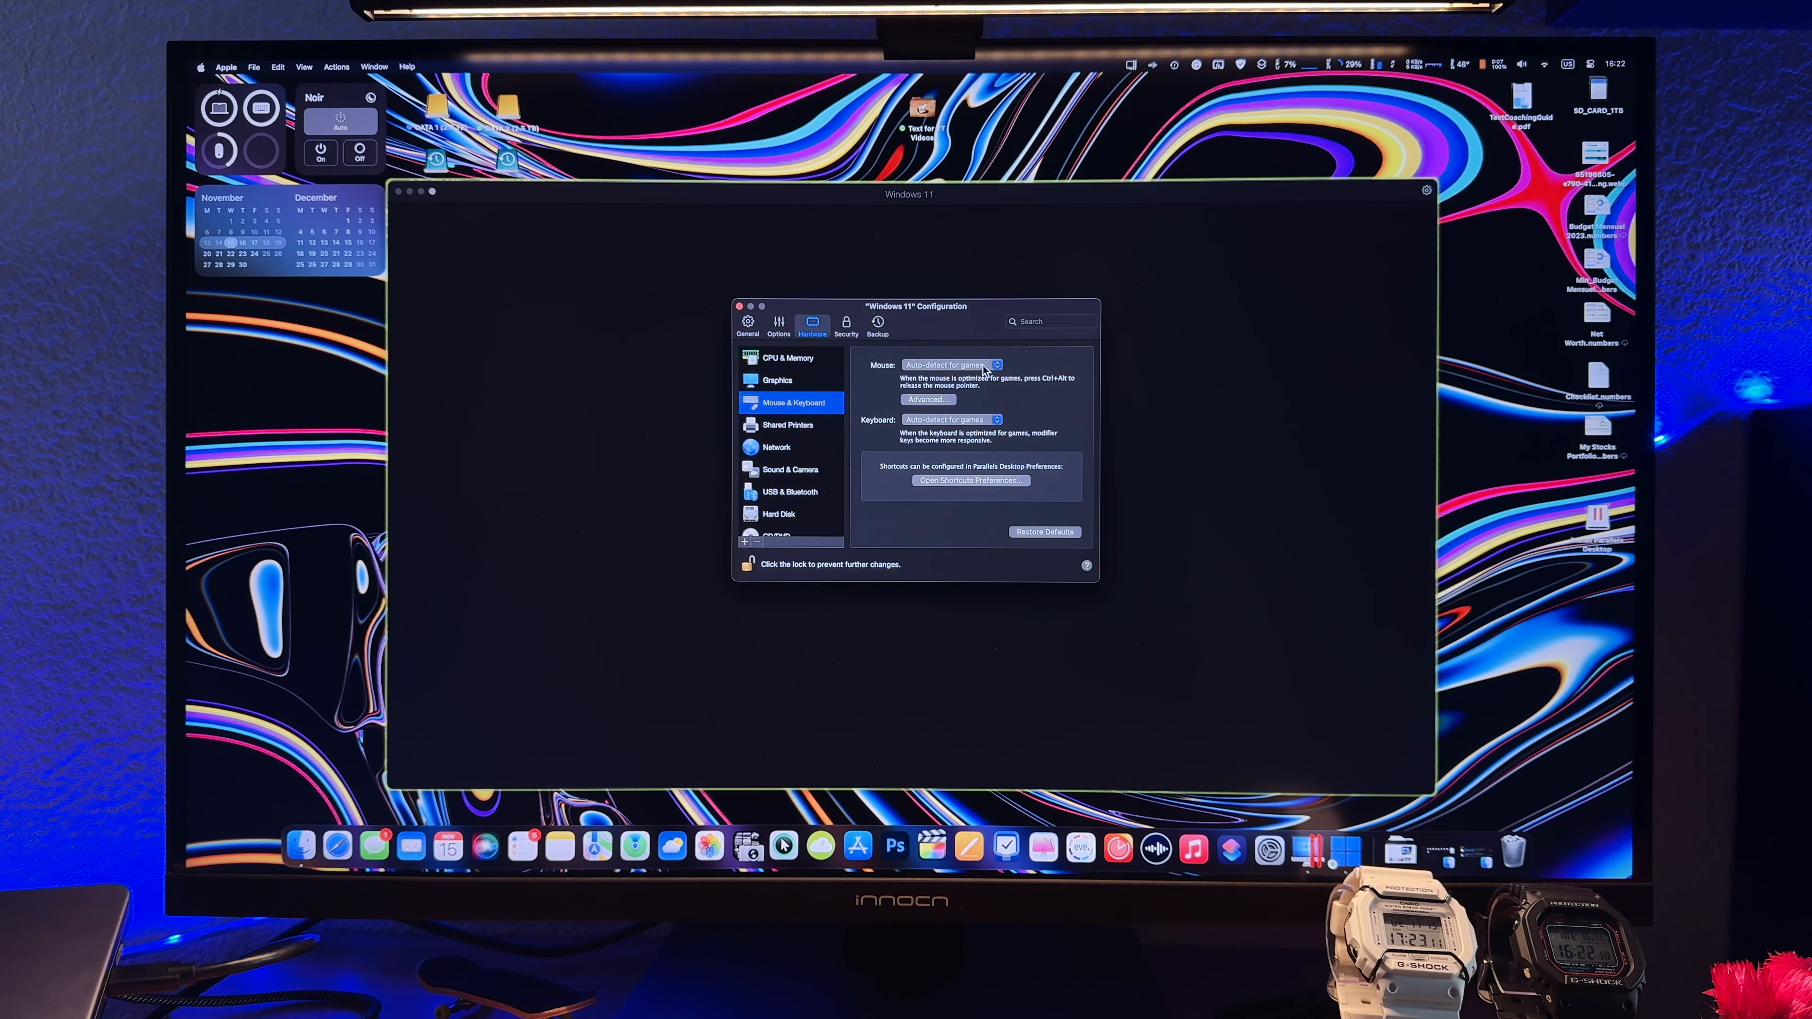
click(776, 447)
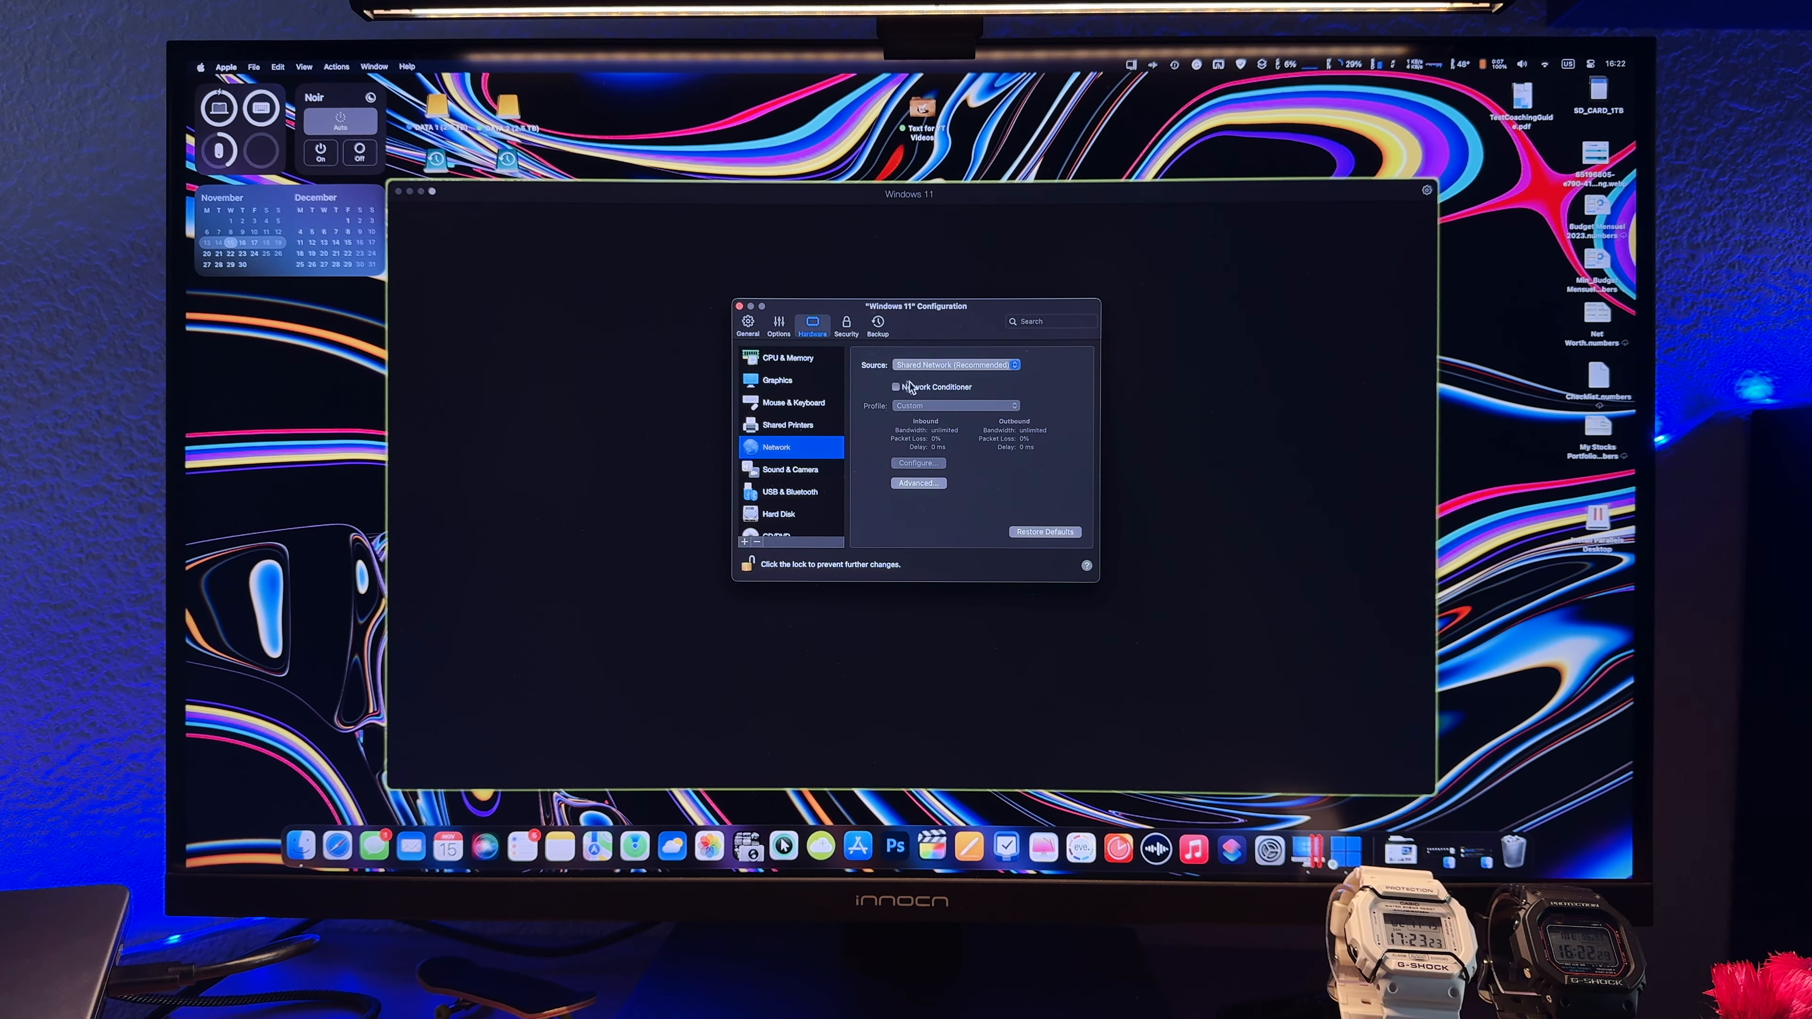
click(791, 414)
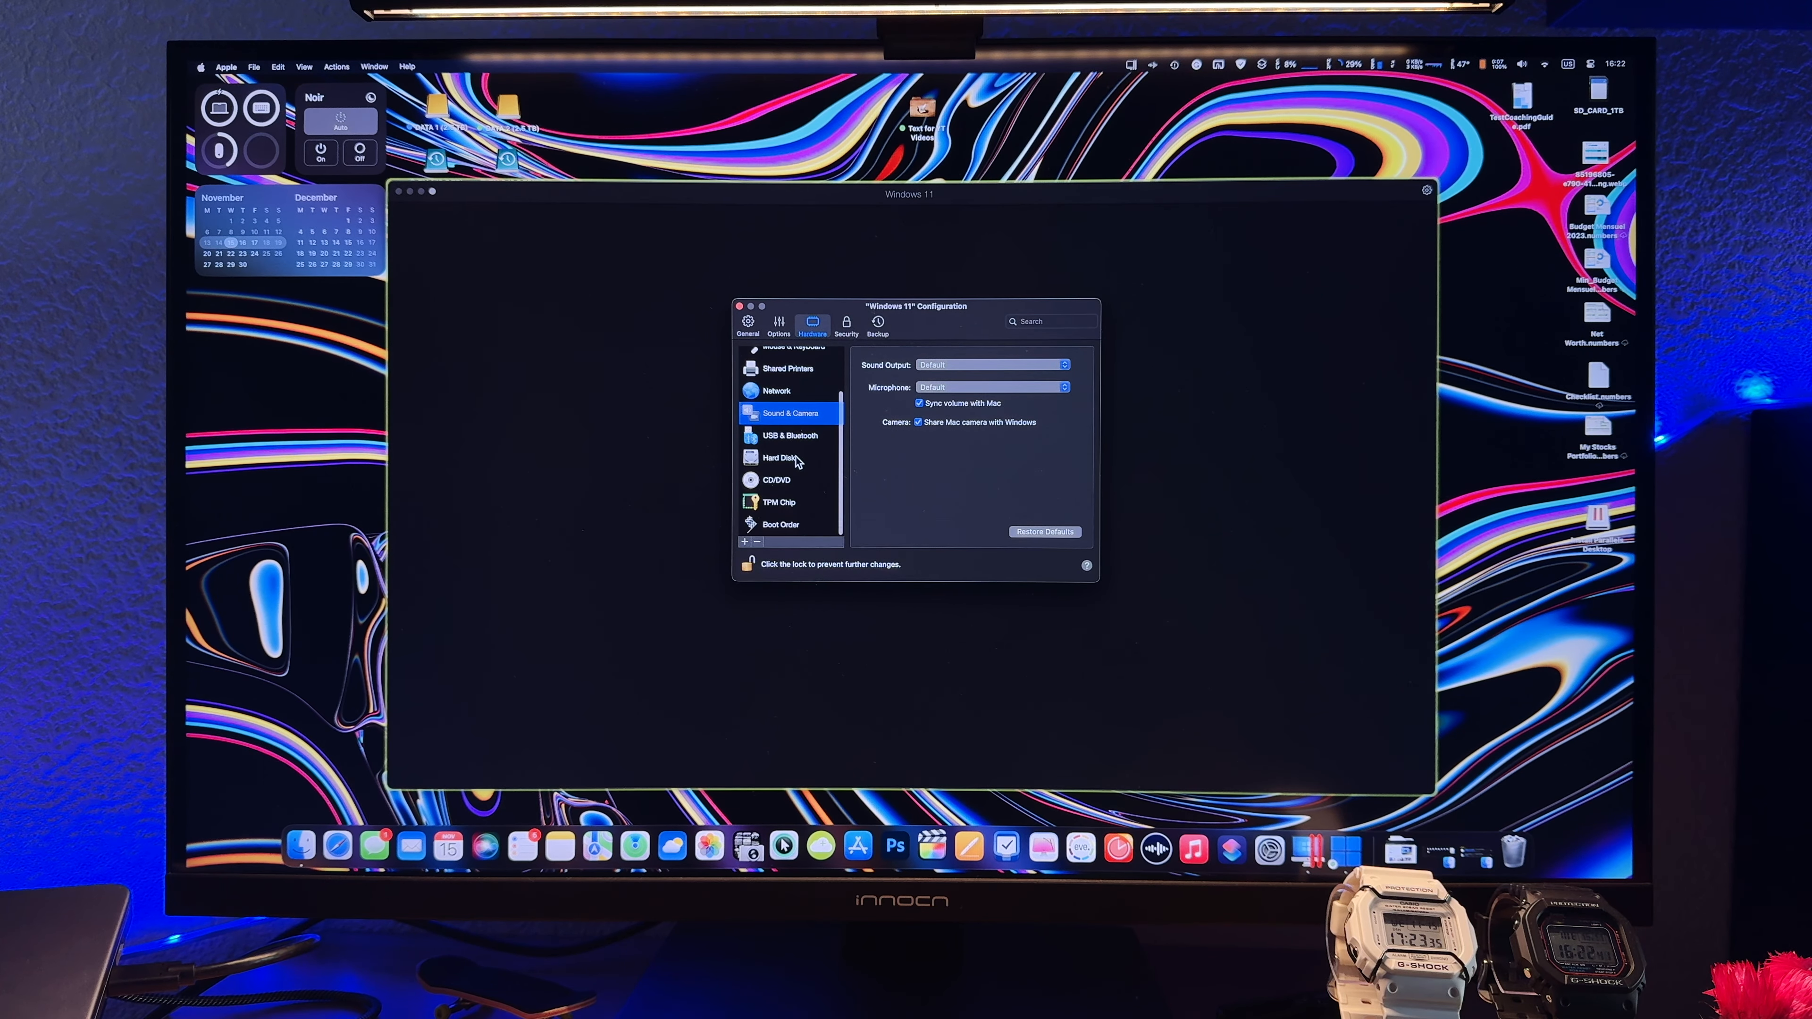
- Confirm Enable TRIM in the 512 GB hard disk's advanced properties
click(778, 457)
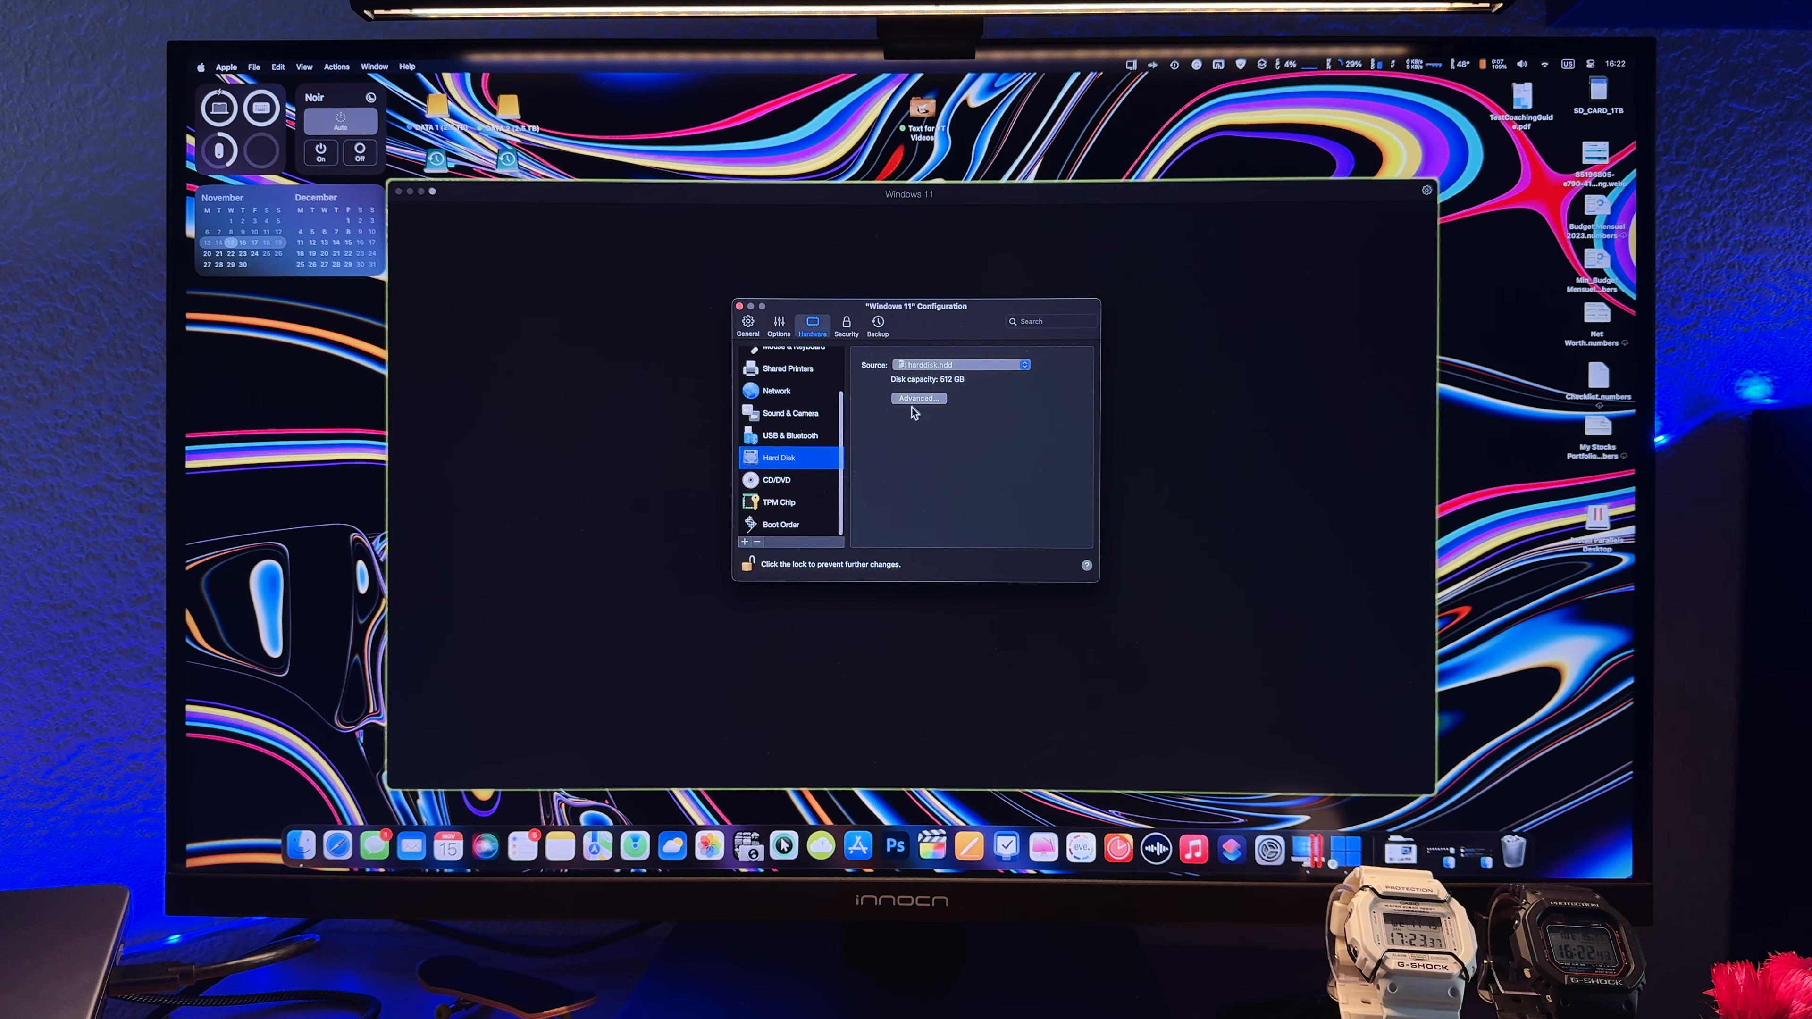
click(918, 398)
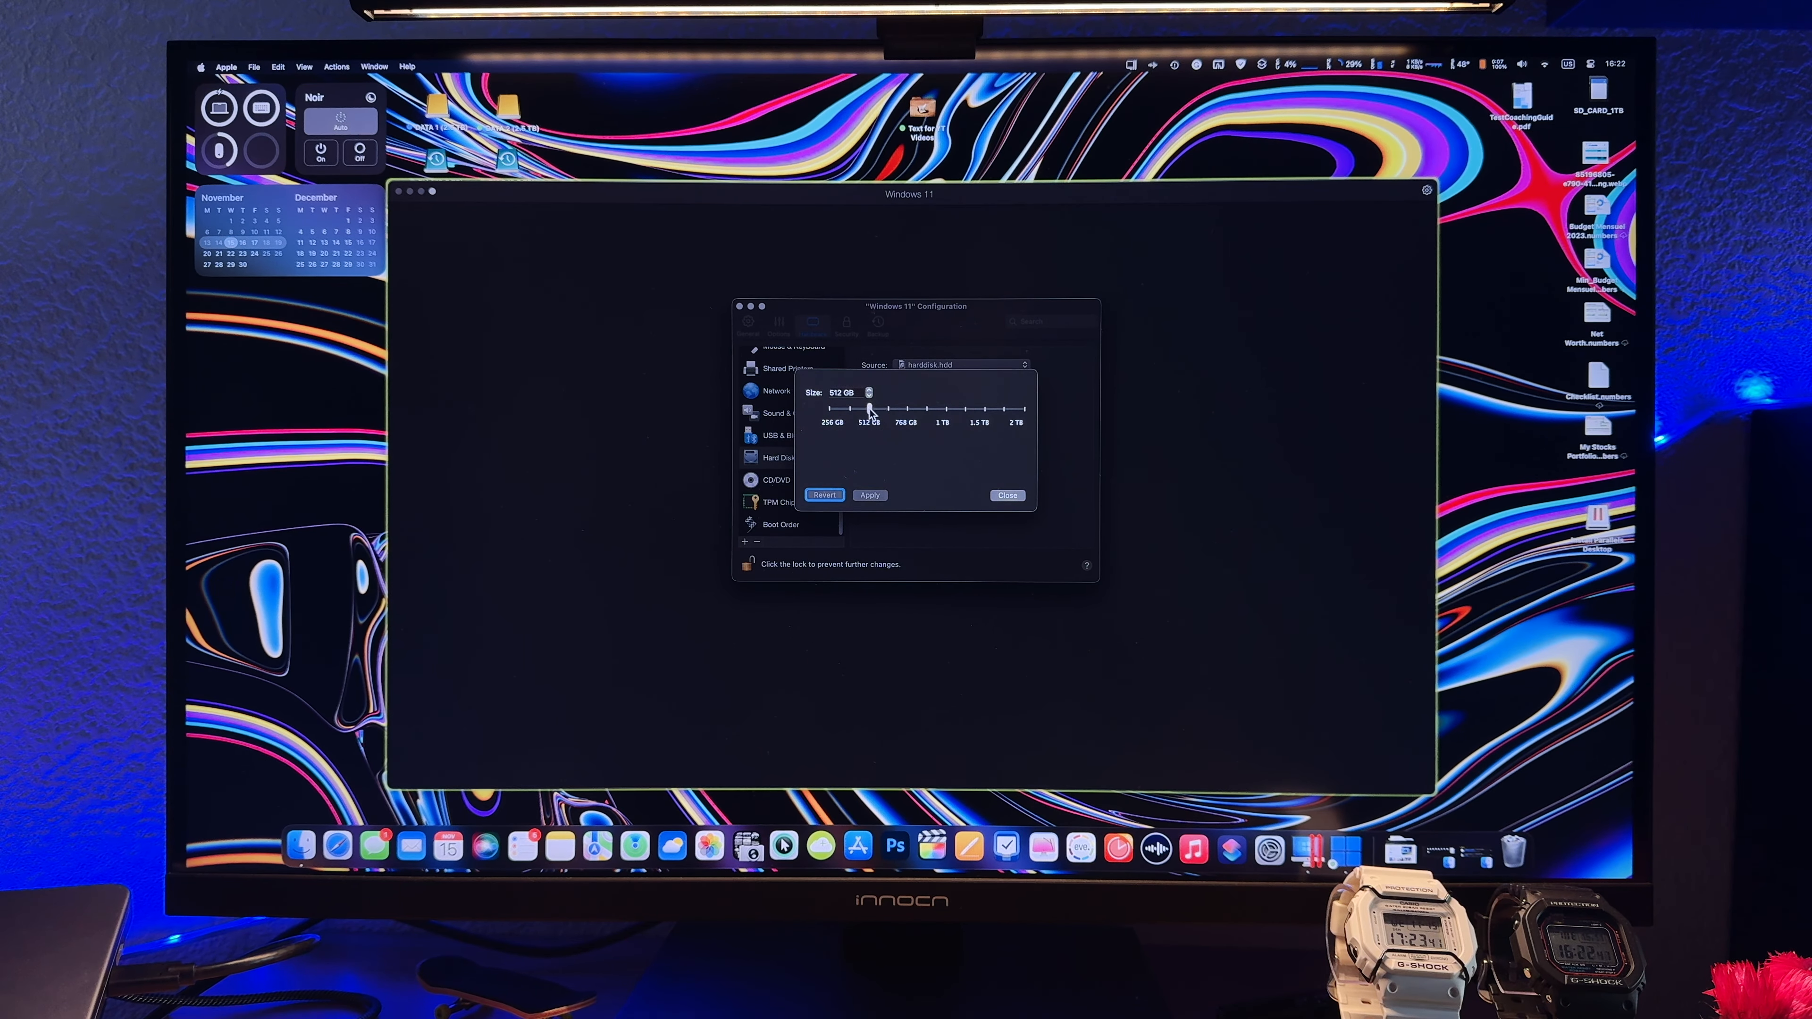
mouse_move(1025, 413)
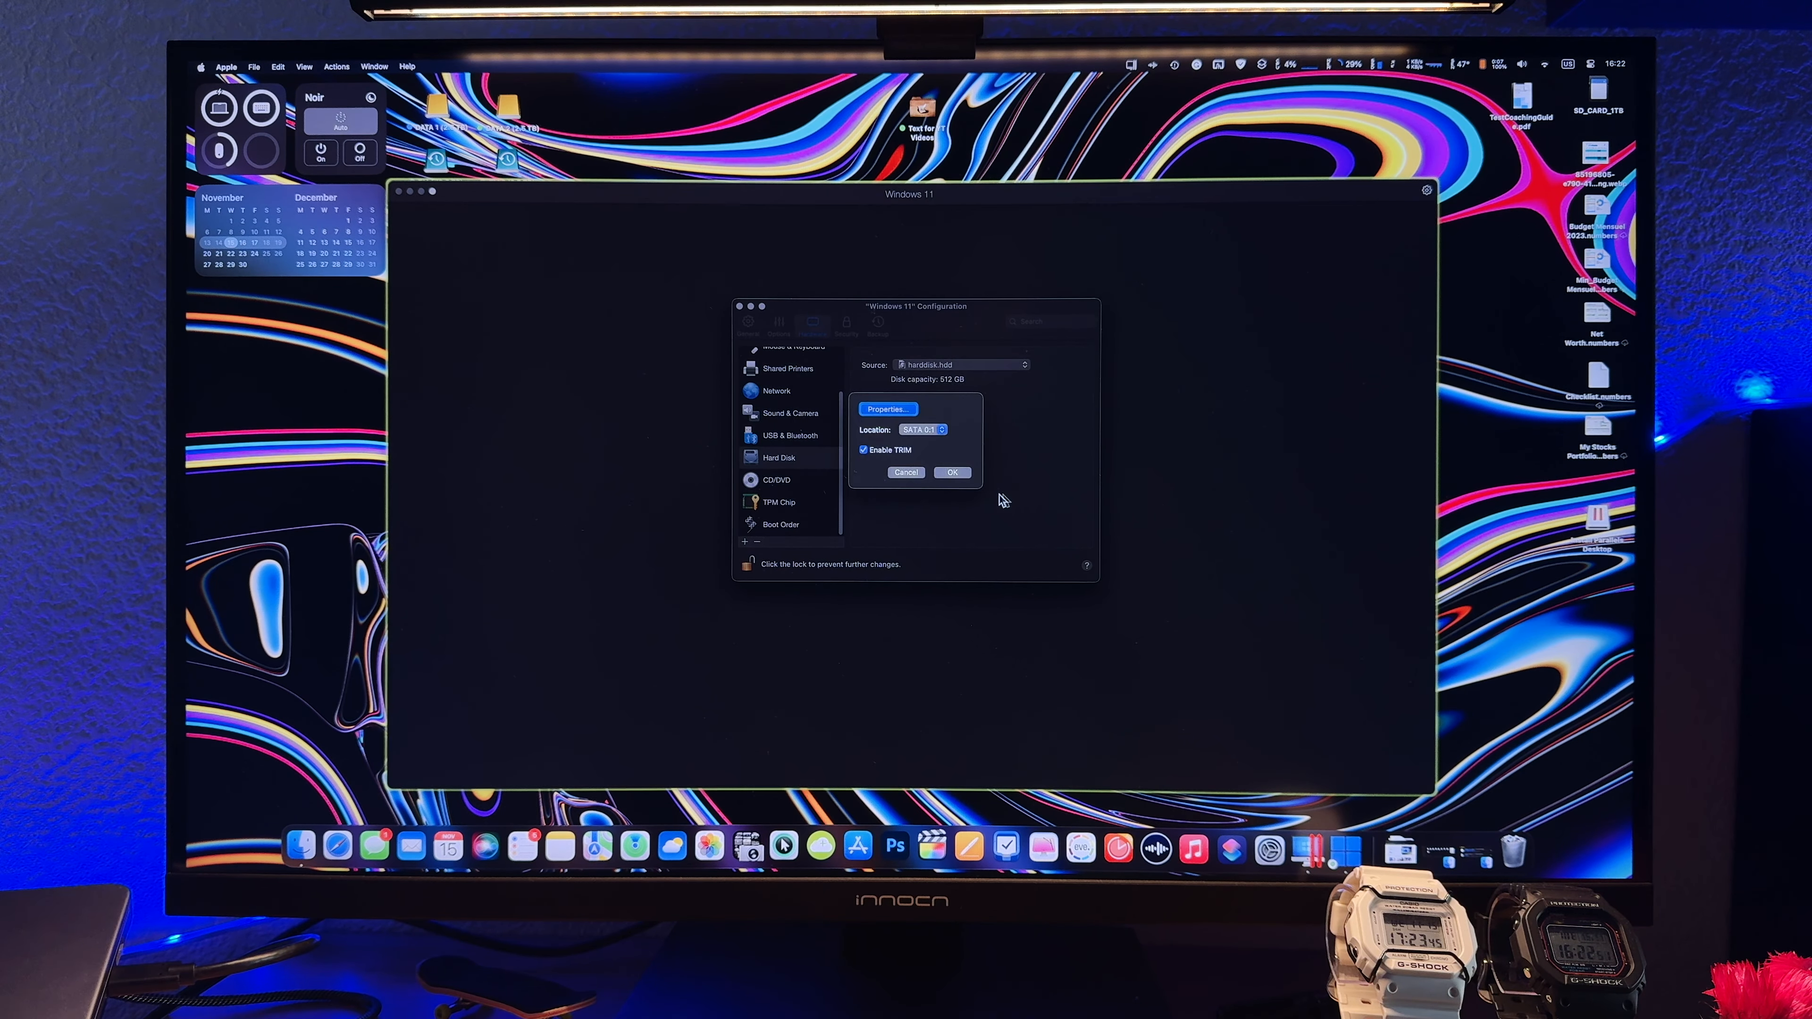
click(951, 473)
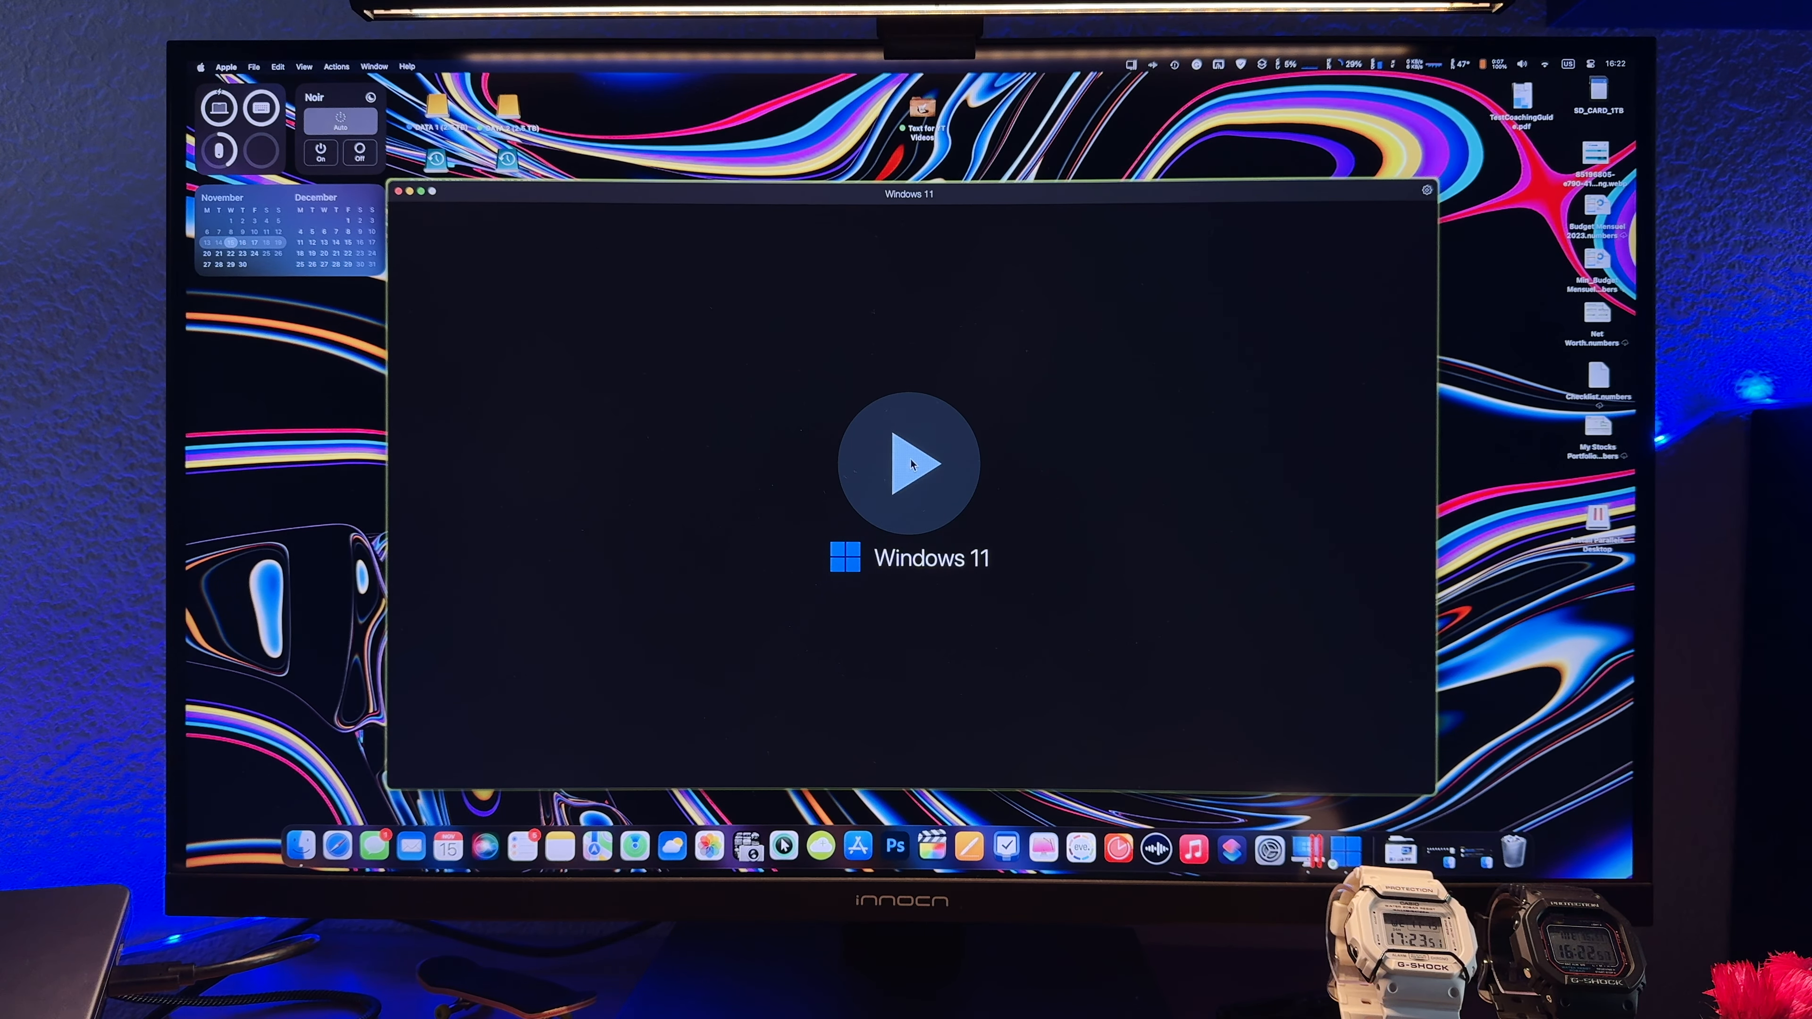
click(910, 462)
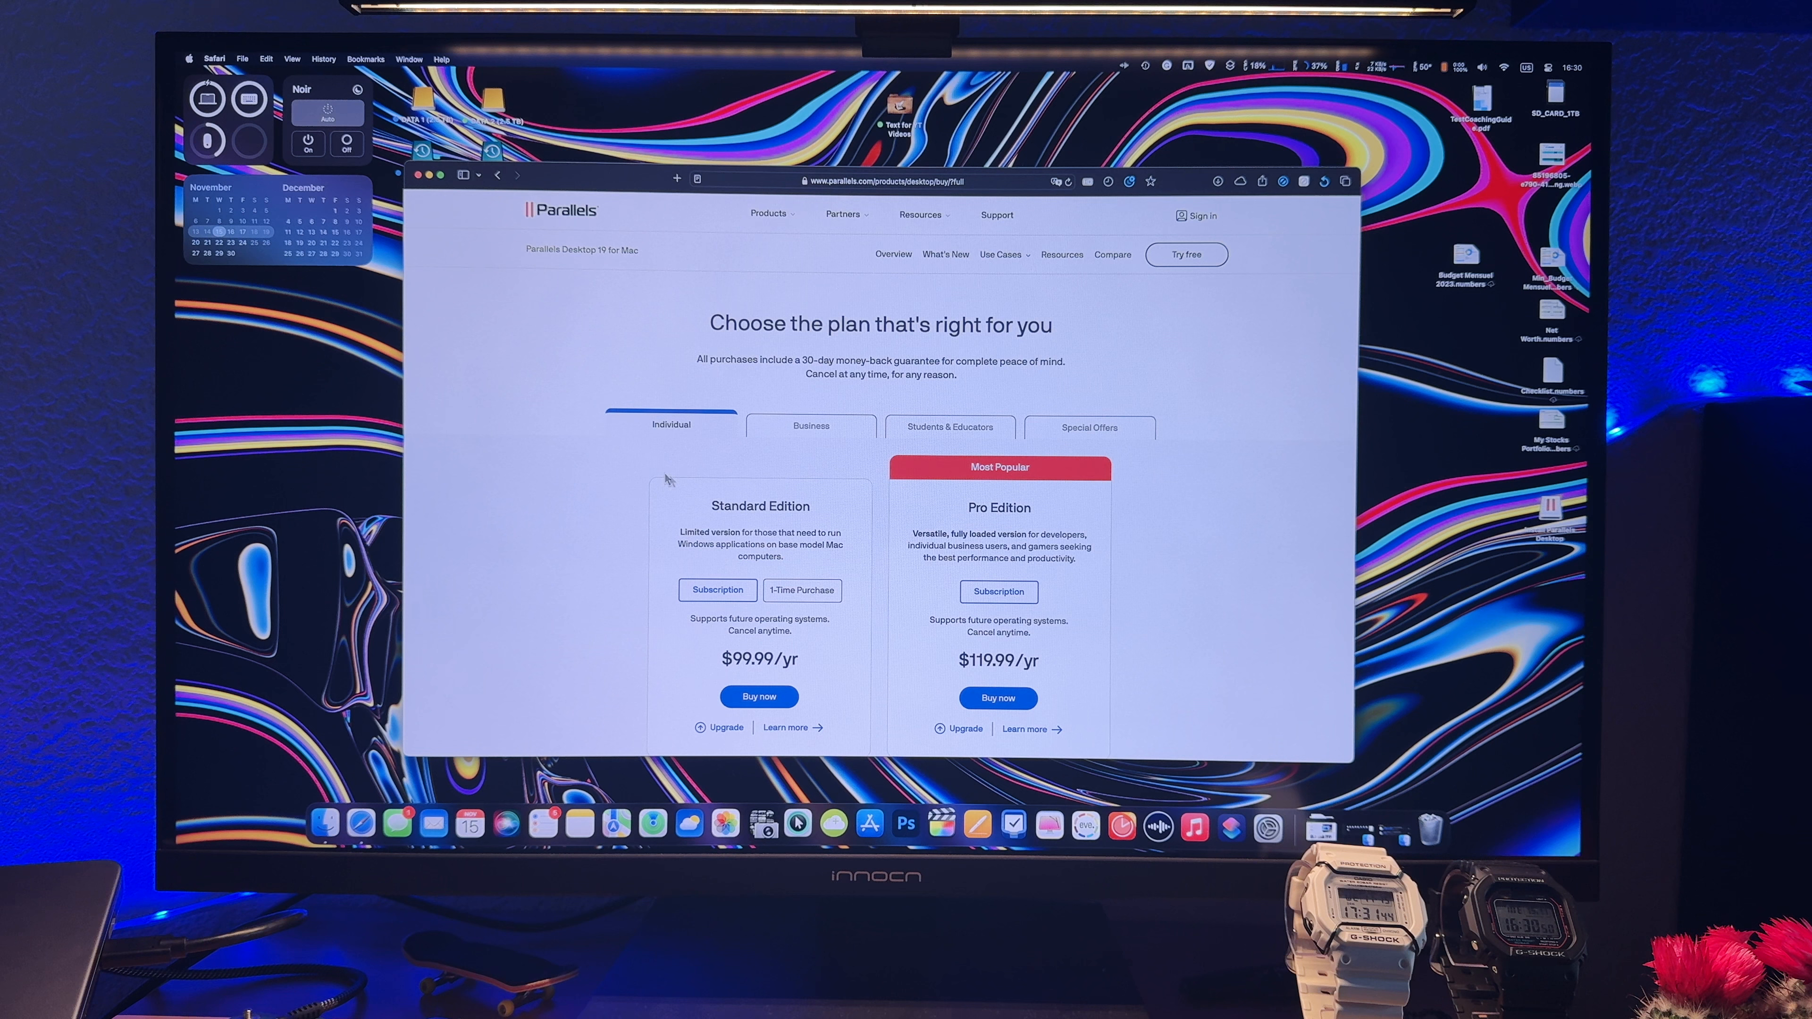
- Show Standard Edition's $129.99 one-time price and review the Compare editions table
scroll(down, 3)
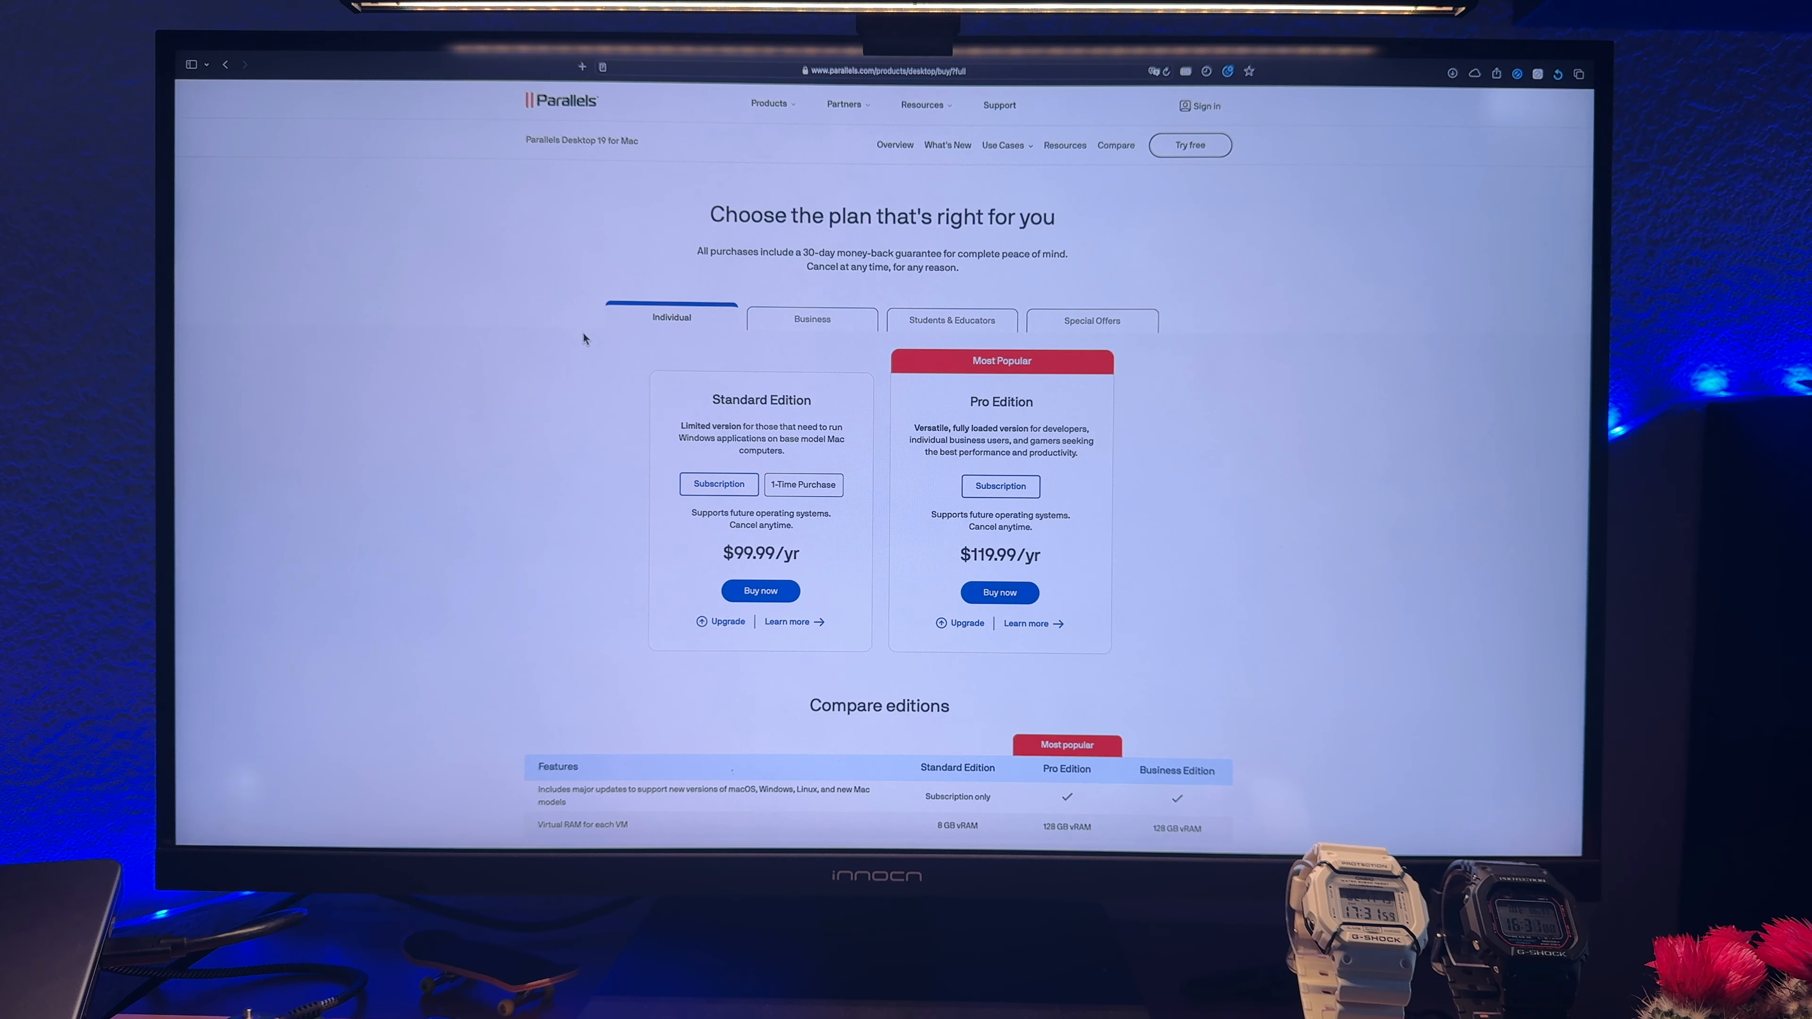
mouse_move(757, 295)
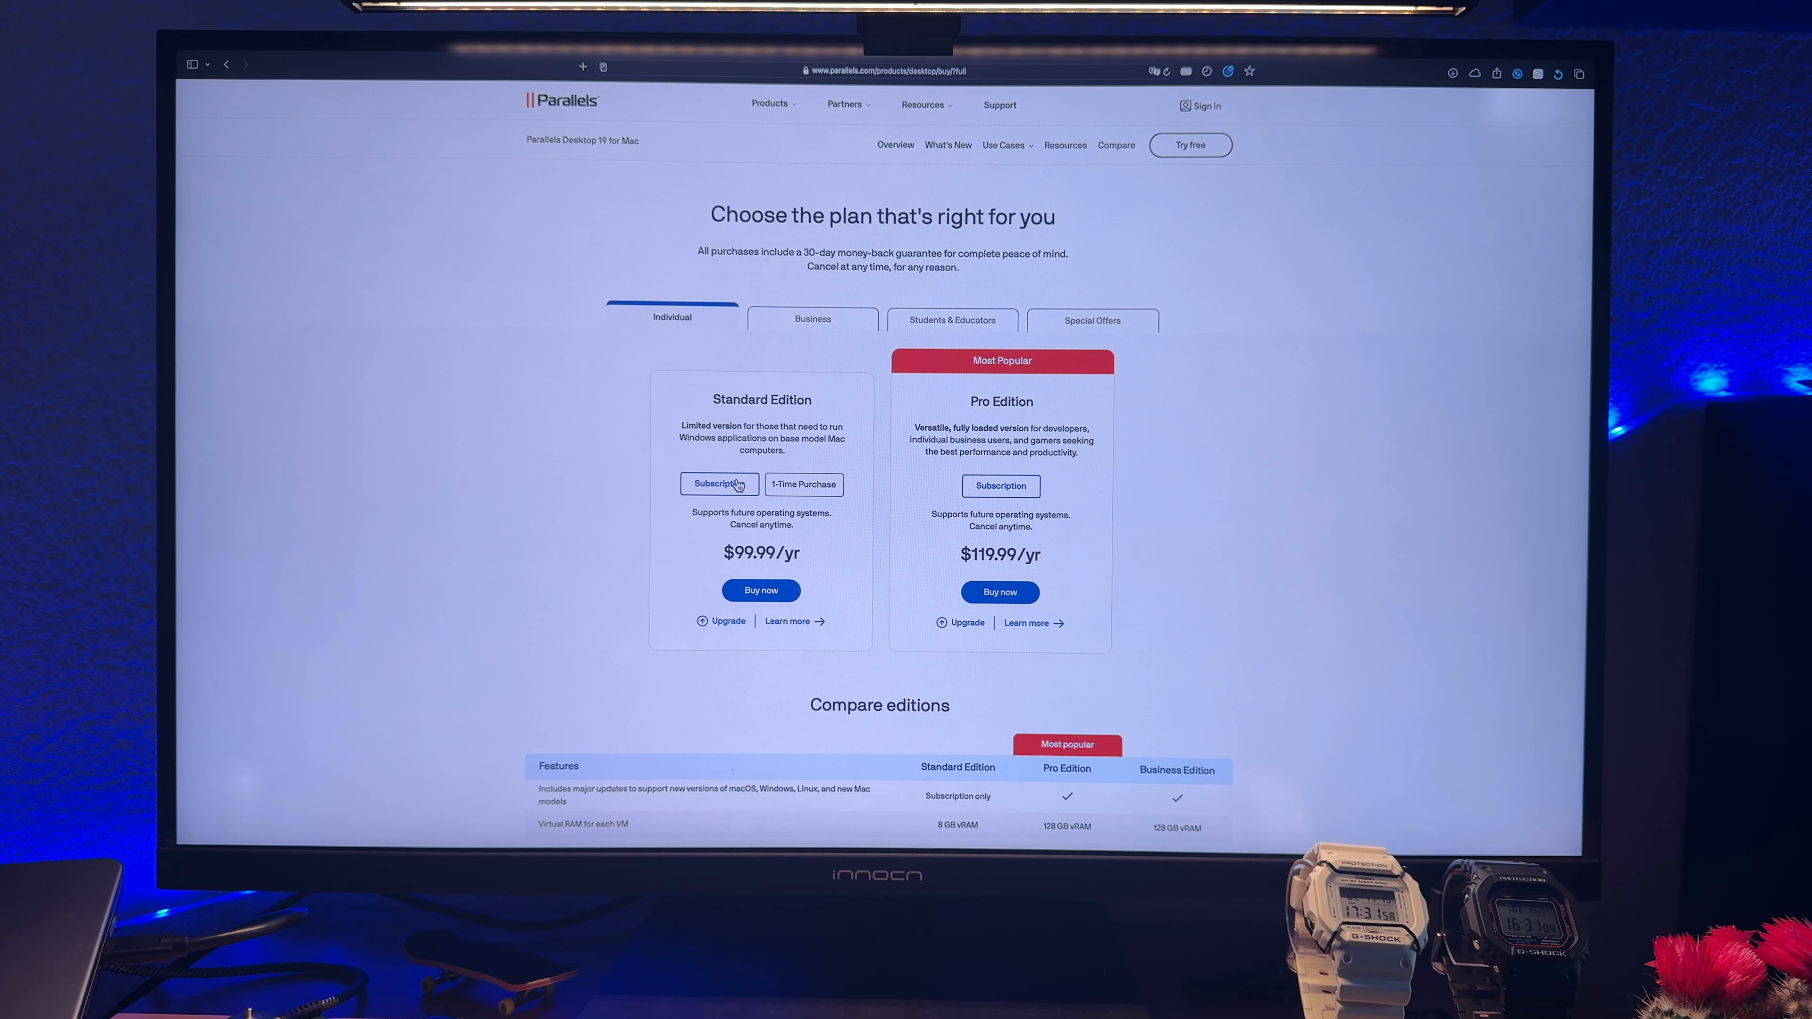
click(803, 484)
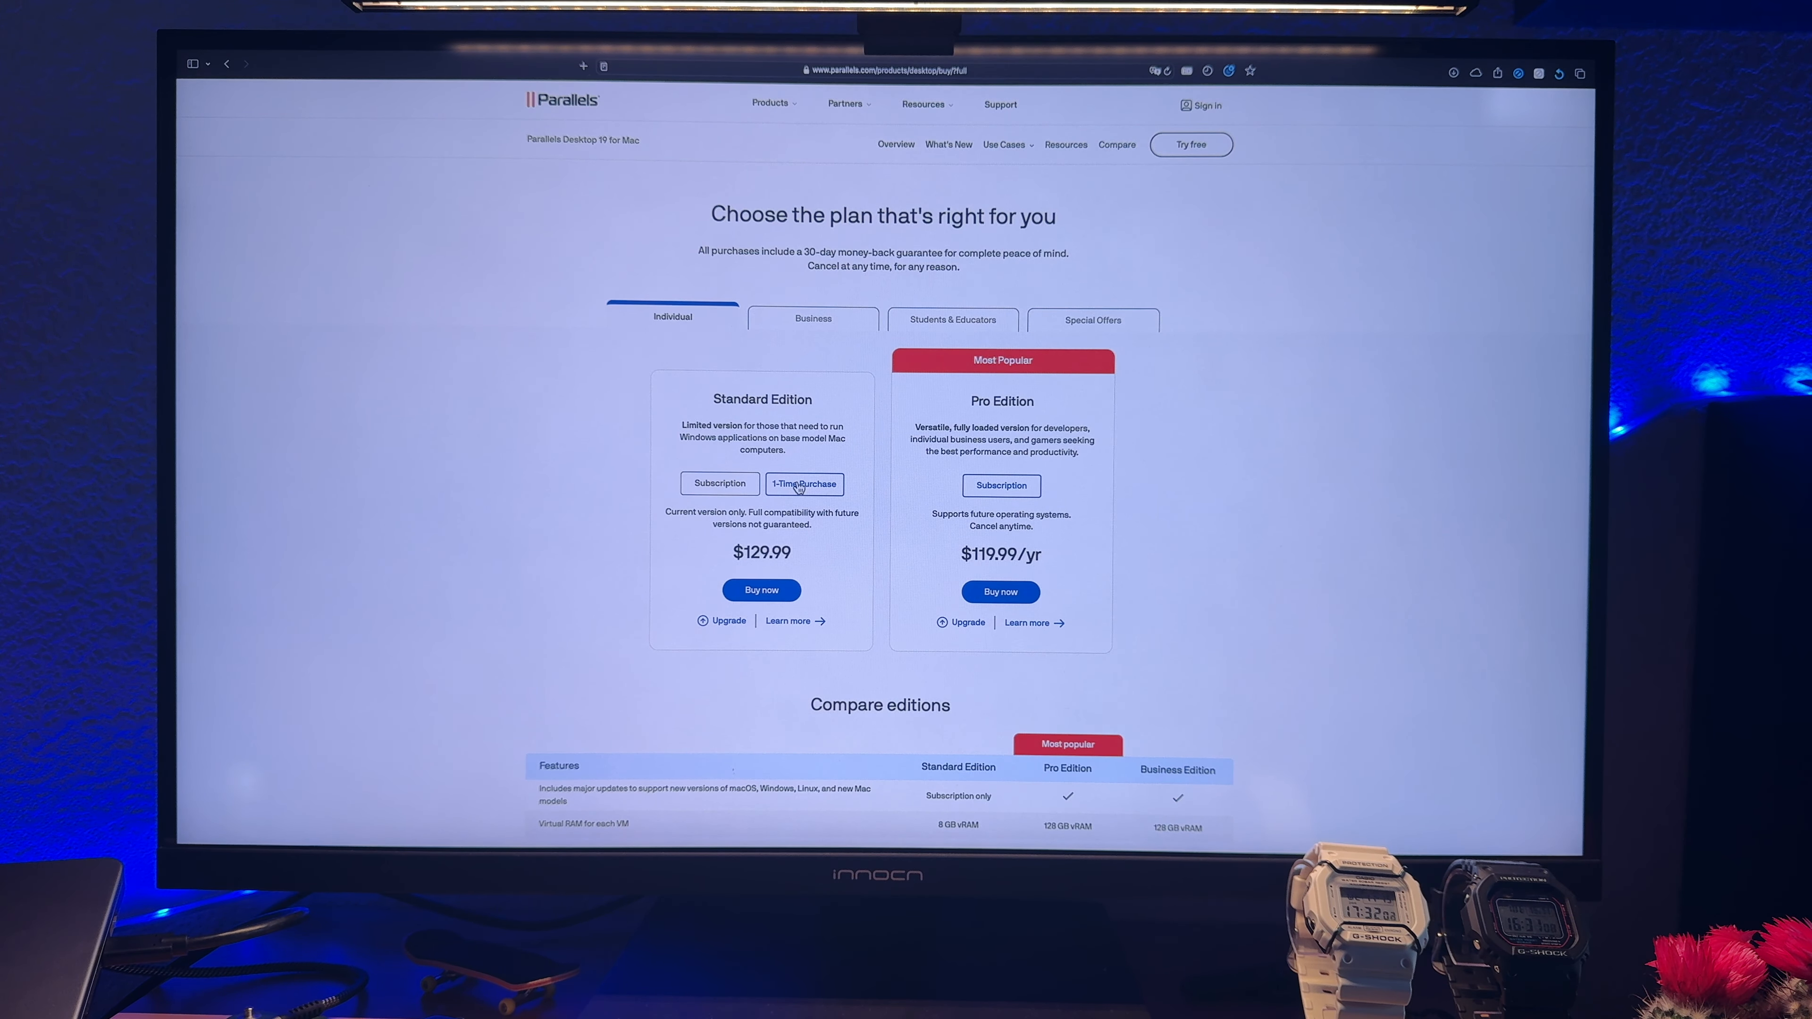
scroll(down, 3)
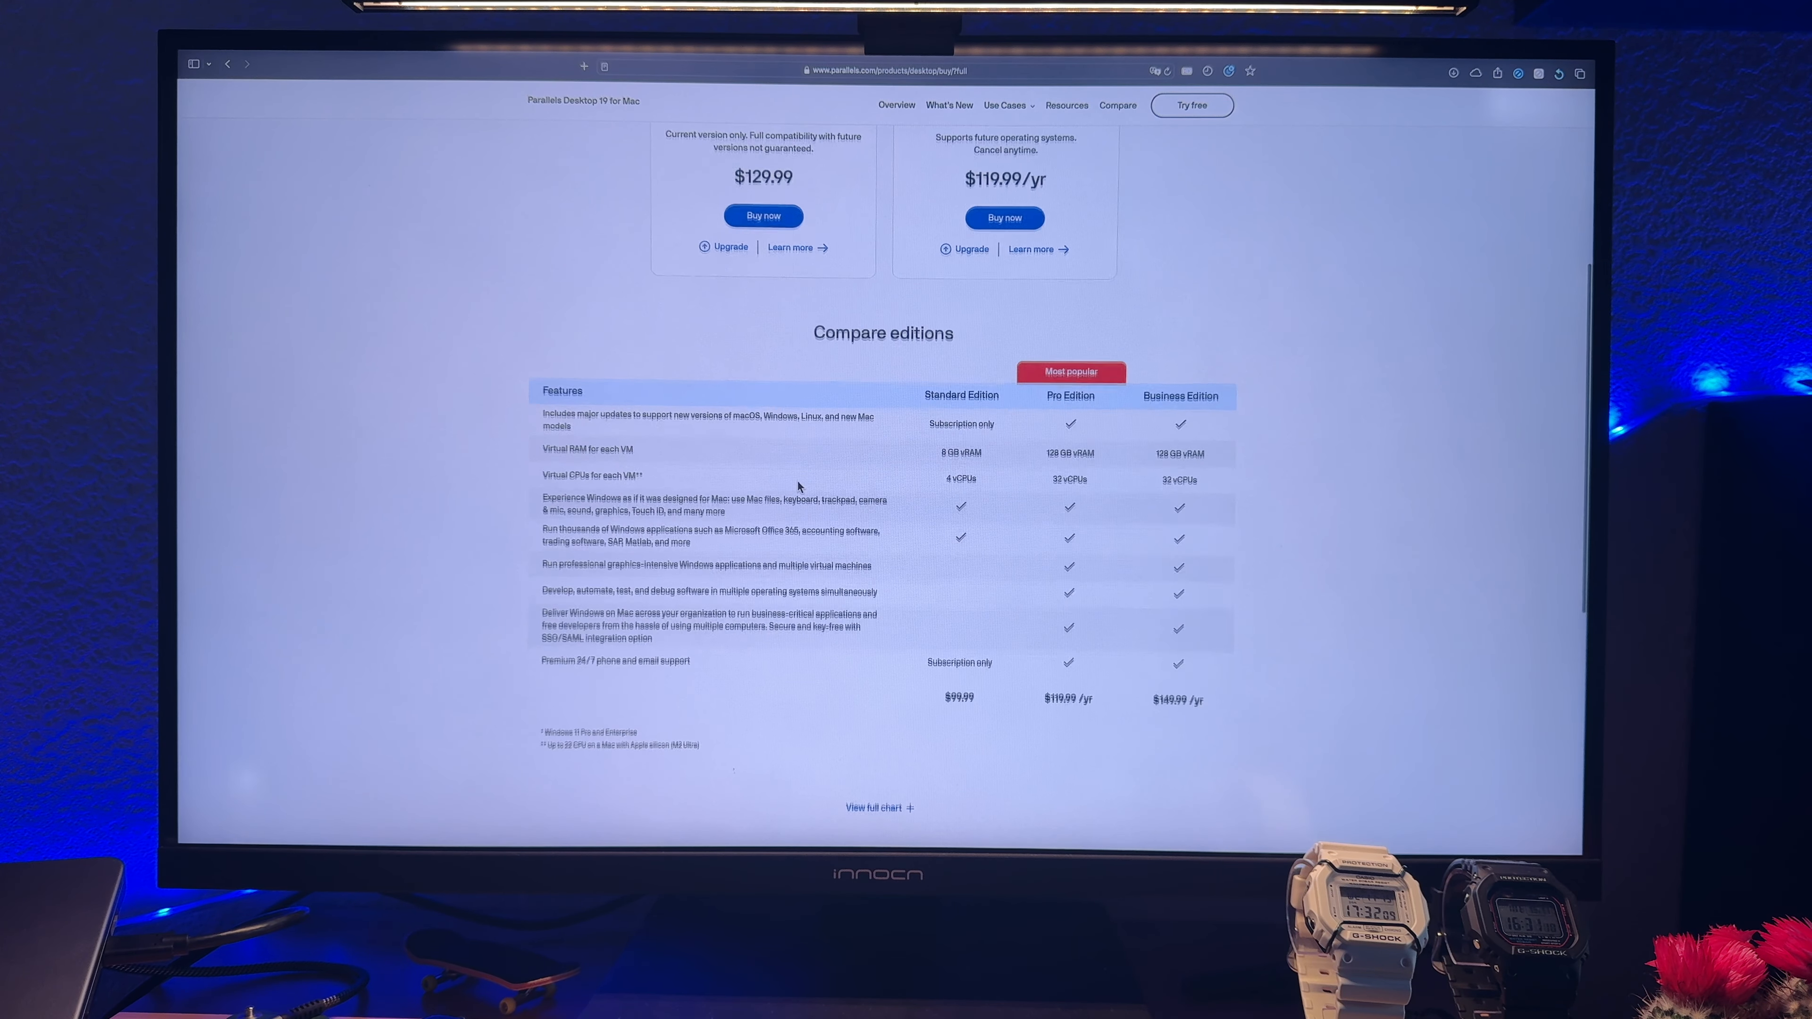
scroll(down, 3)
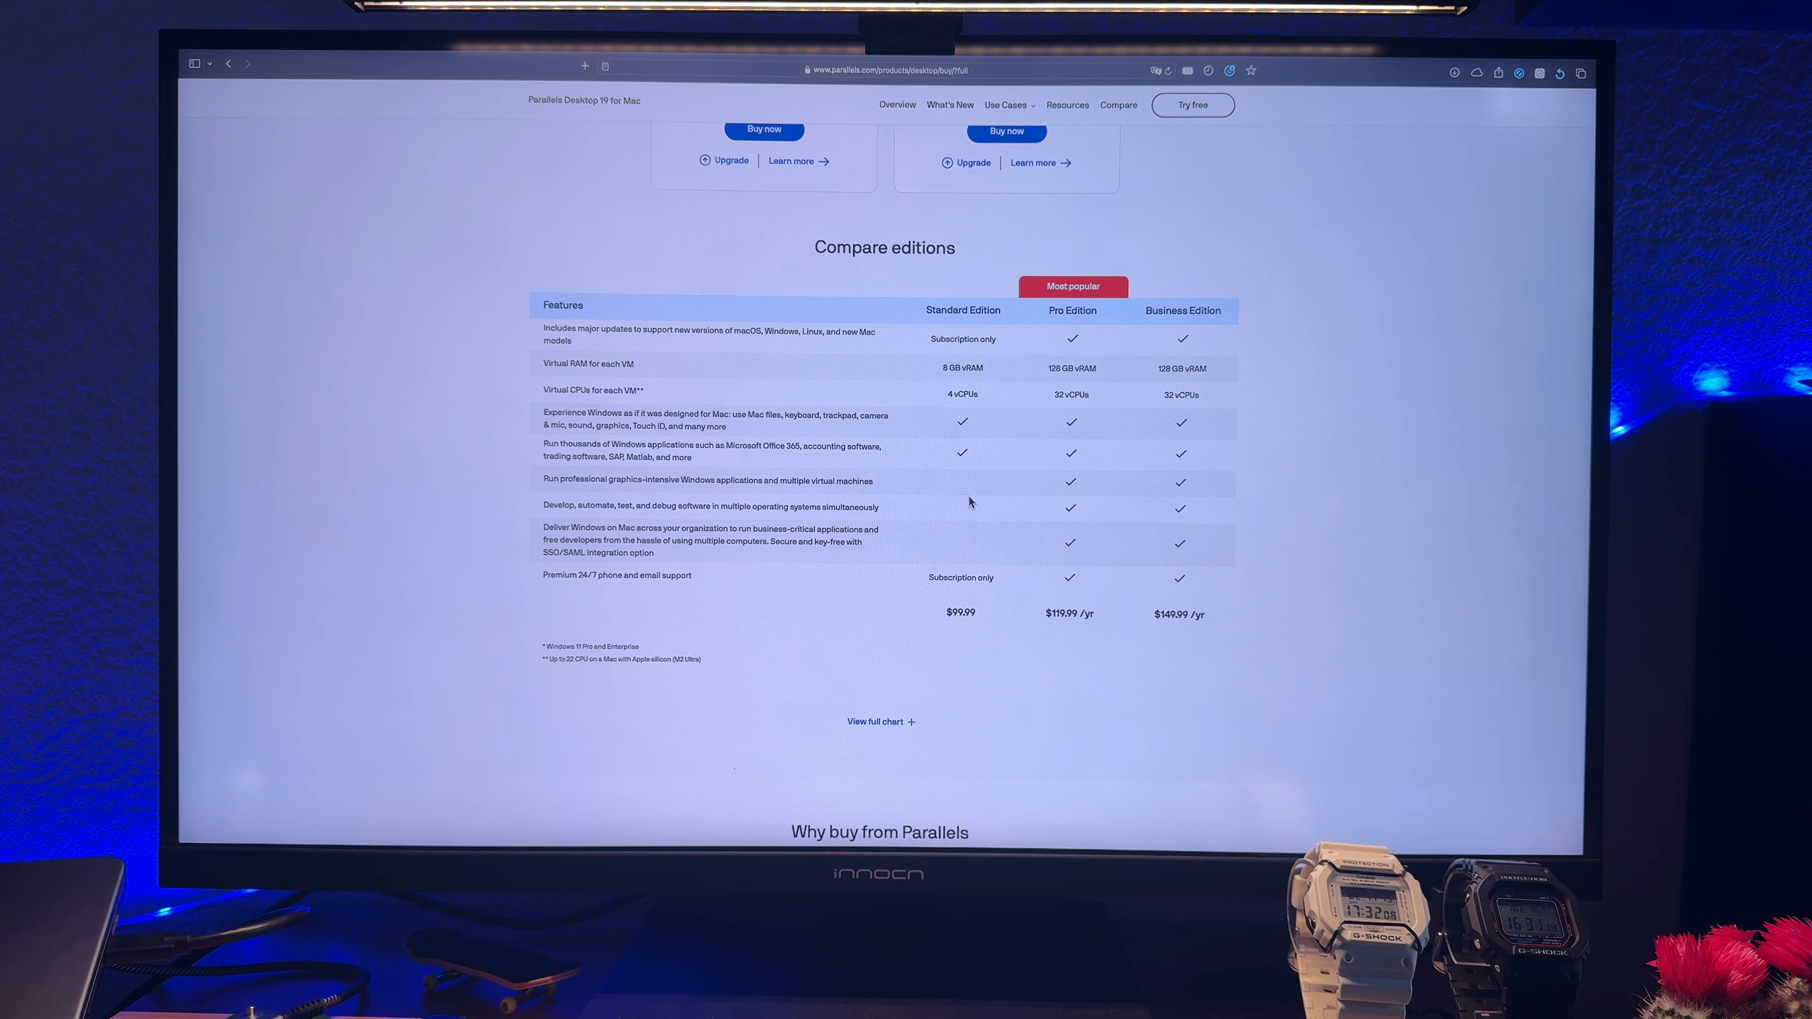
mouse_move(1036, 318)
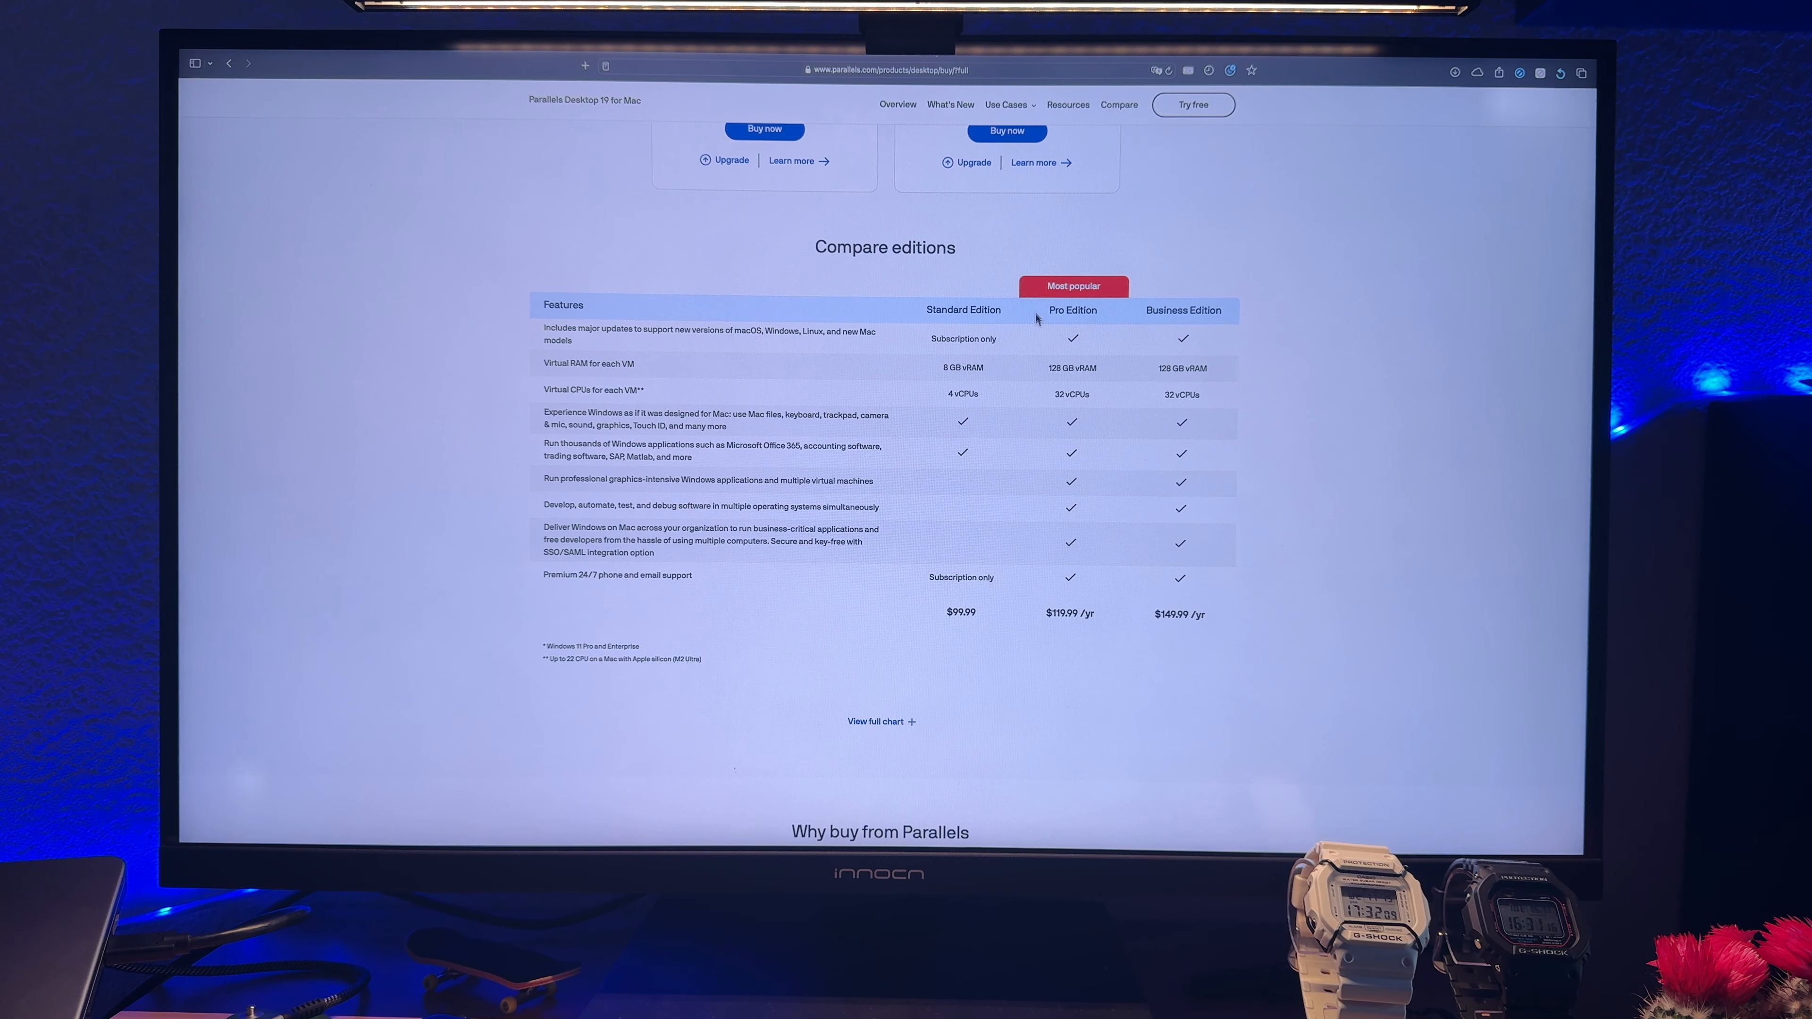
mouse_move(1092, 547)
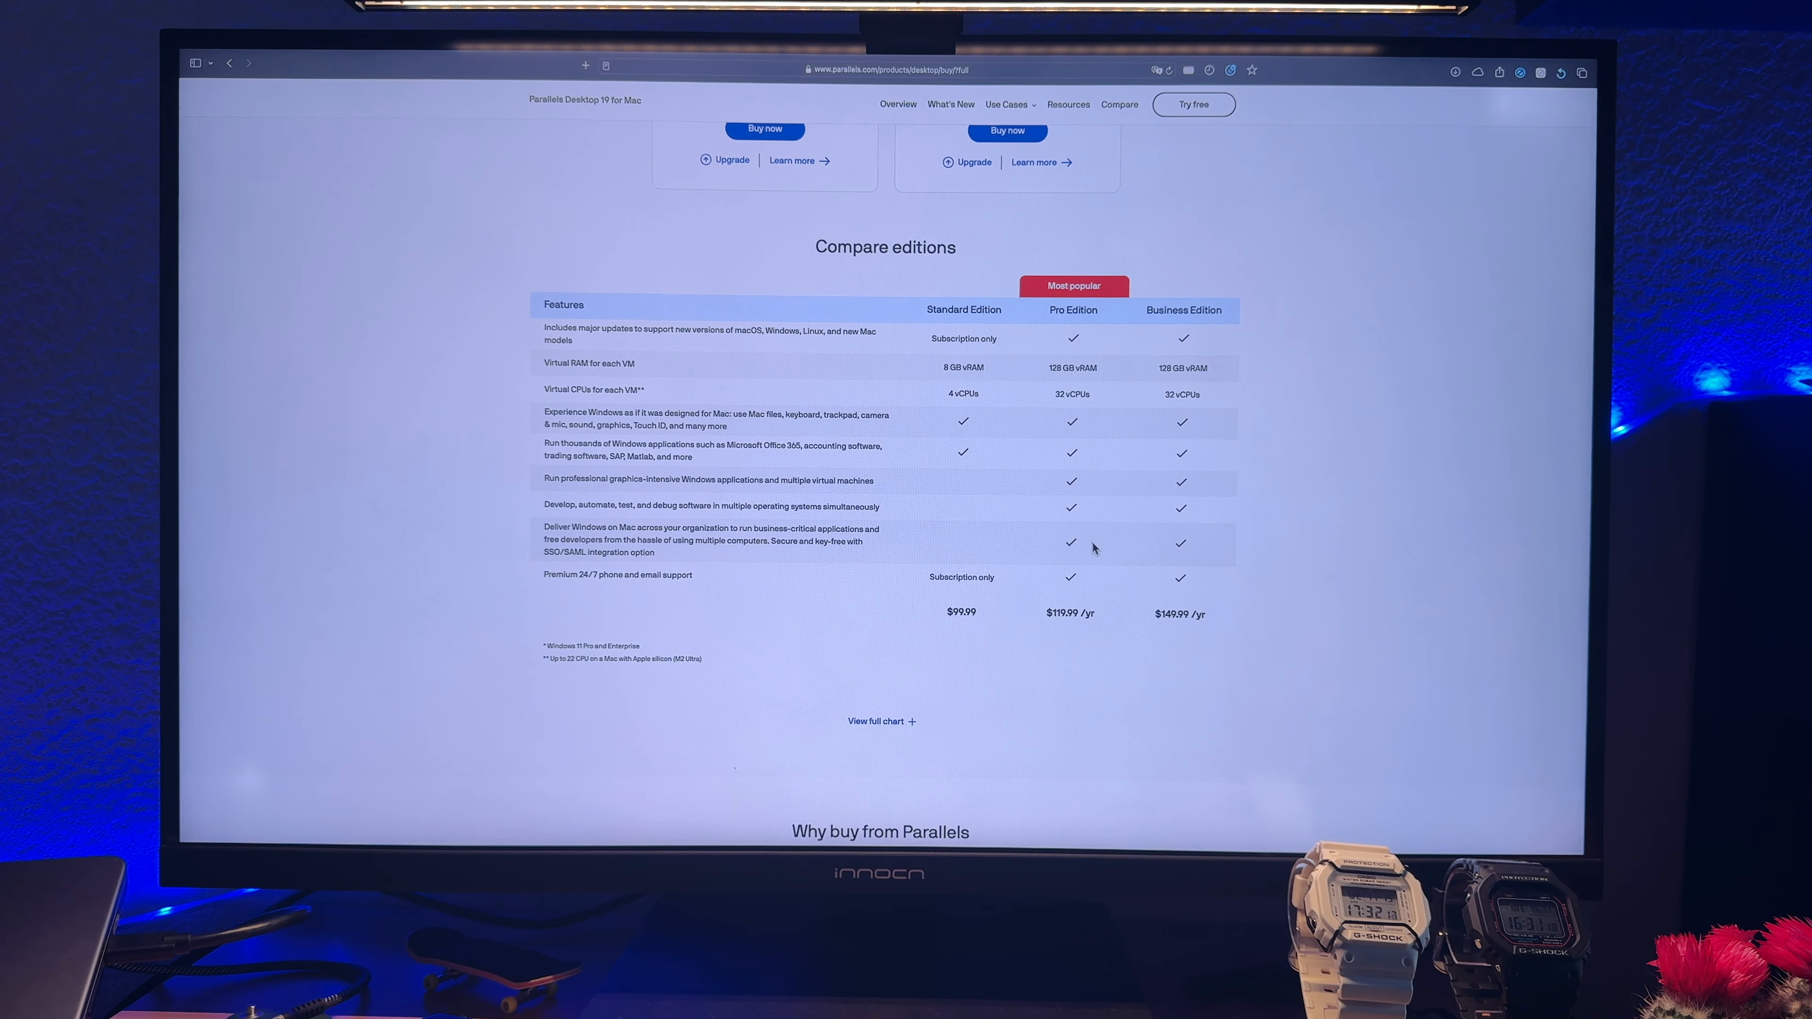
mouse_move(1087, 540)
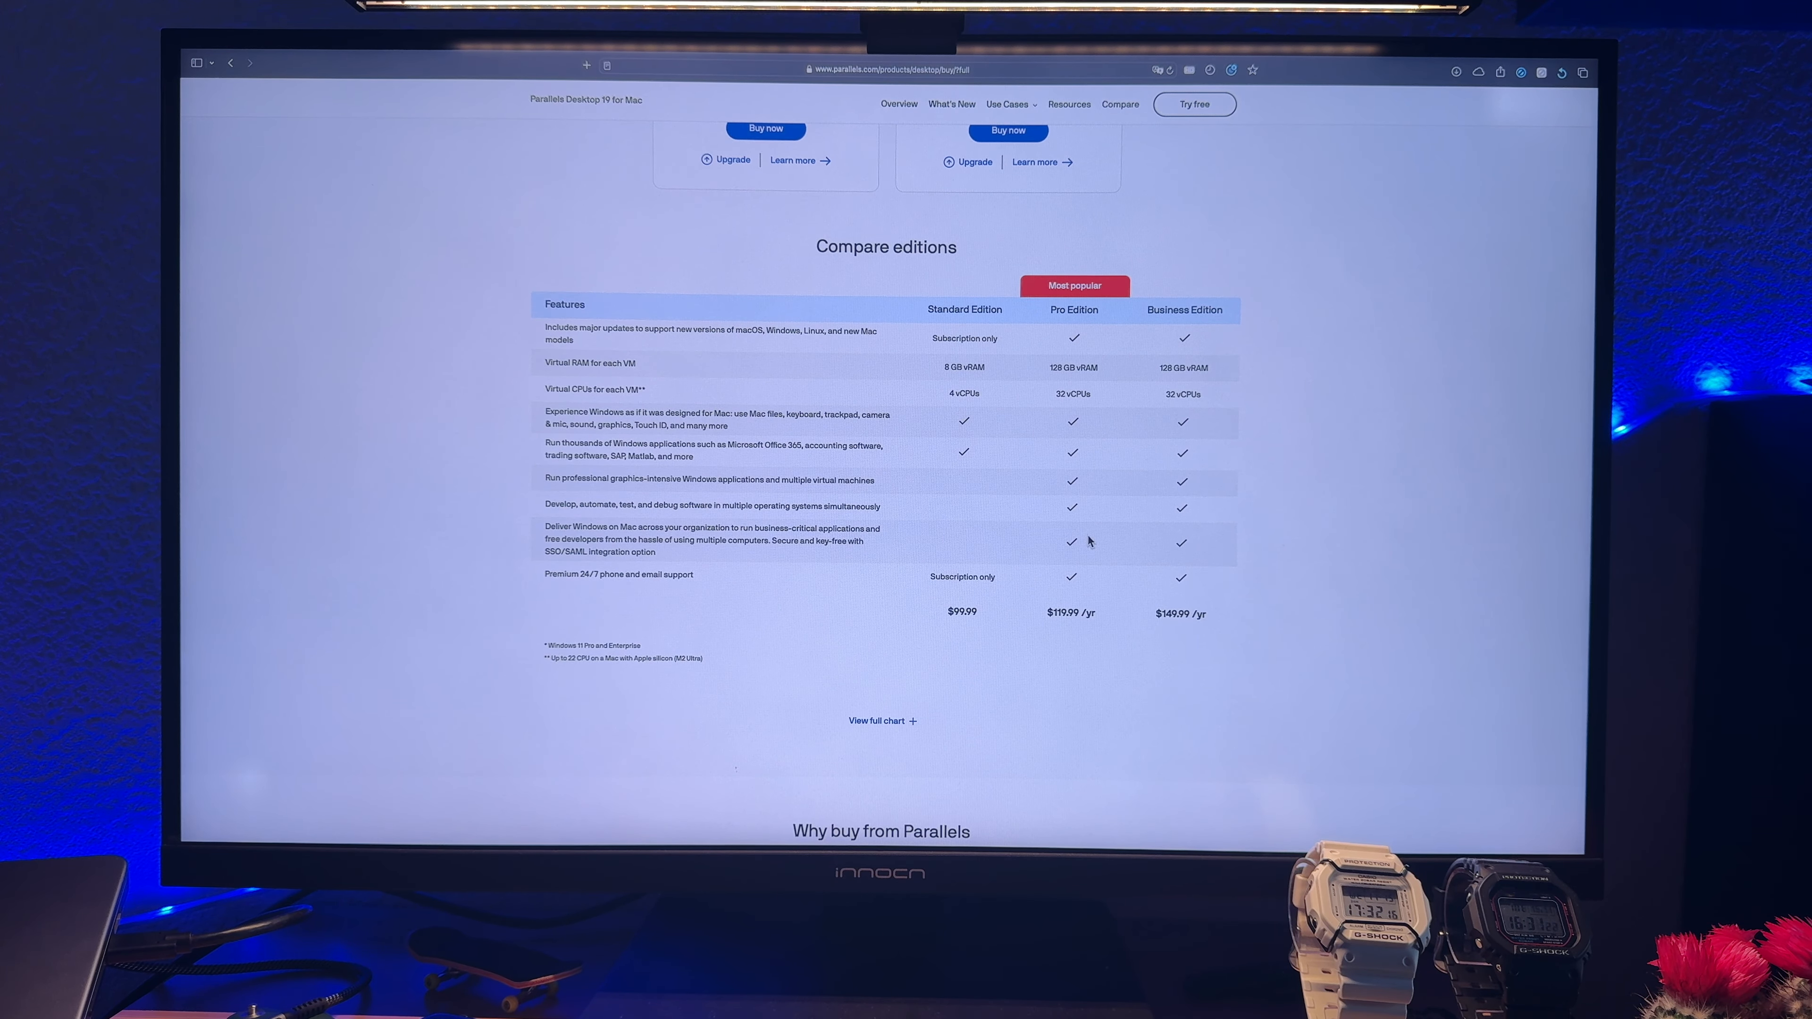
scroll(up, 3)
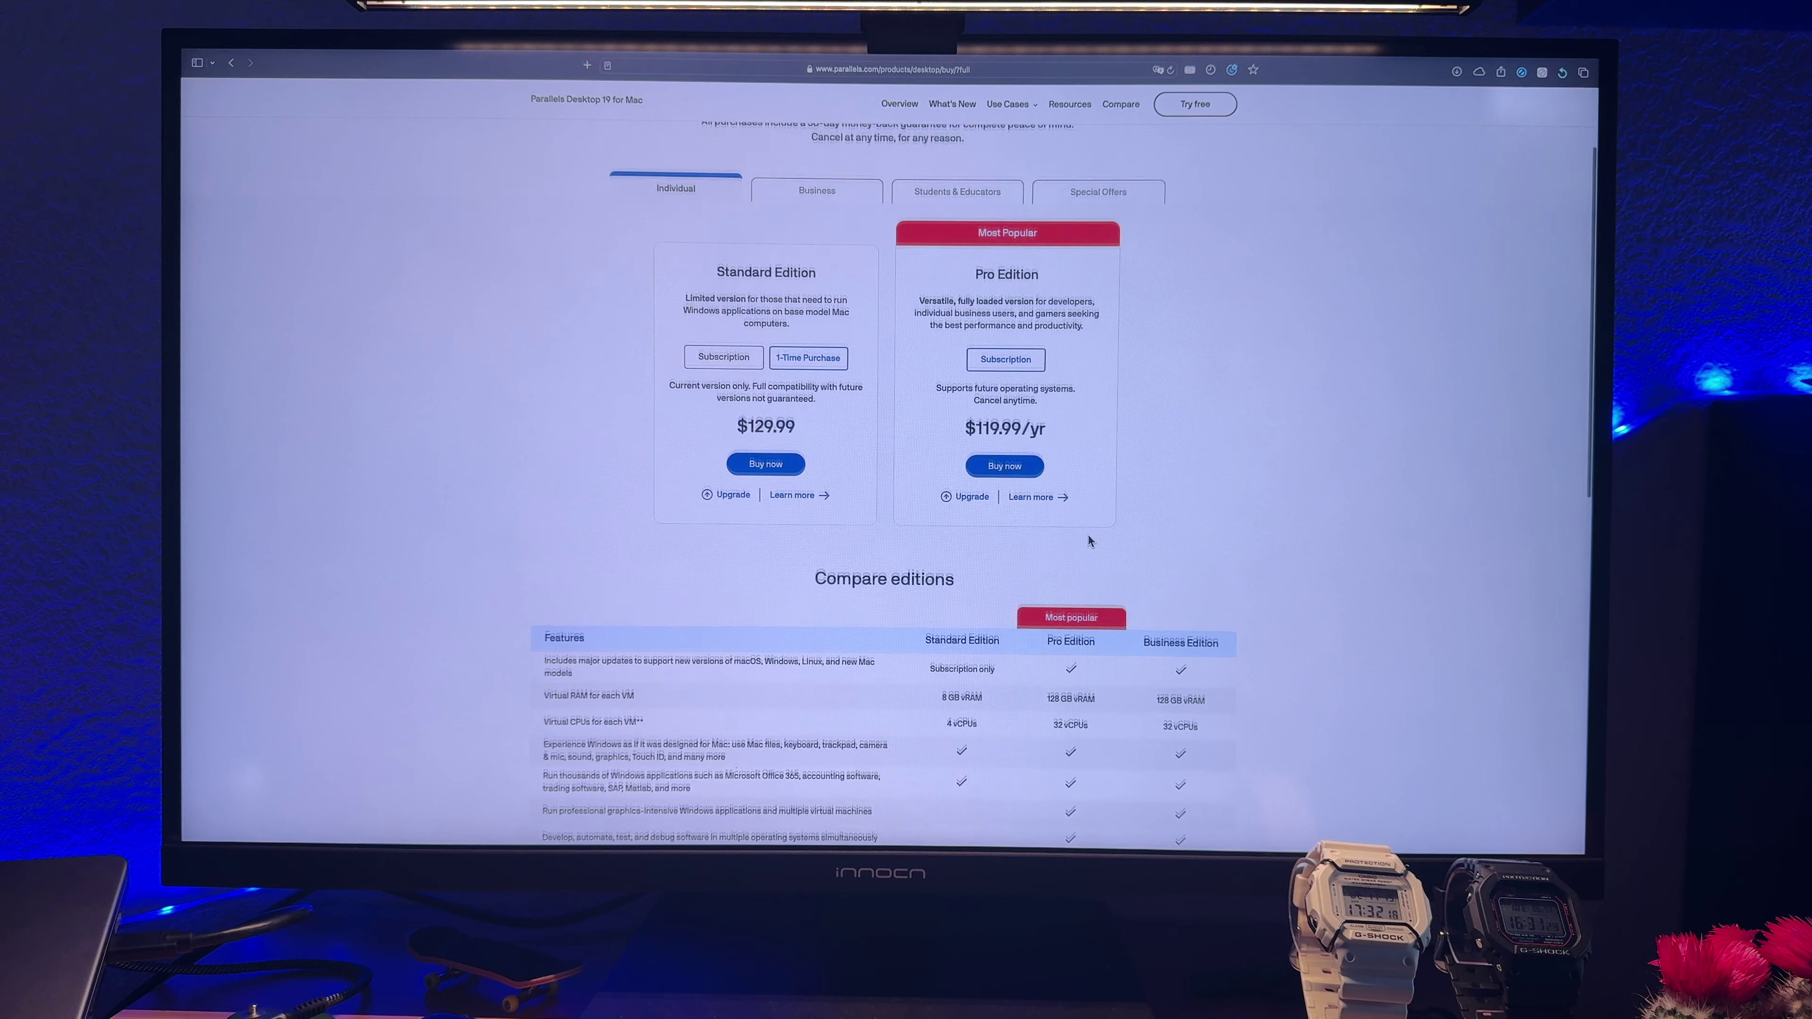
- View Business and Students & Educators pricing, then Special Offers at $74.99/yr and $89.99/yr
click(816, 190)
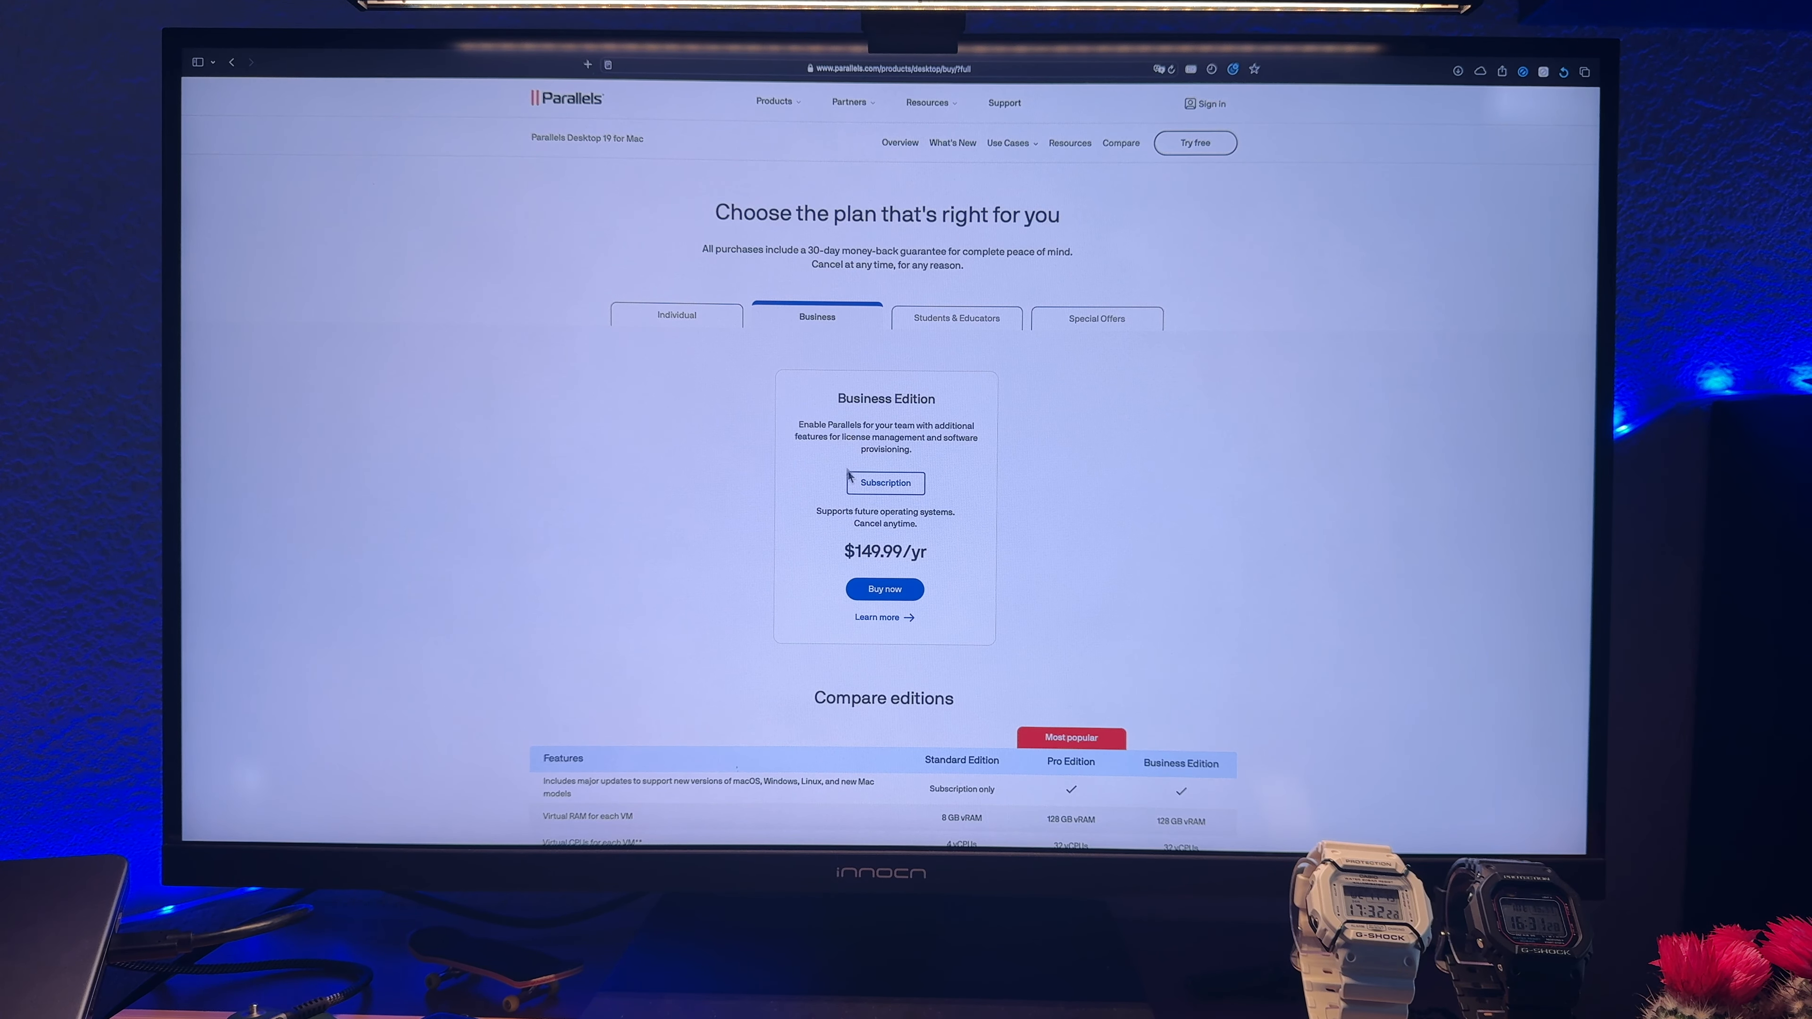
mouse_move(931, 337)
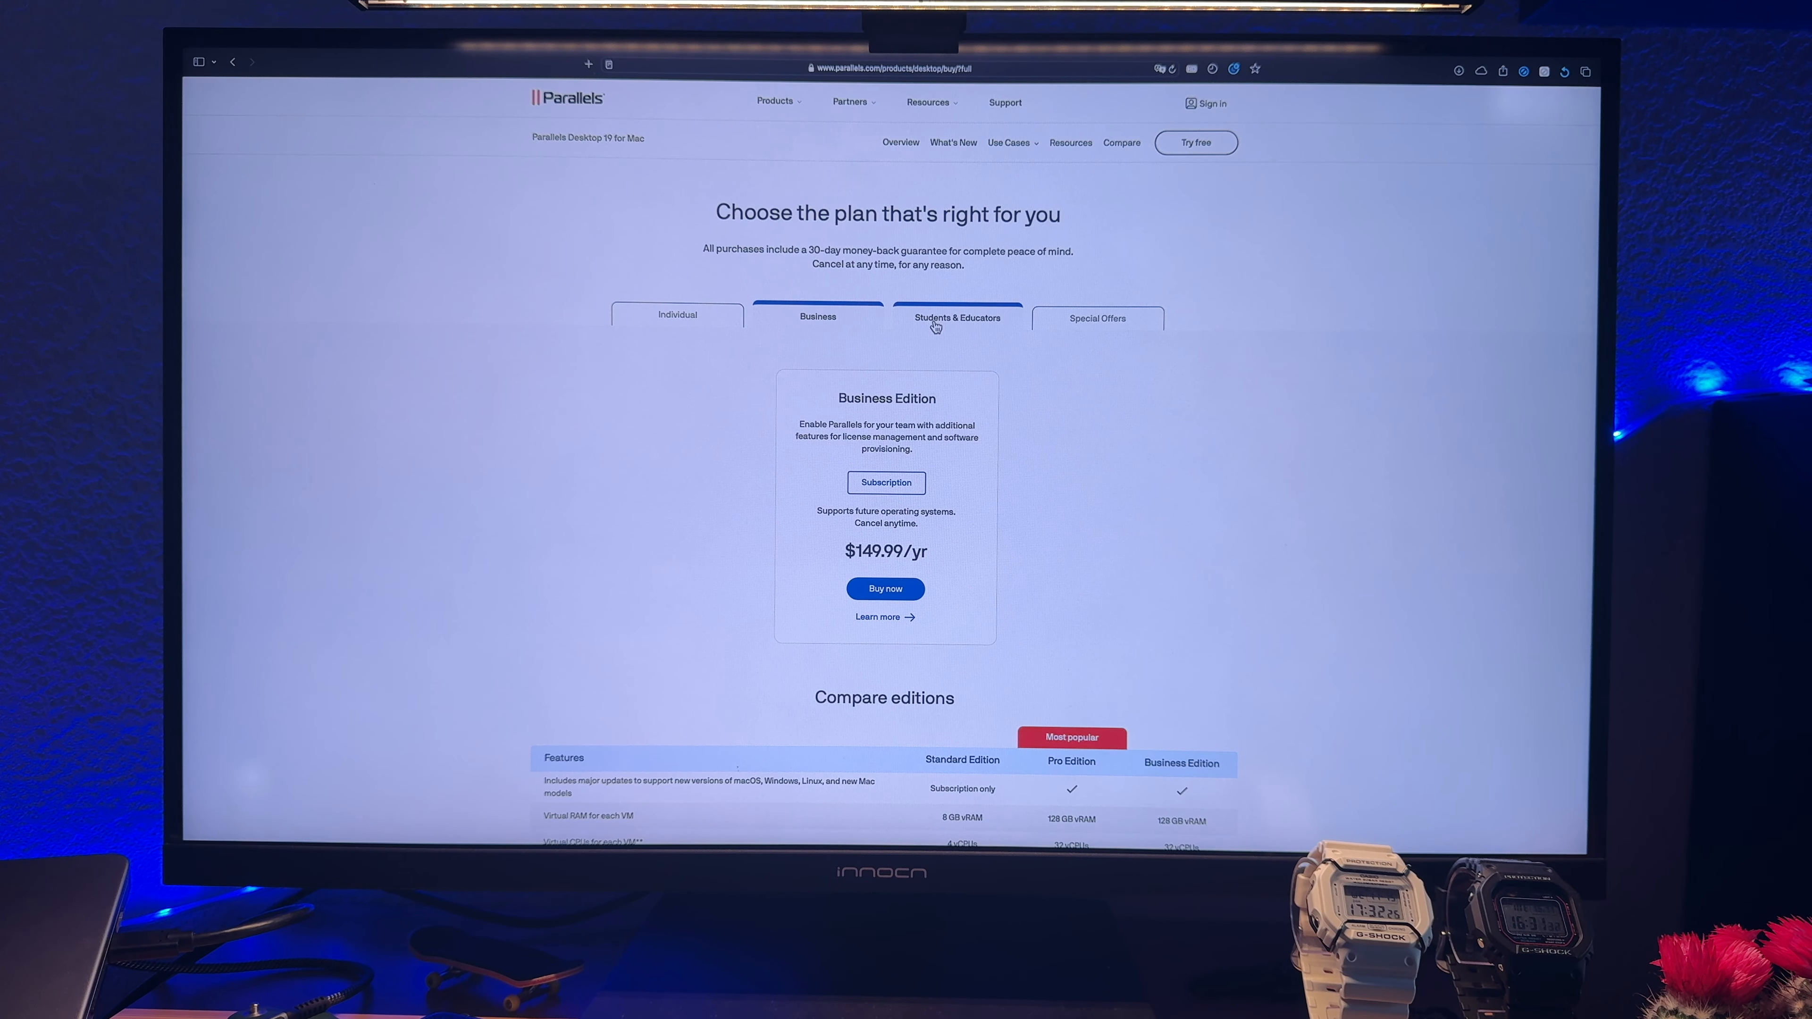
click(956, 318)
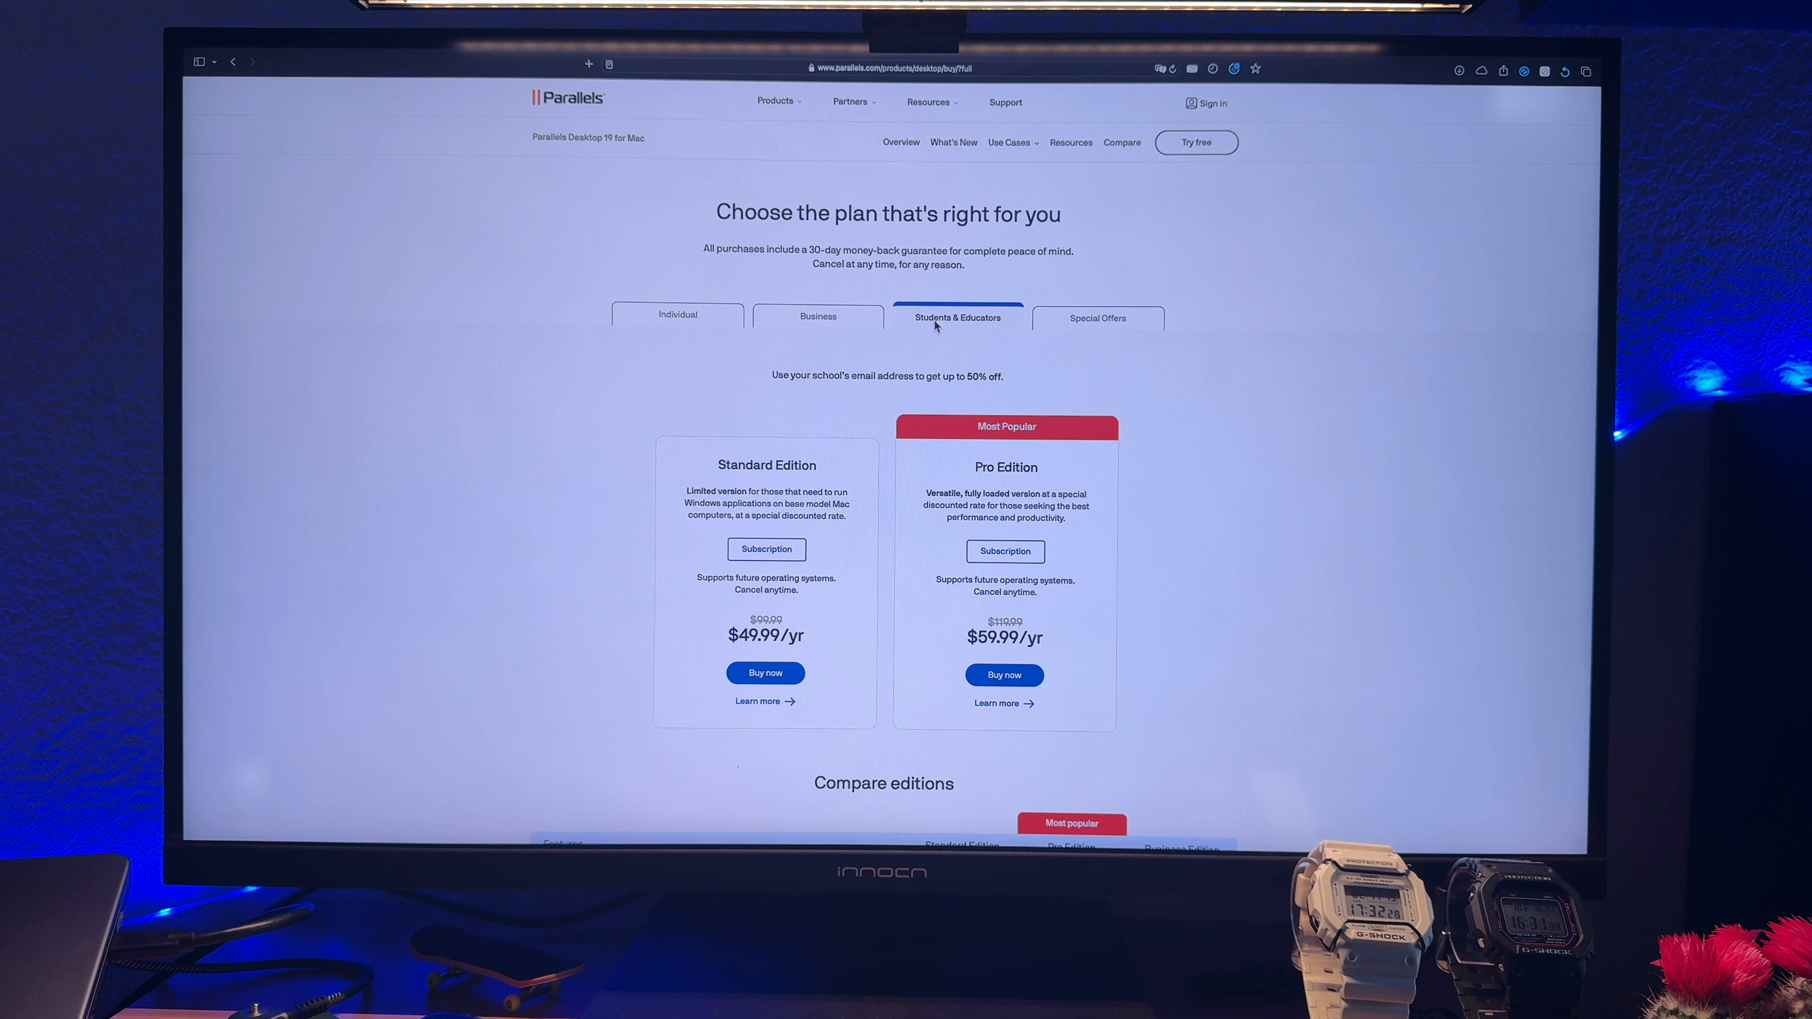
mouse_move(807, 451)
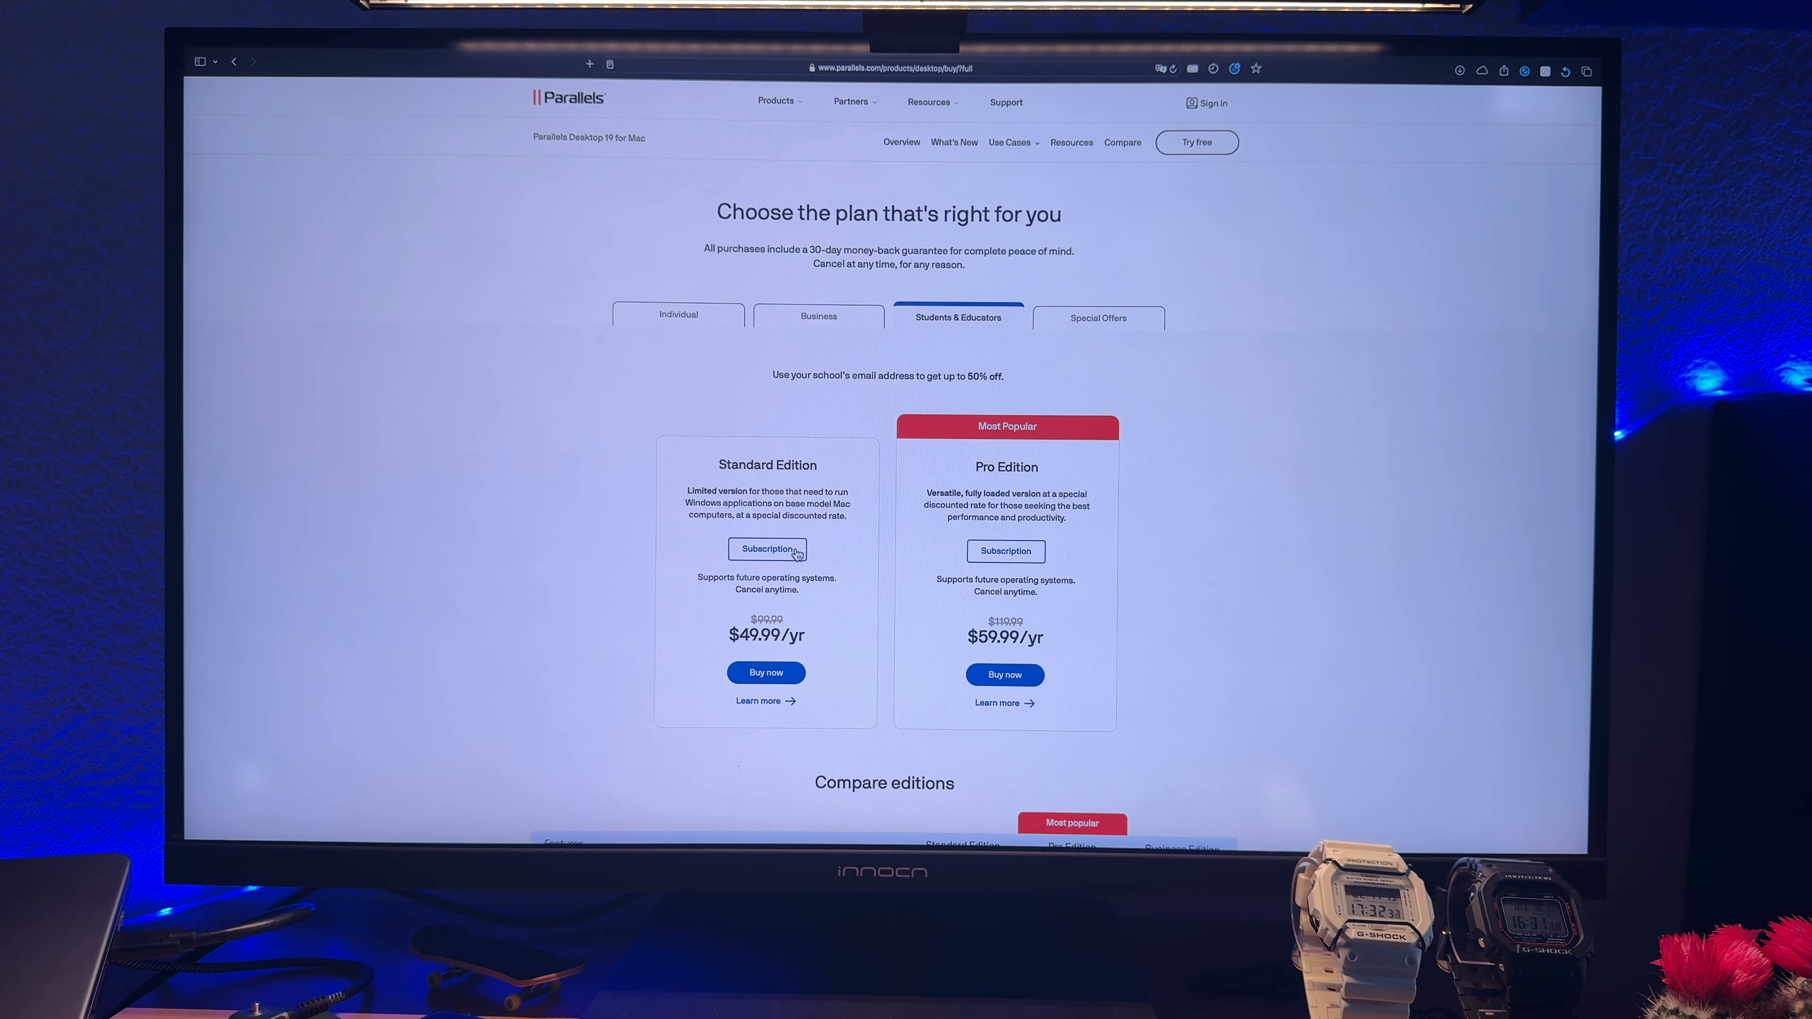
mouse_move(1008, 419)
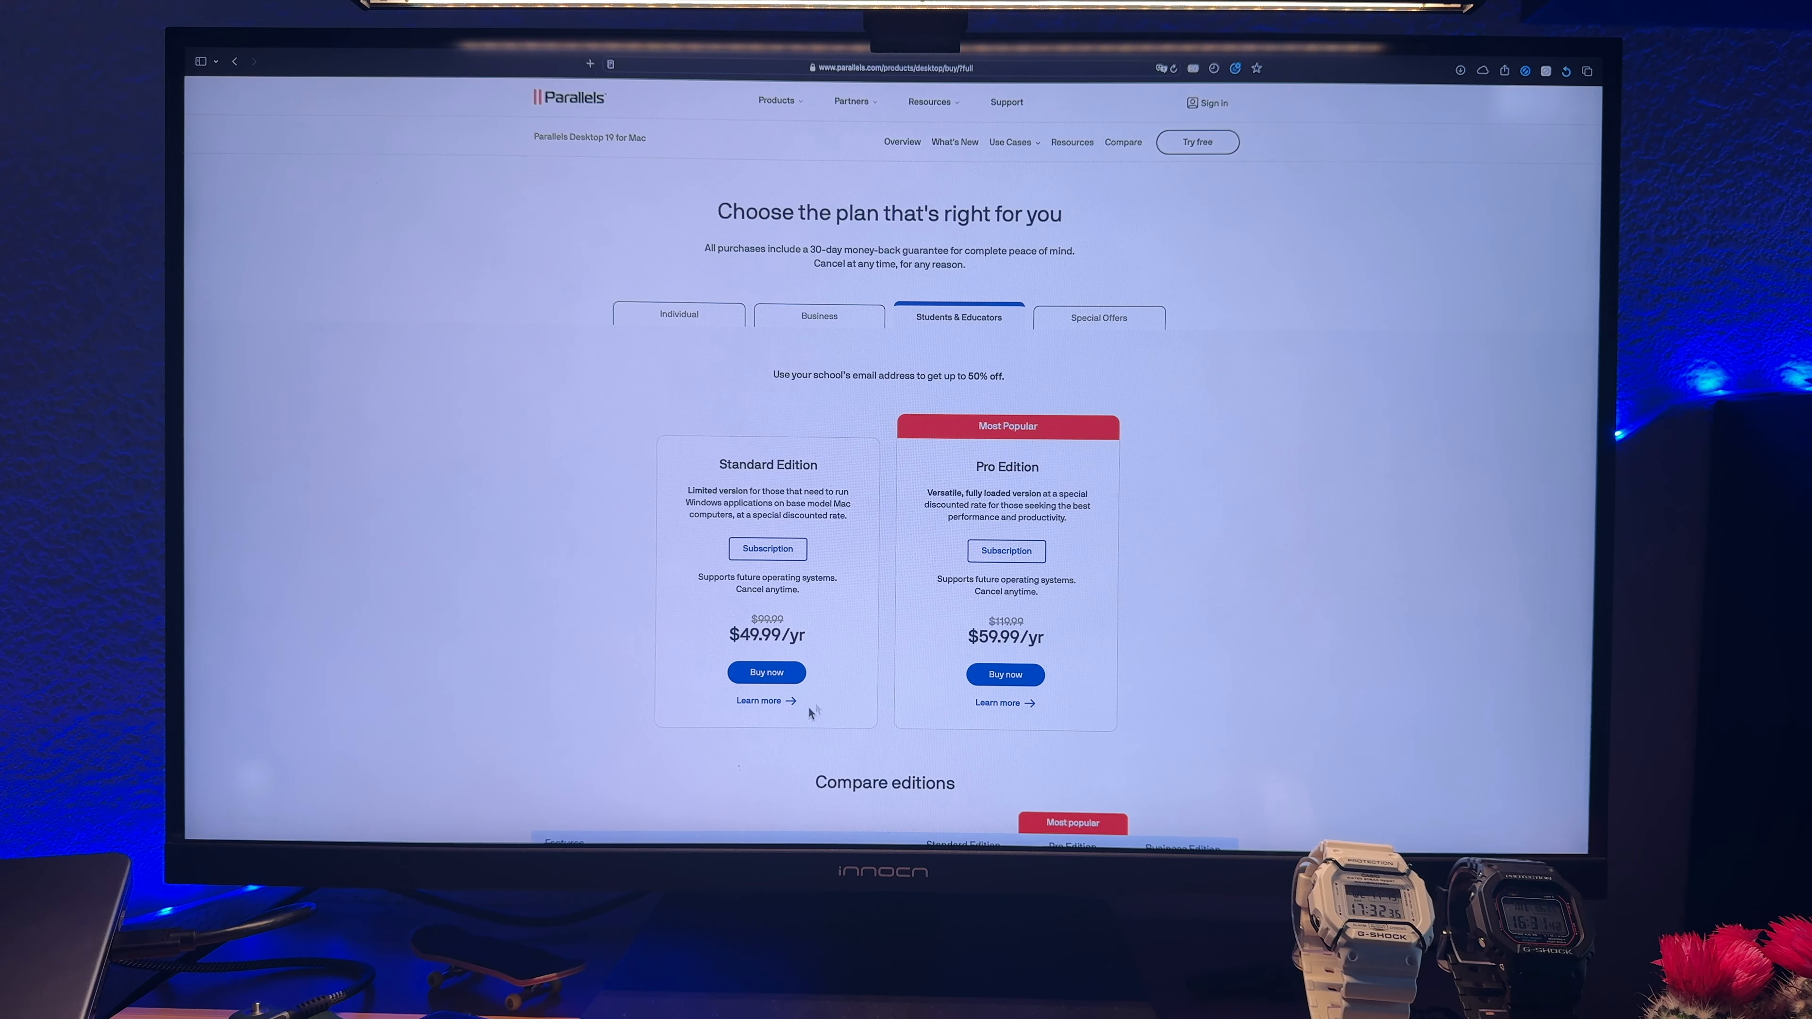
click(1098, 317)
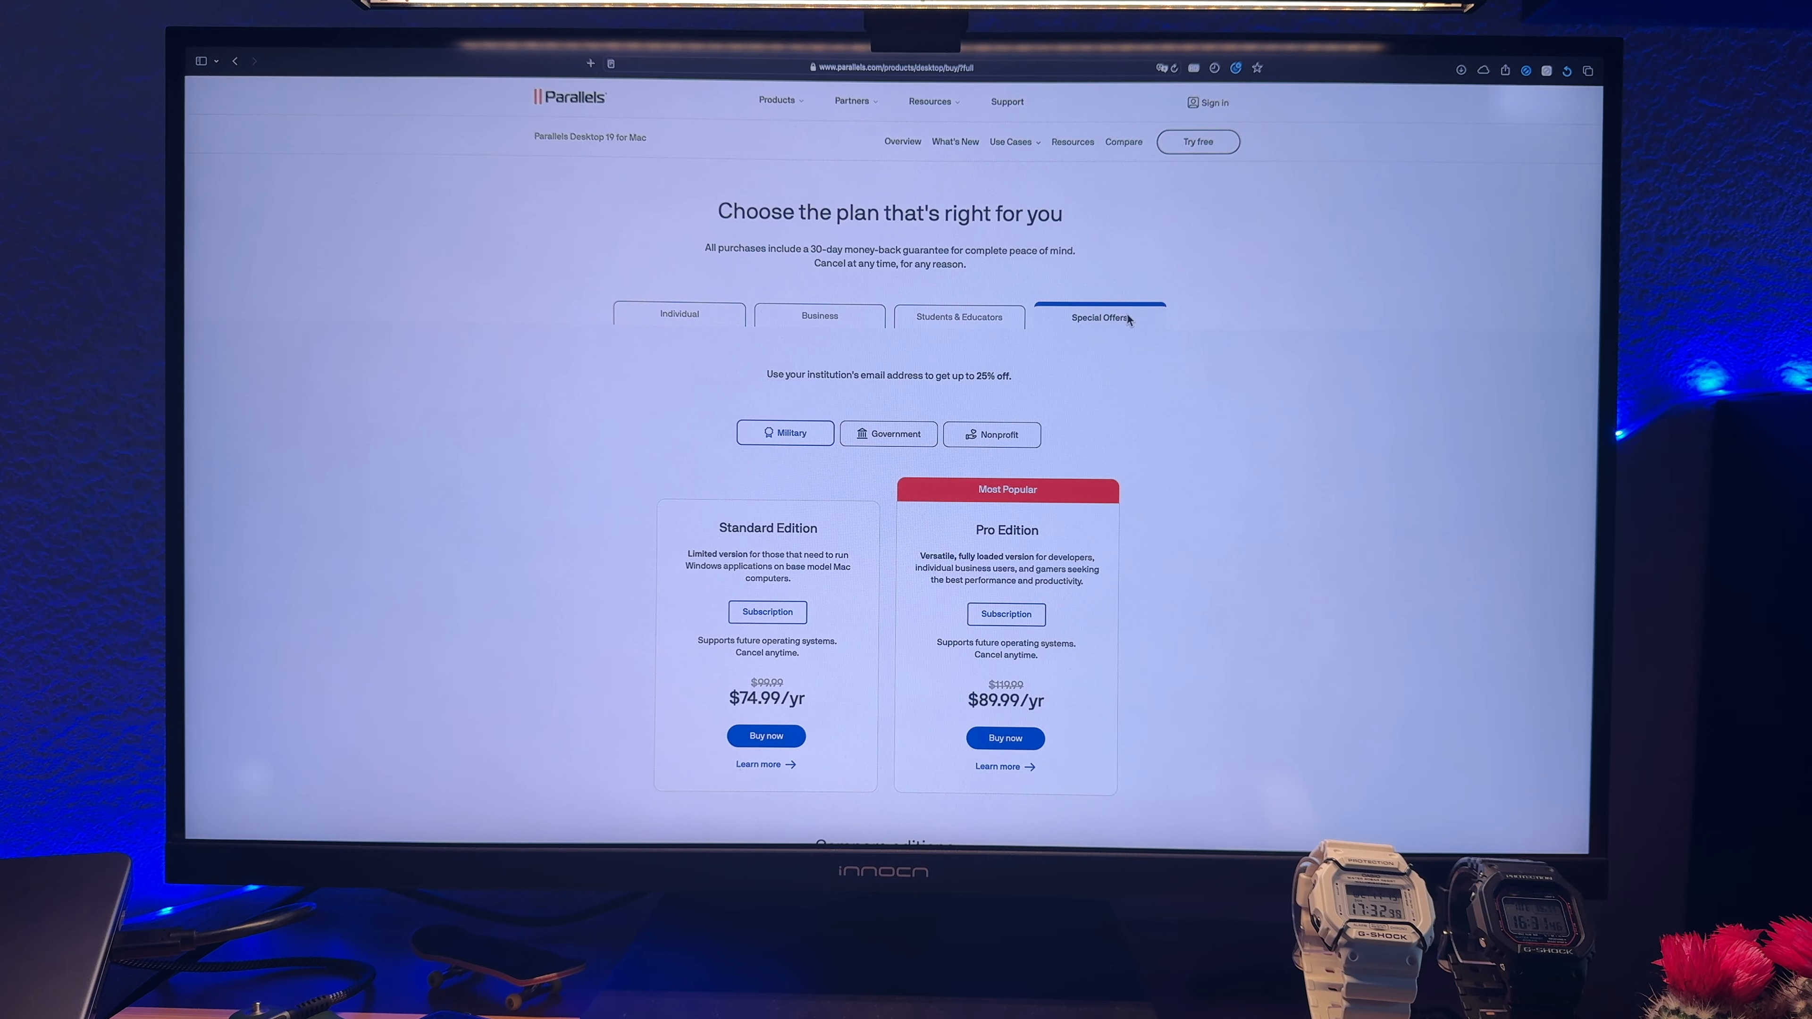
mouse_move(1154, 245)
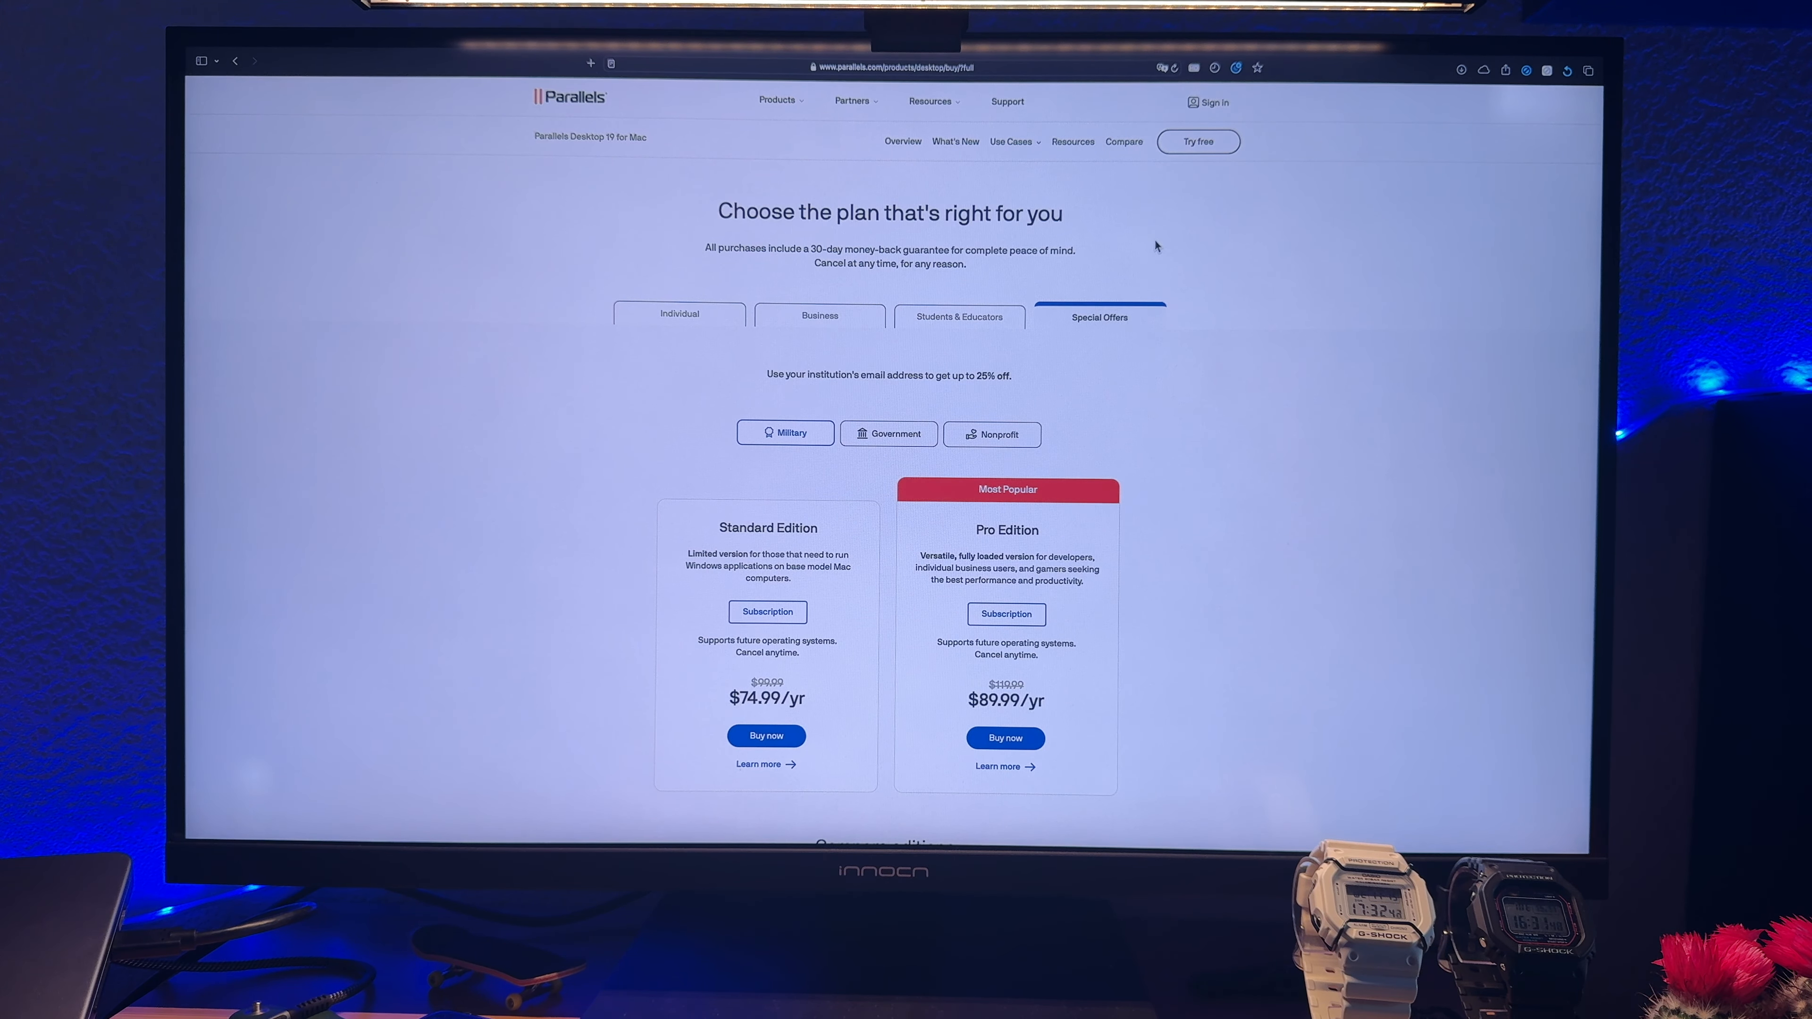
mouse_move(1198, 140)
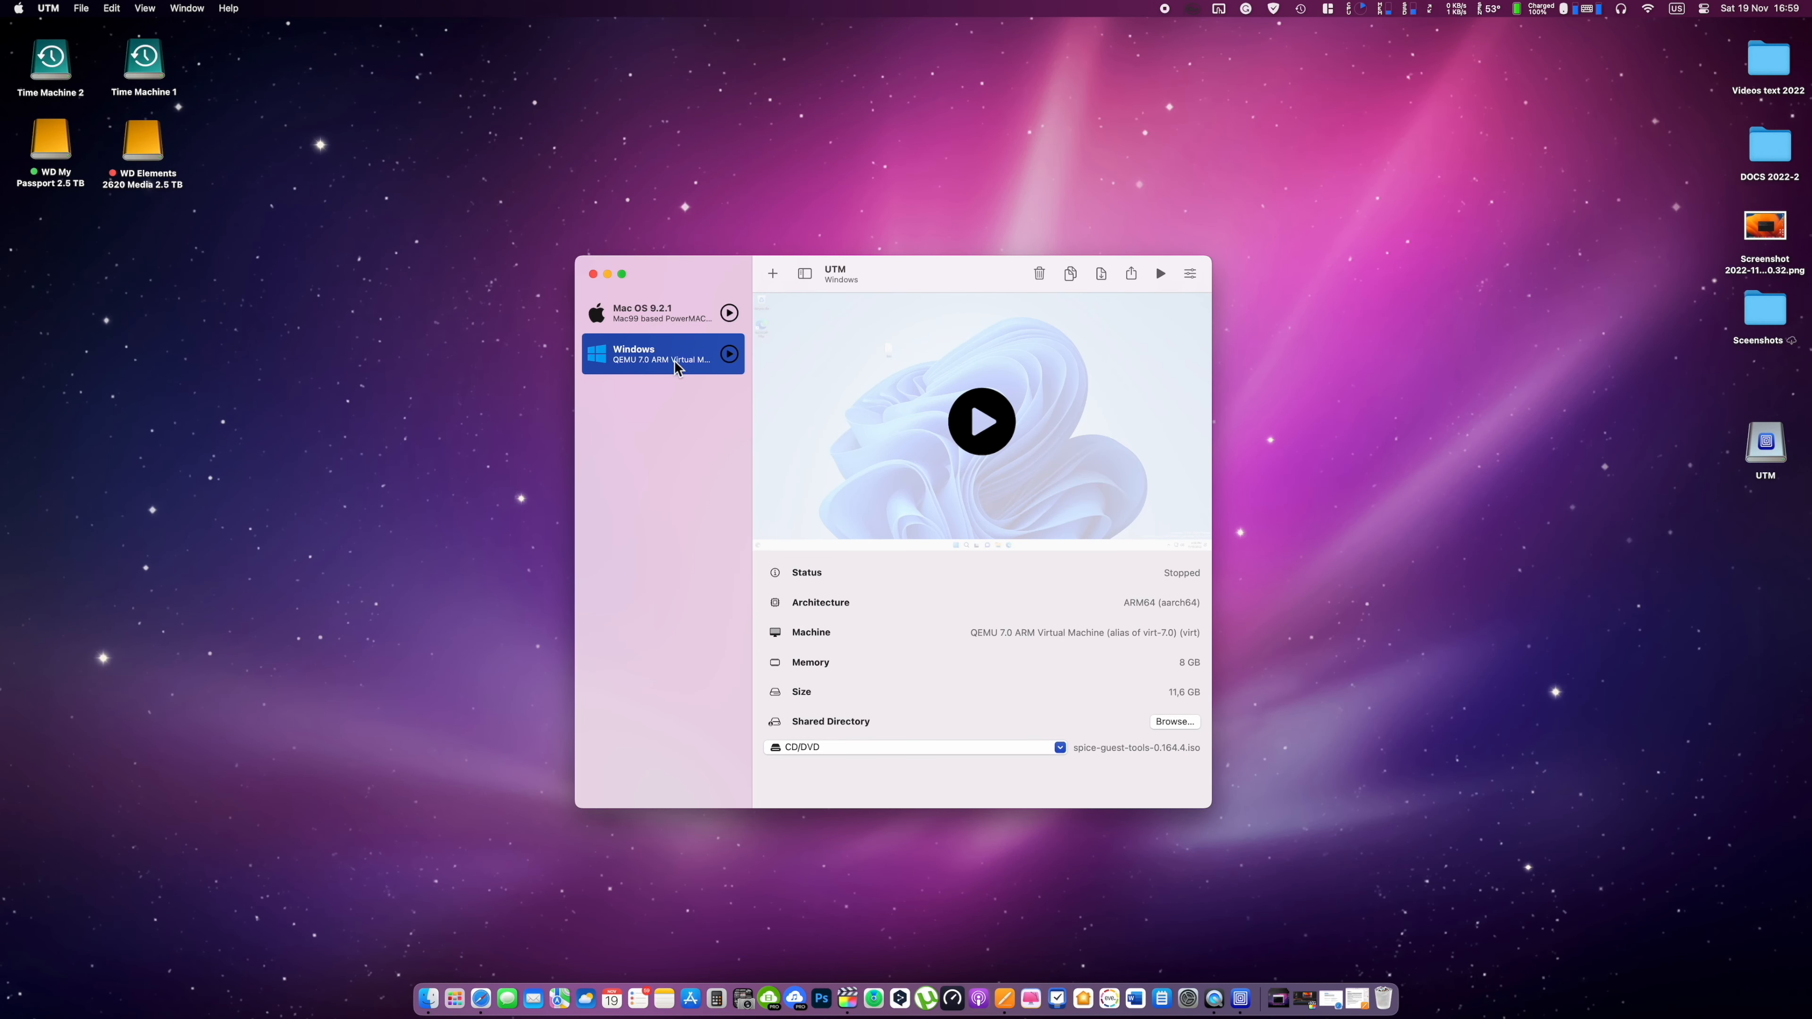
- Start the Windows virtual machine in UTM
click(979, 421)
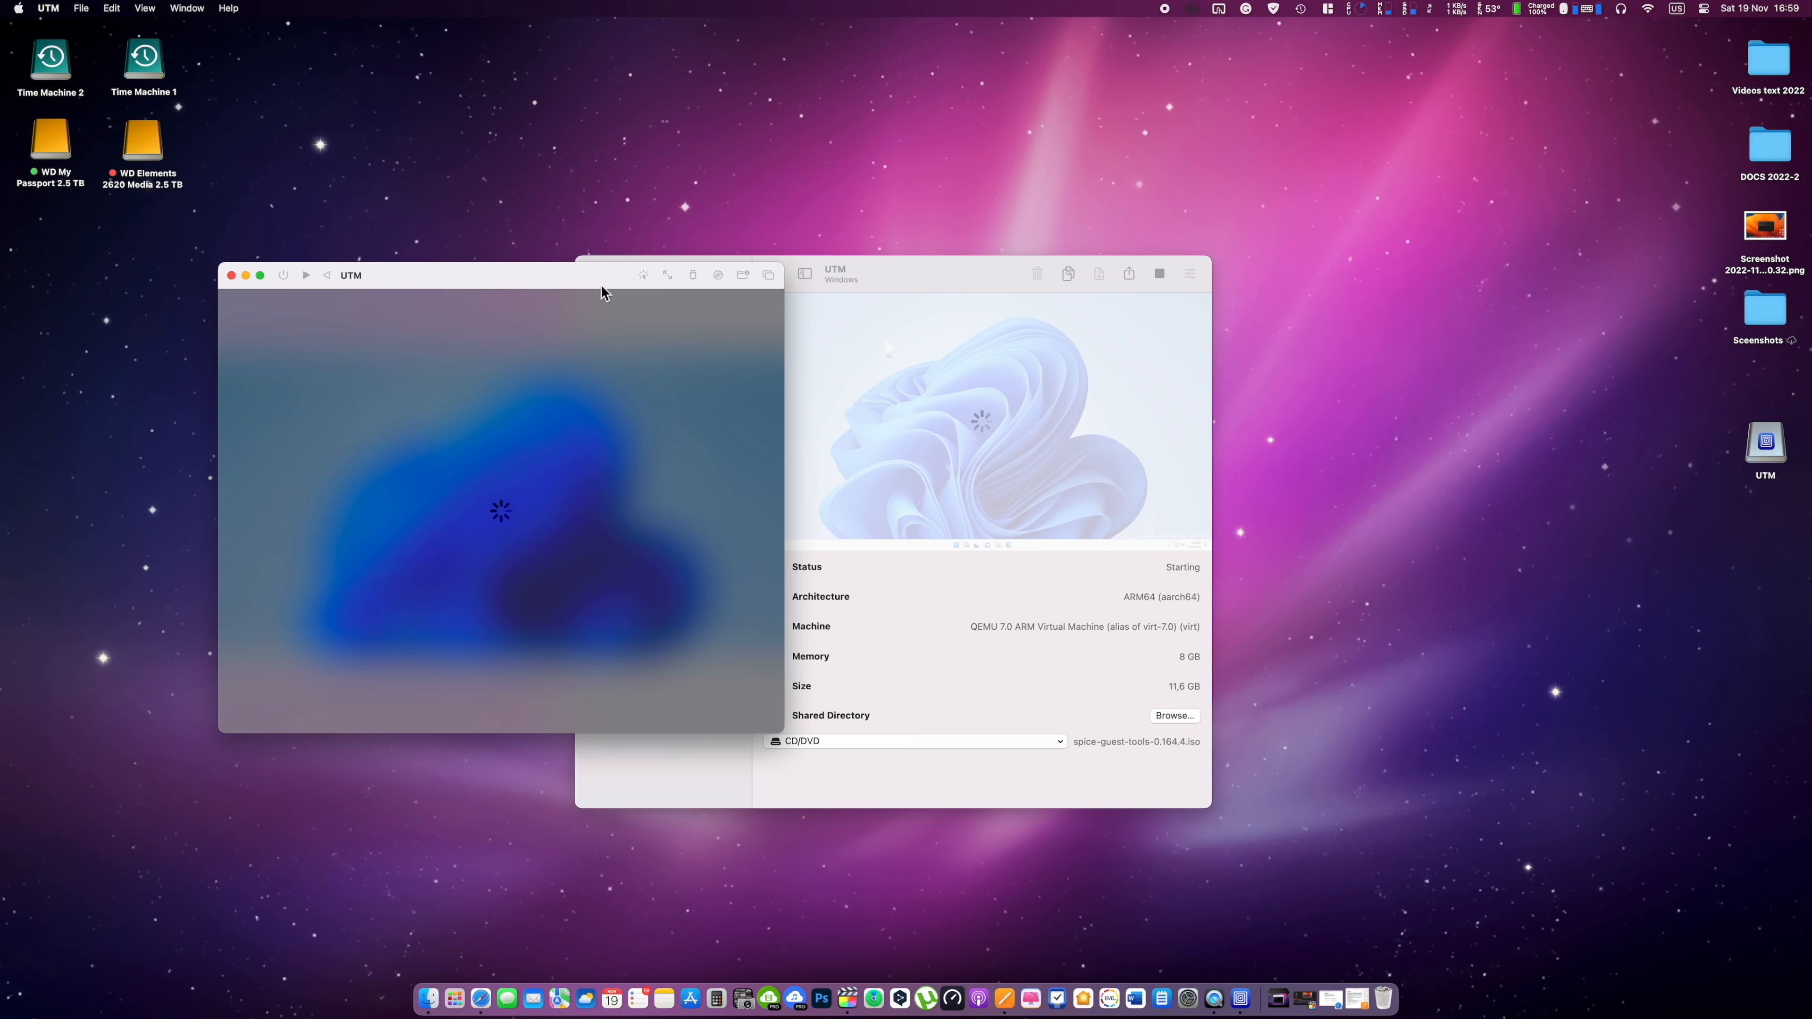